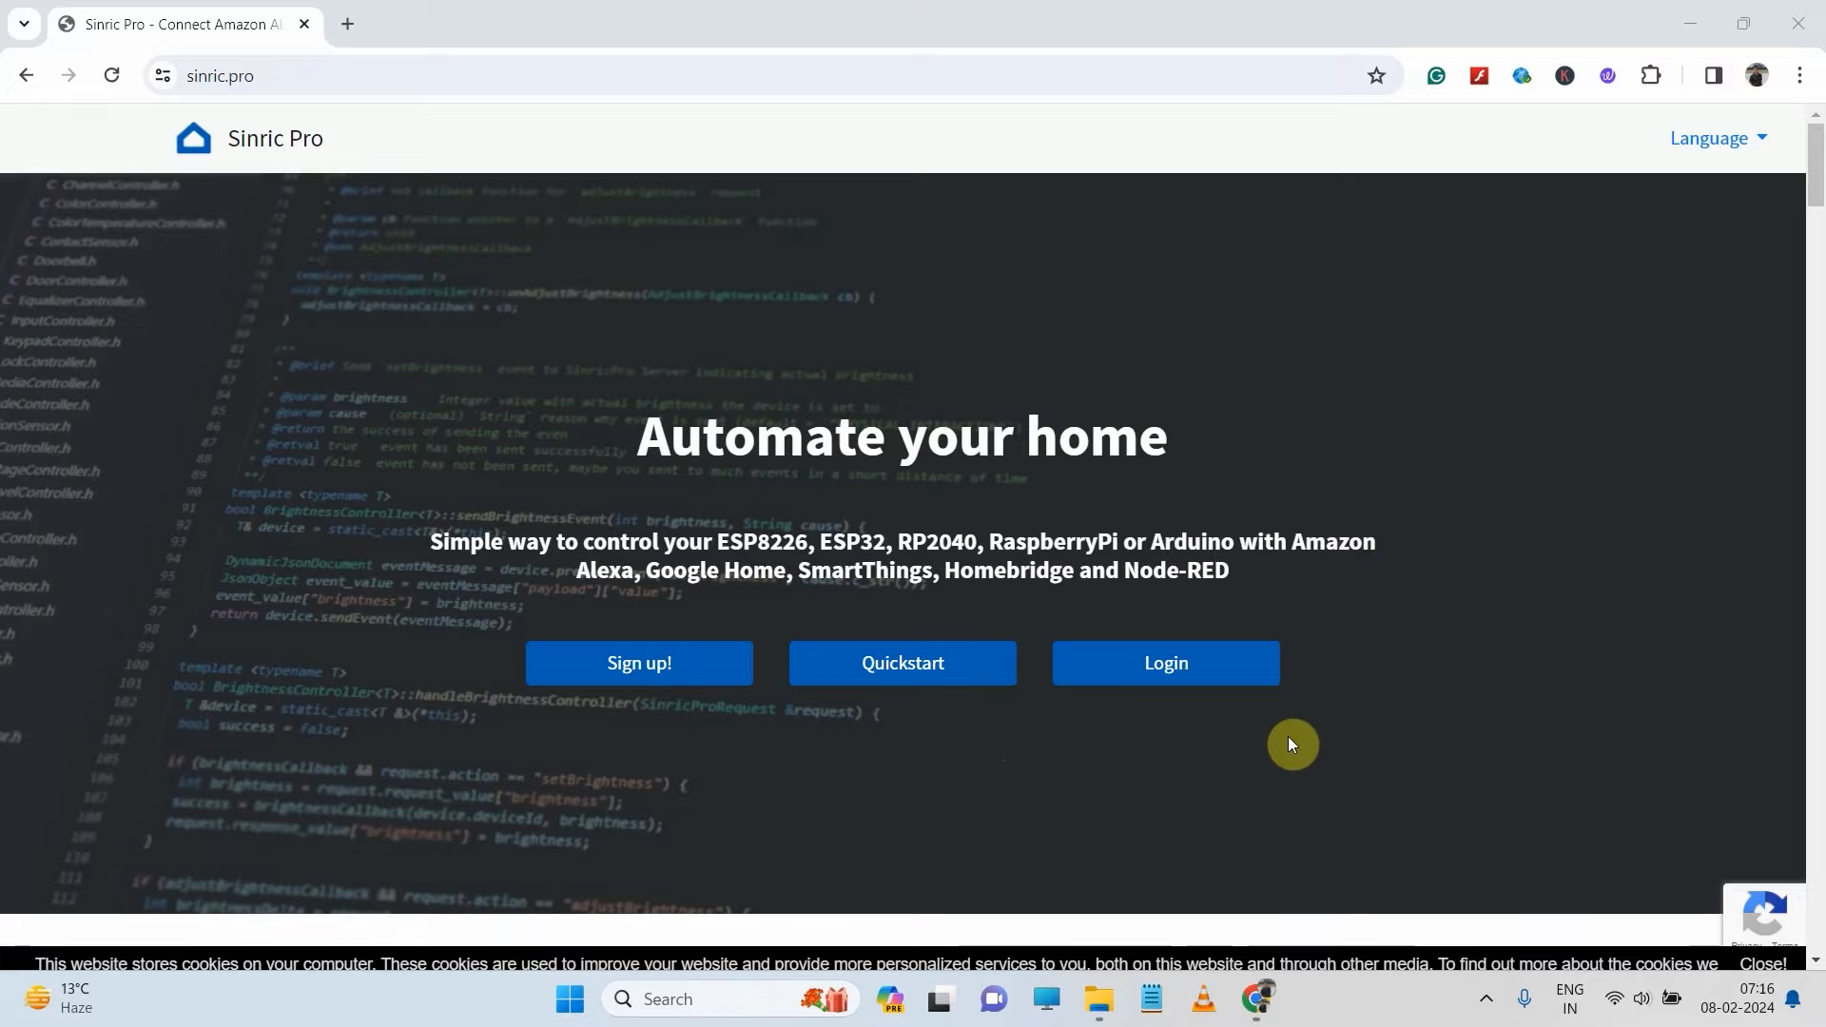
pyautogui.moveTo(690, 673)
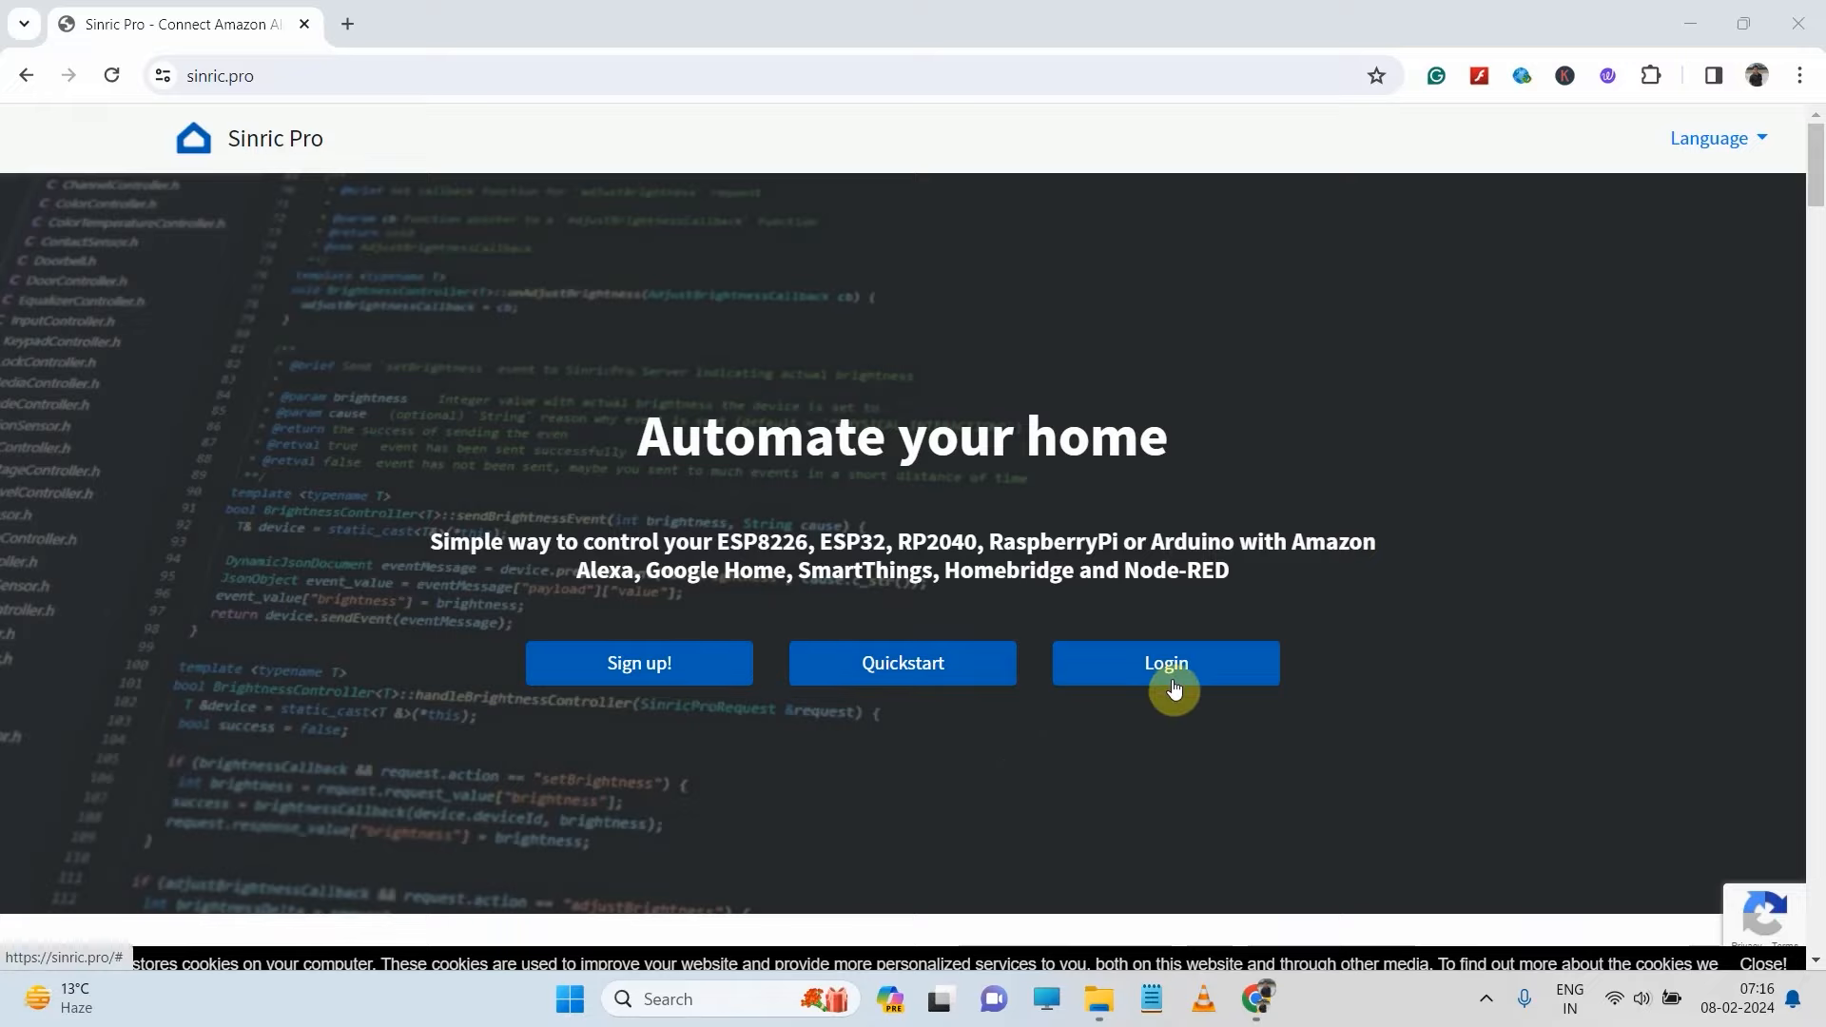
# - Log in to the Sinric Pro portal and start a new device from the Devices list
pyautogui.click(1166, 663)
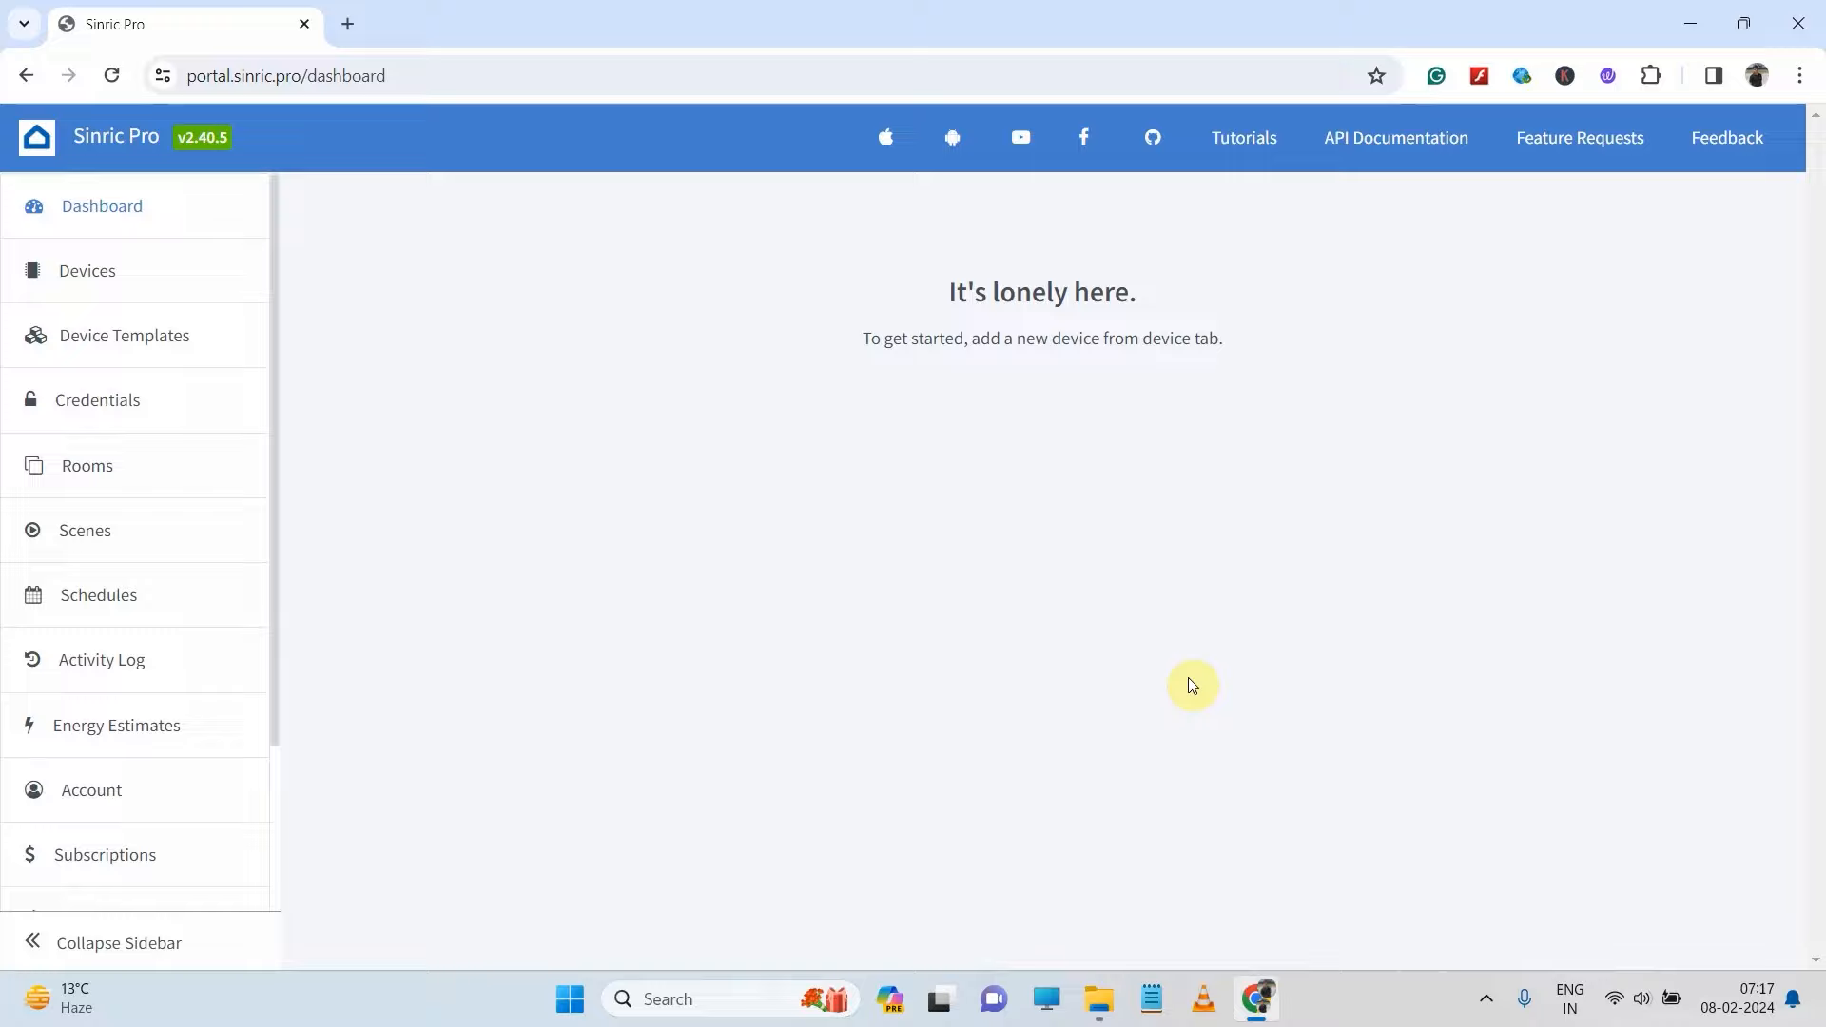
pyautogui.click(87, 271)
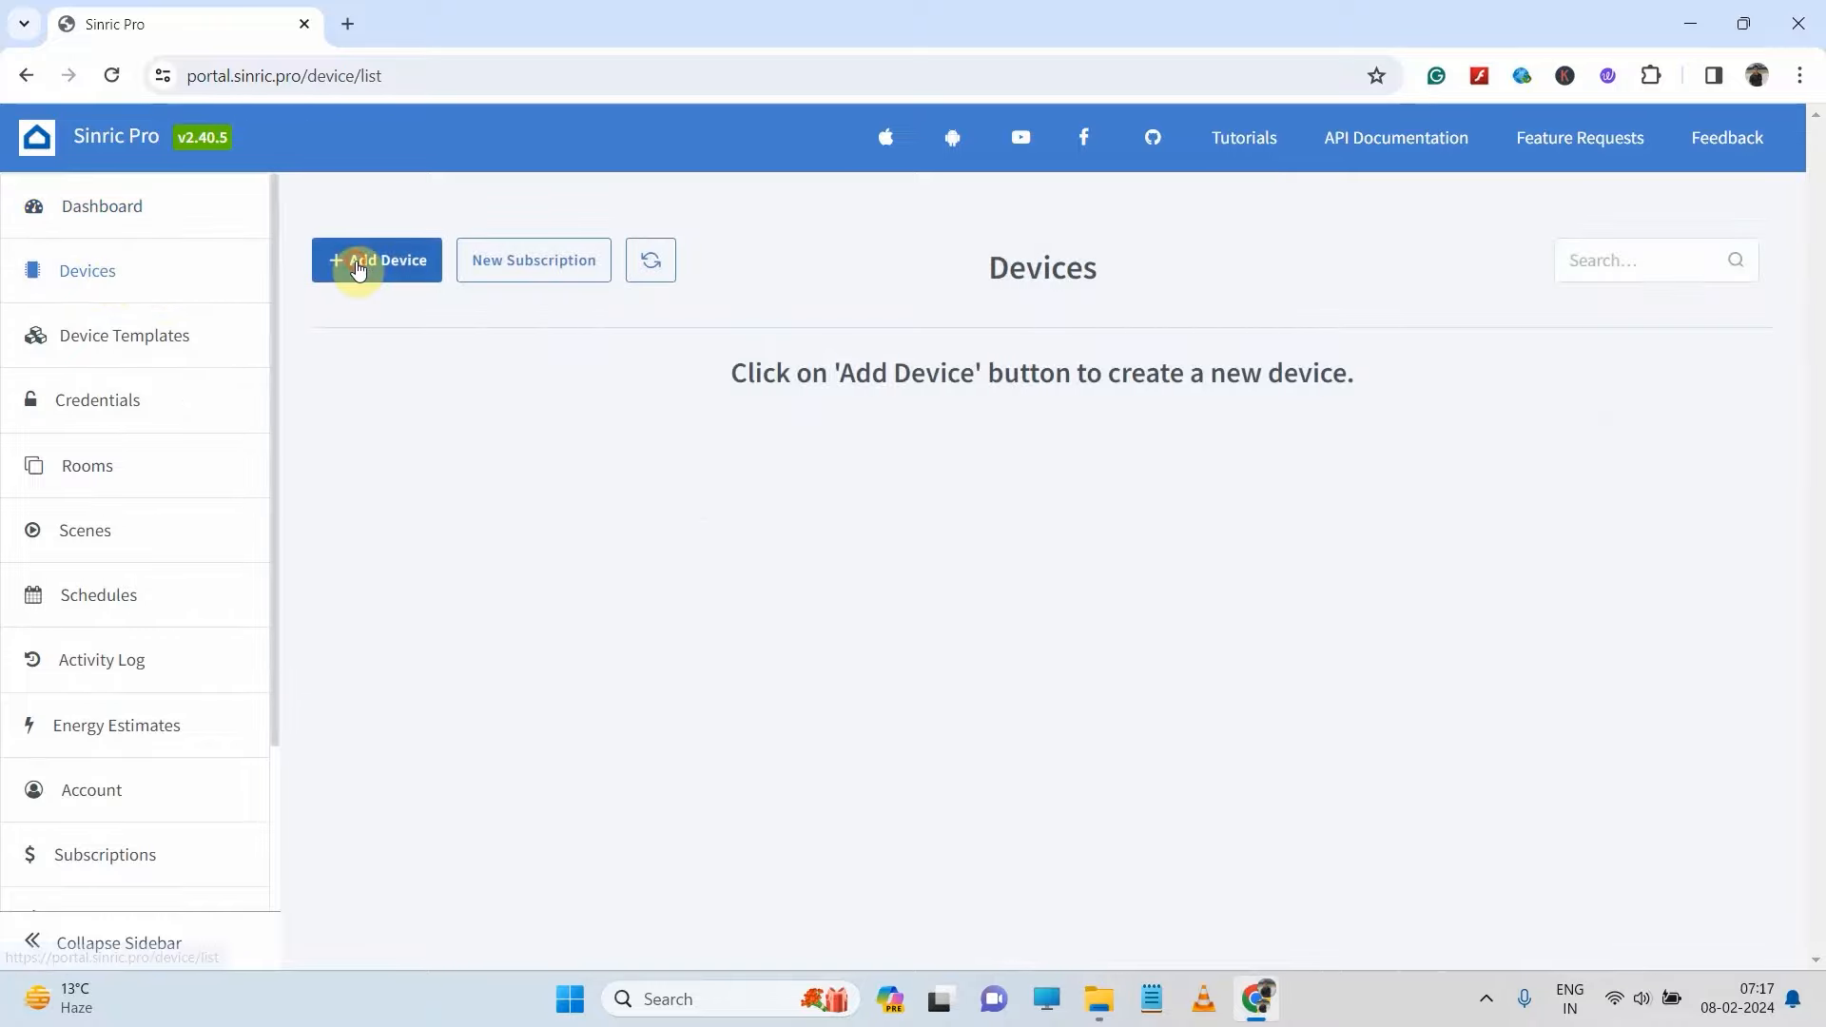
pyautogui.click(375, 261)
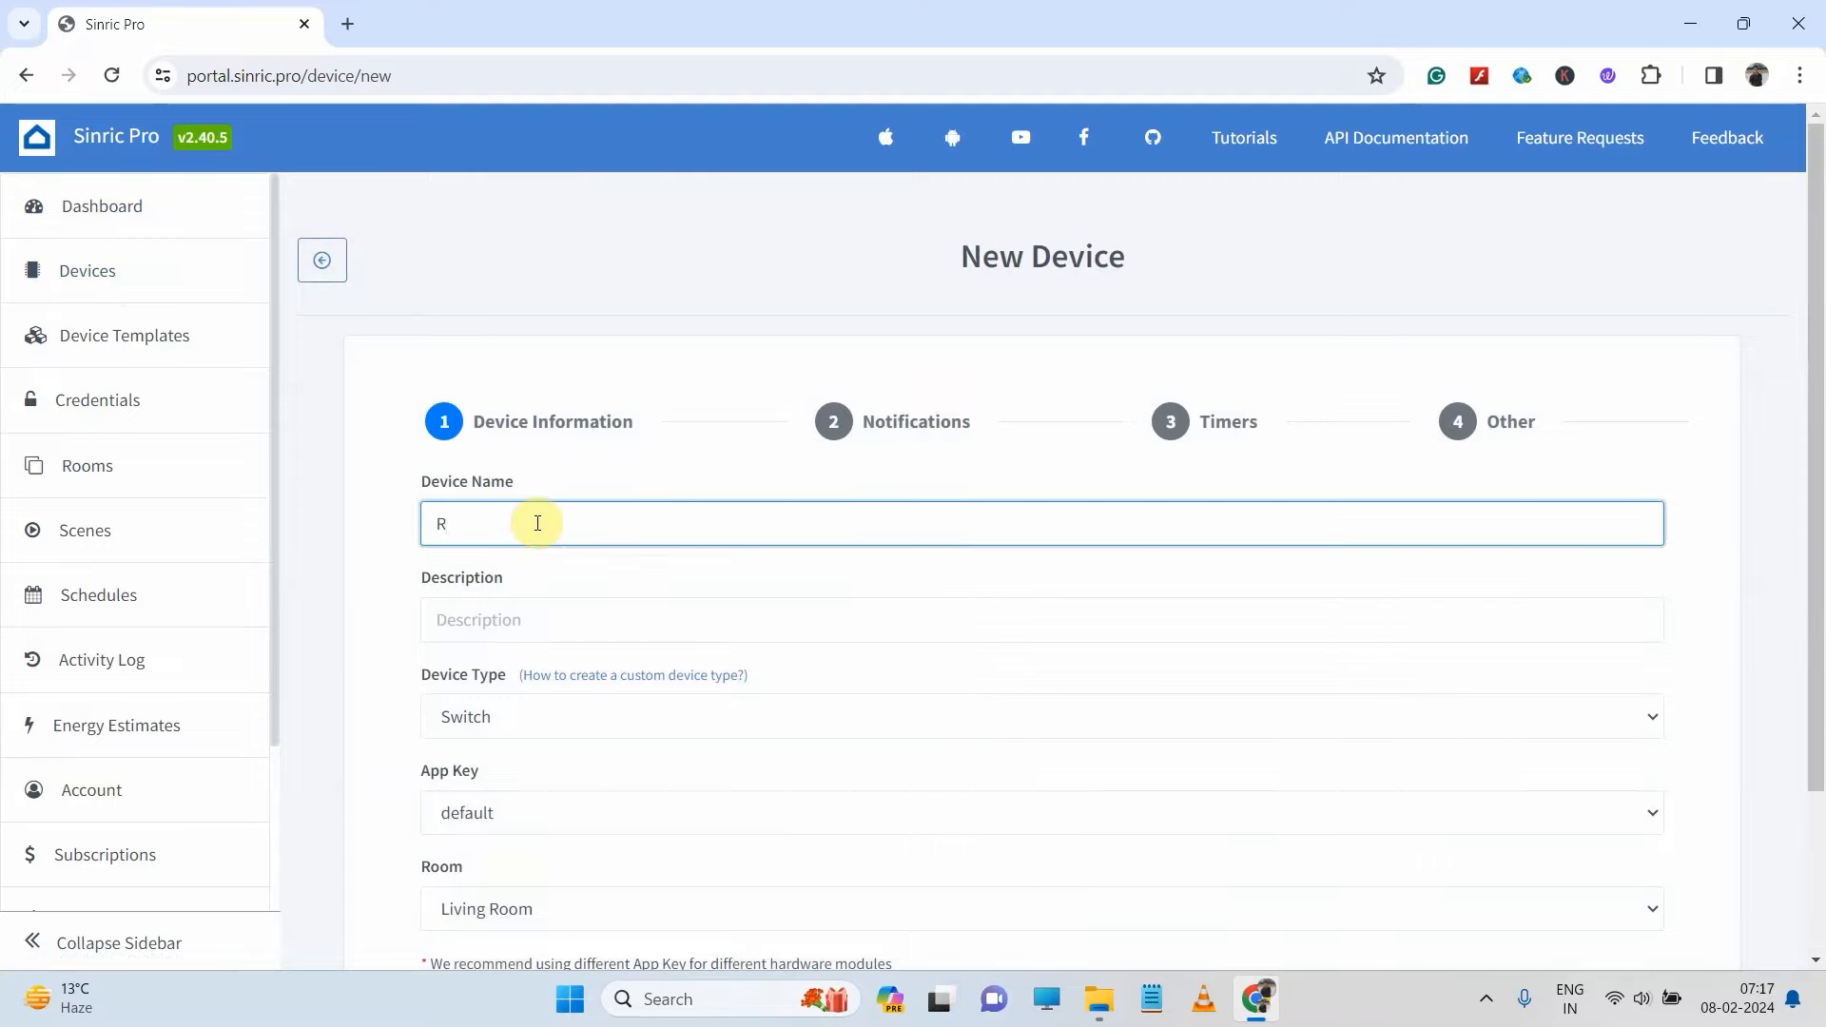
# - Name the device Room Light, skip notifications and timers, and save the new switch
pyautogui.write('oom Light')
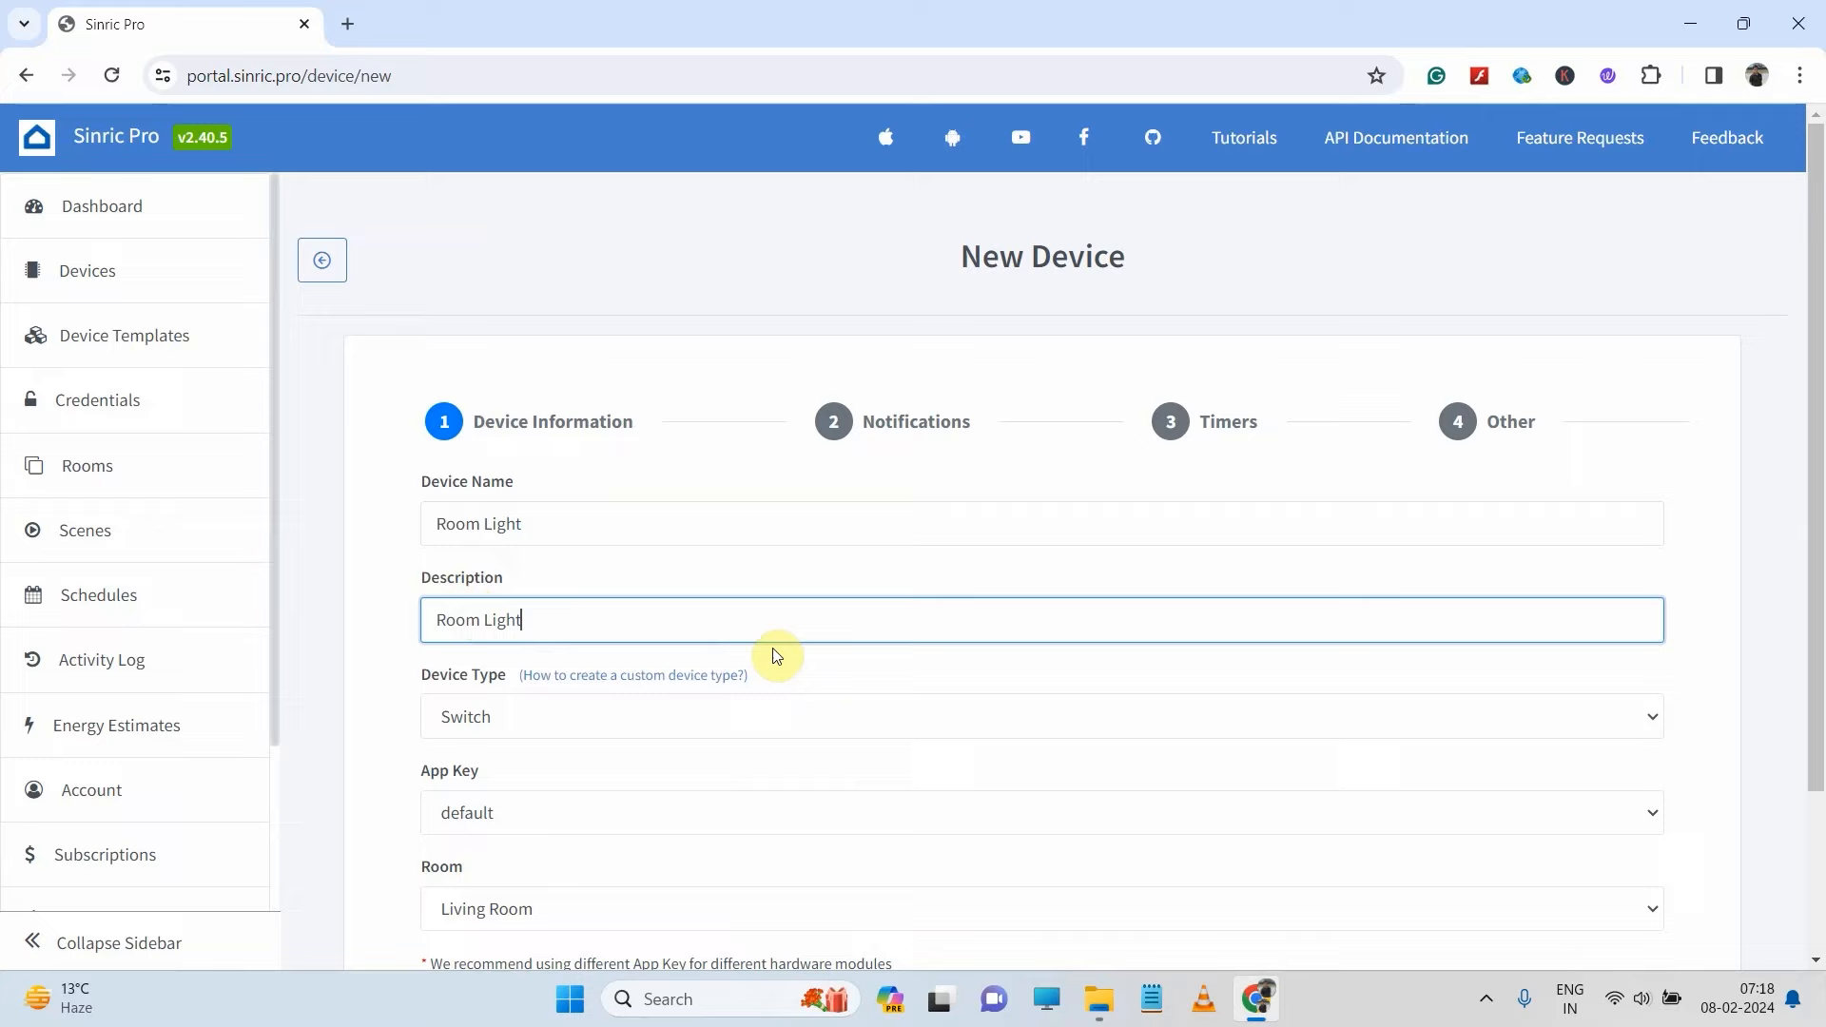
pyautogui.scroll(-3)
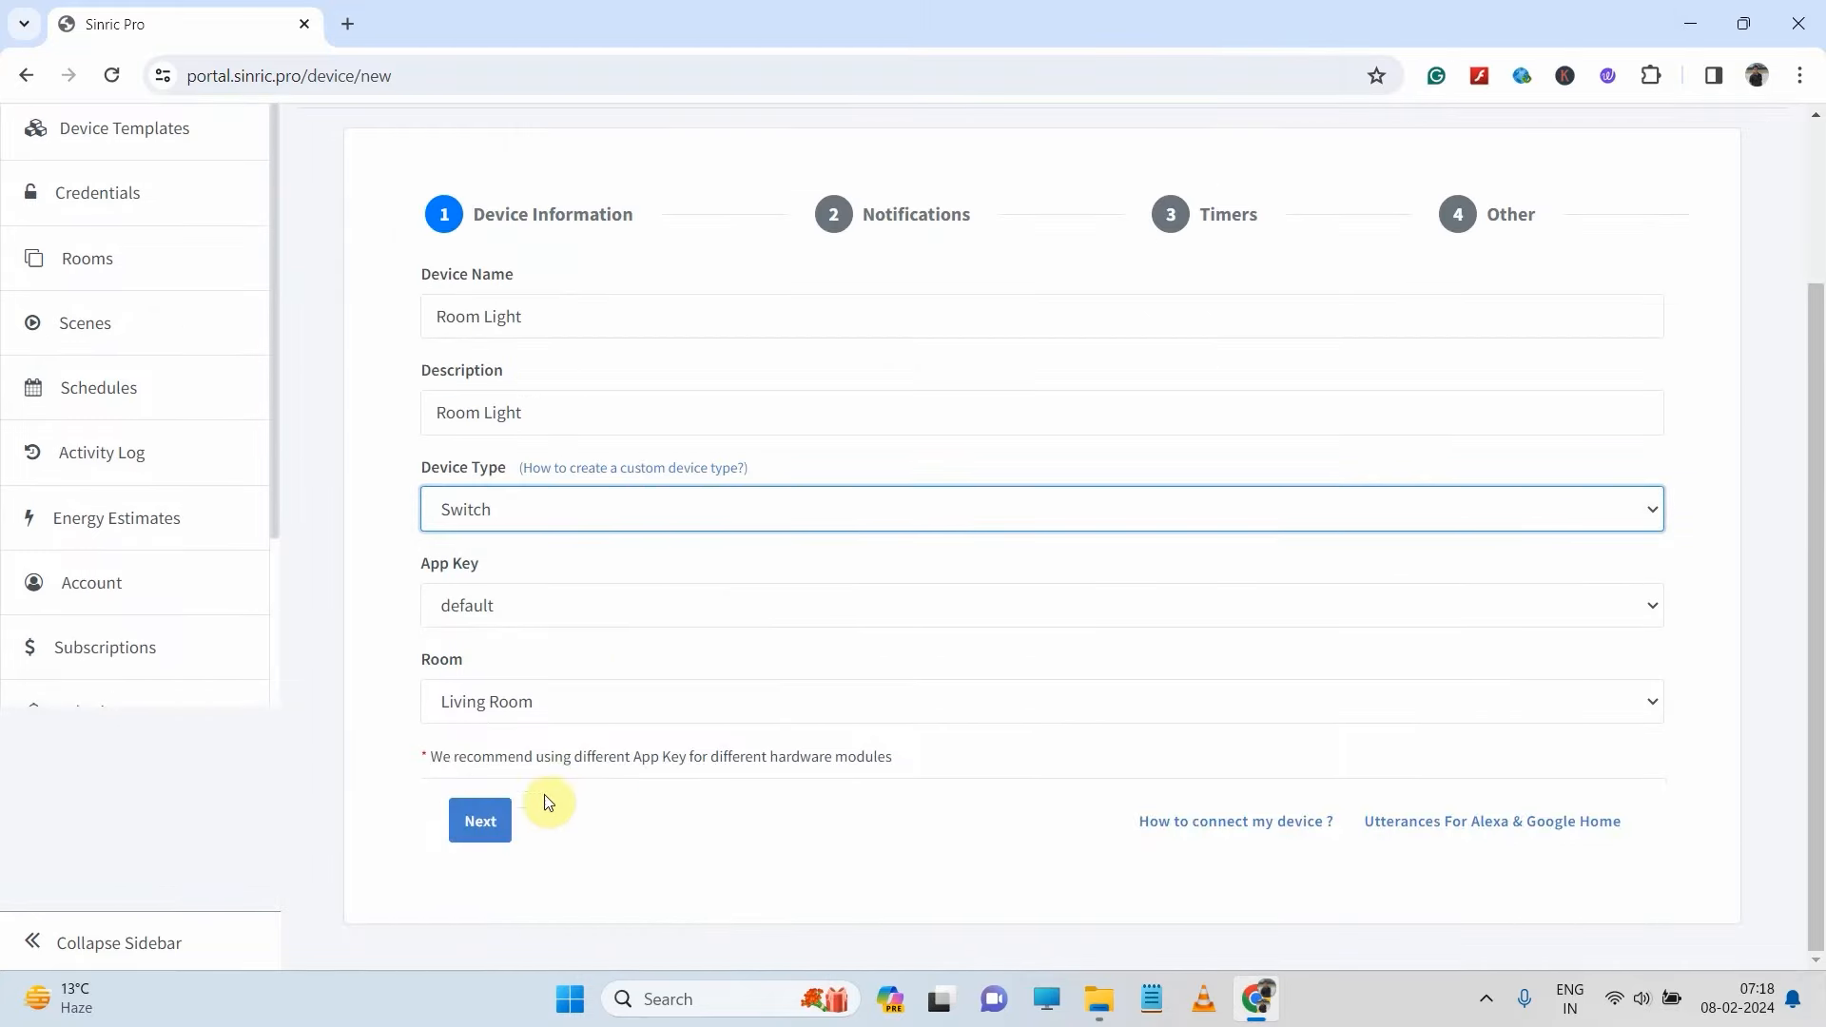
pyautogui.click(480, 821)
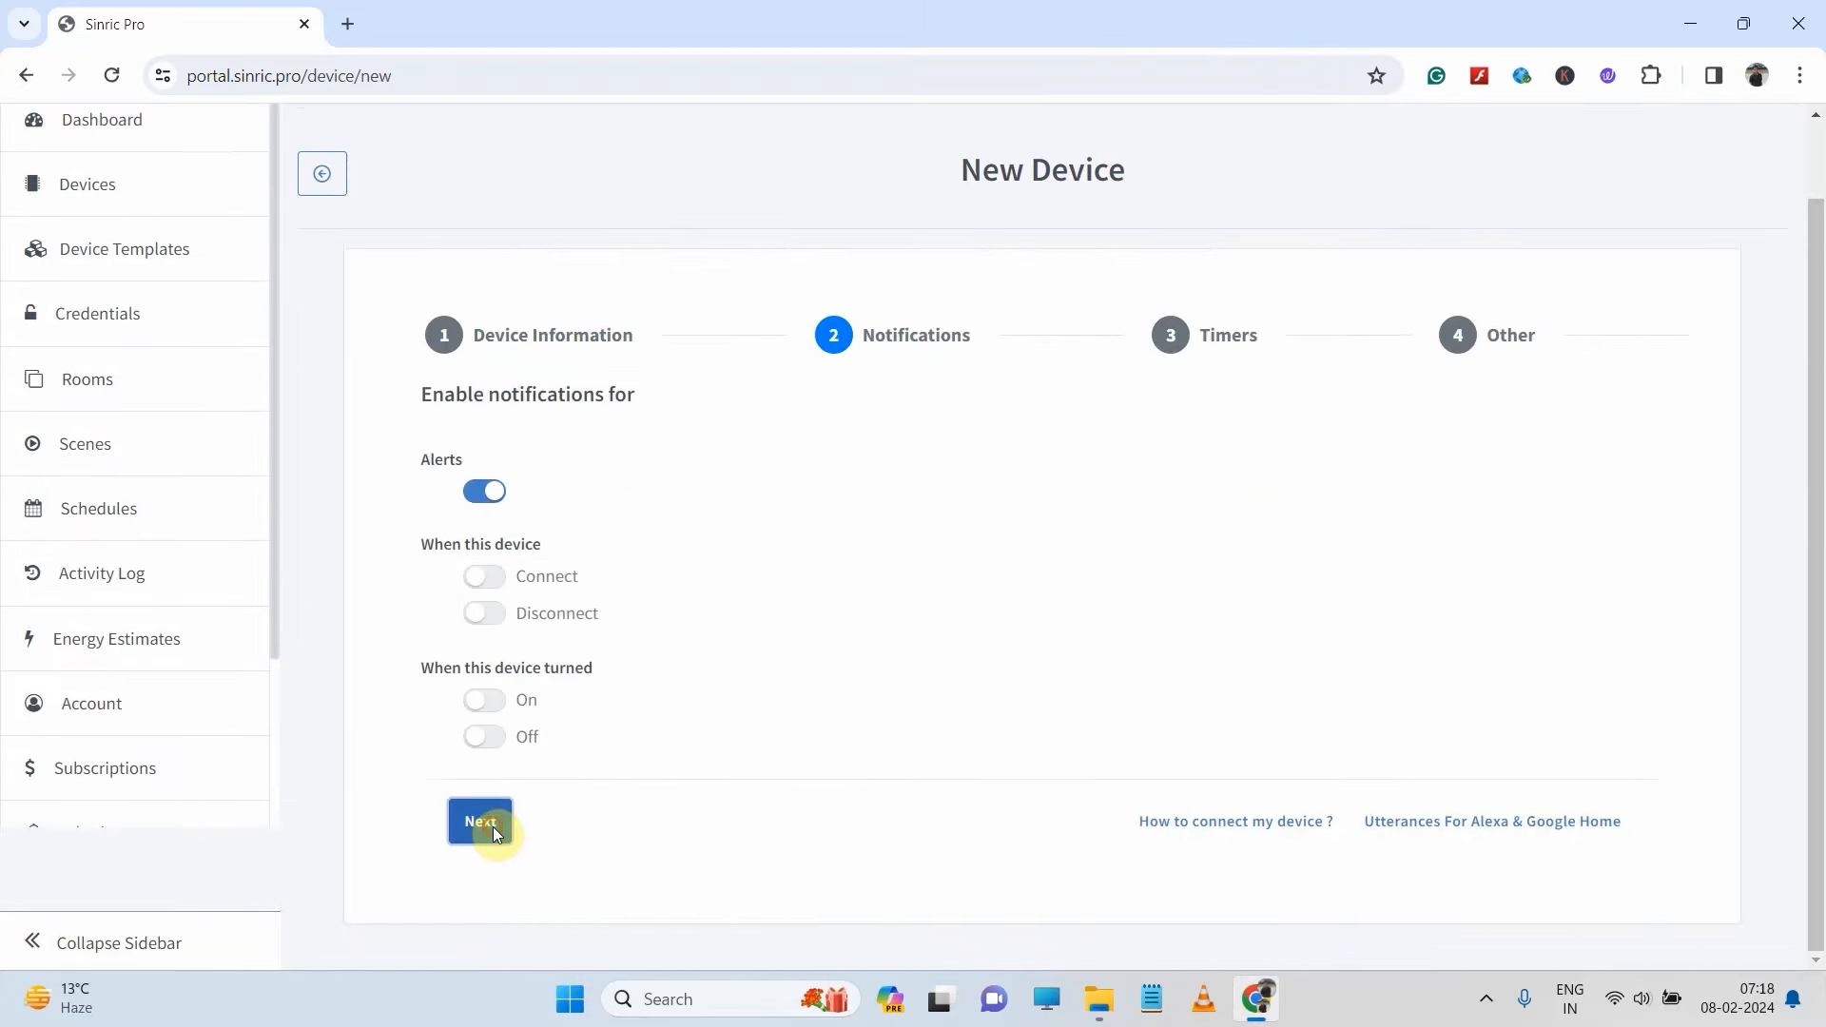
pyautogui.click(479, 820)
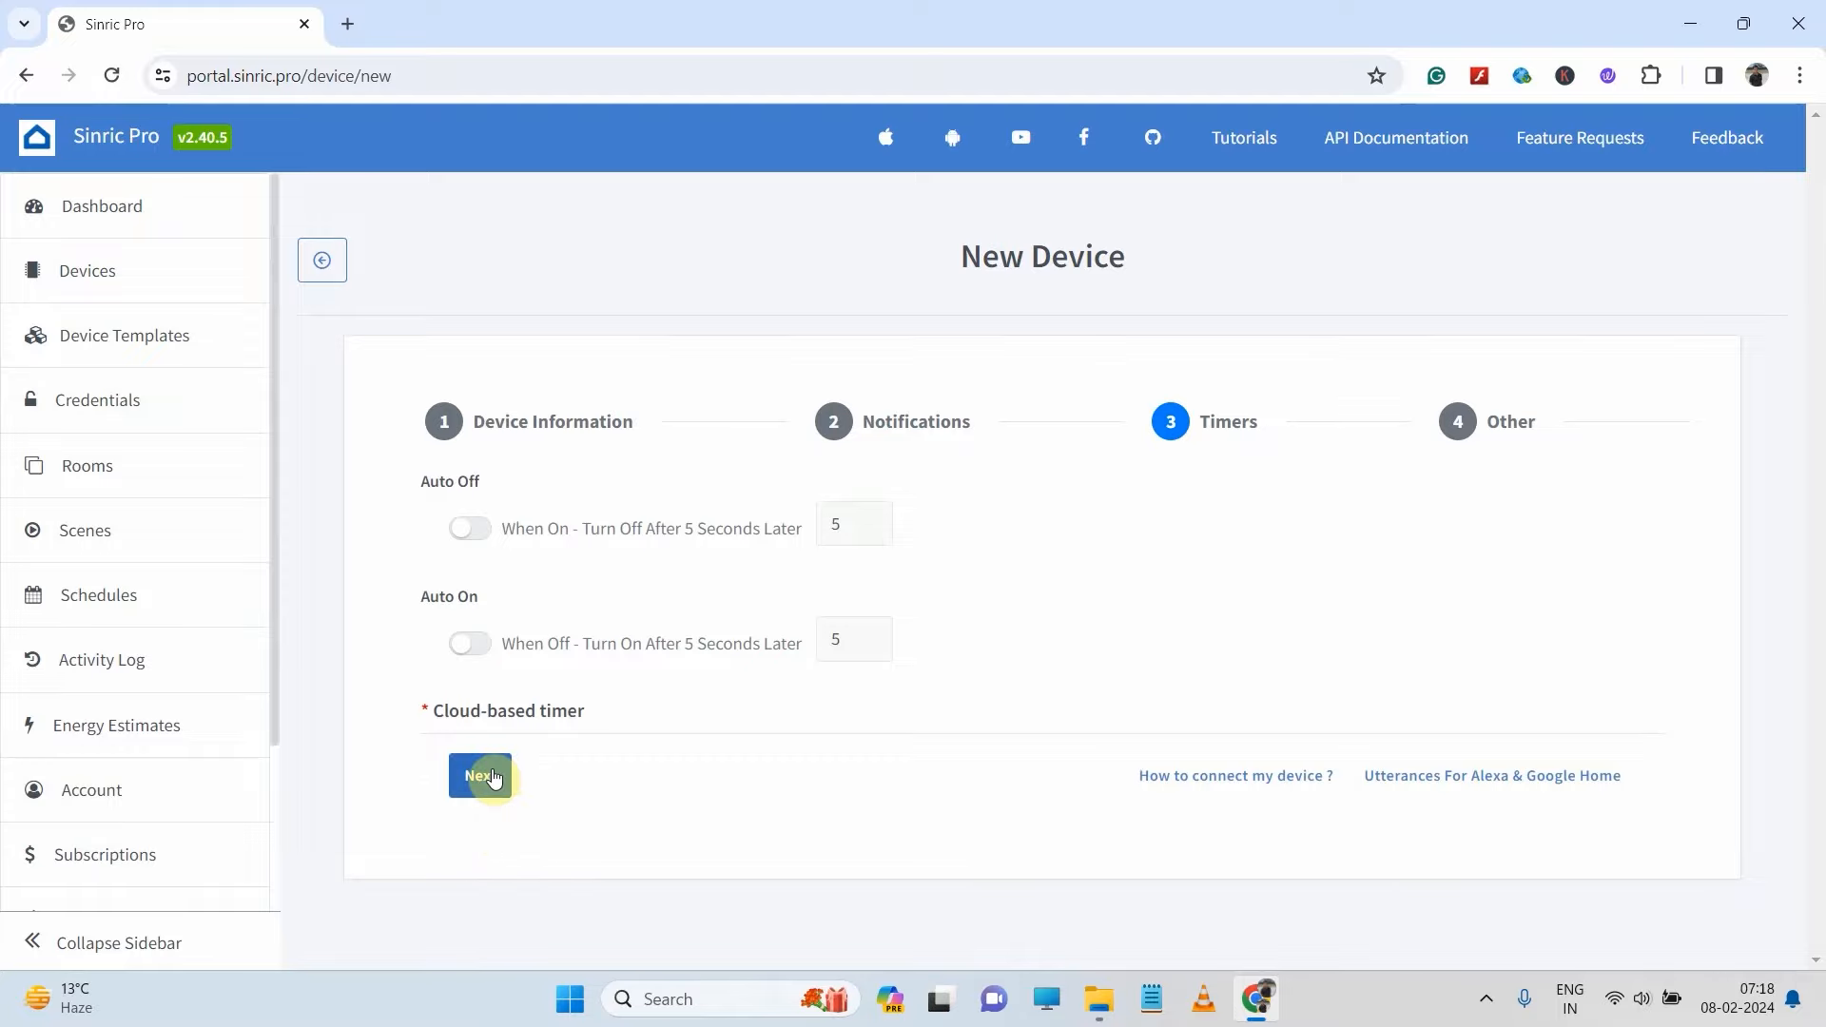
pyautogui.click(480, 776)
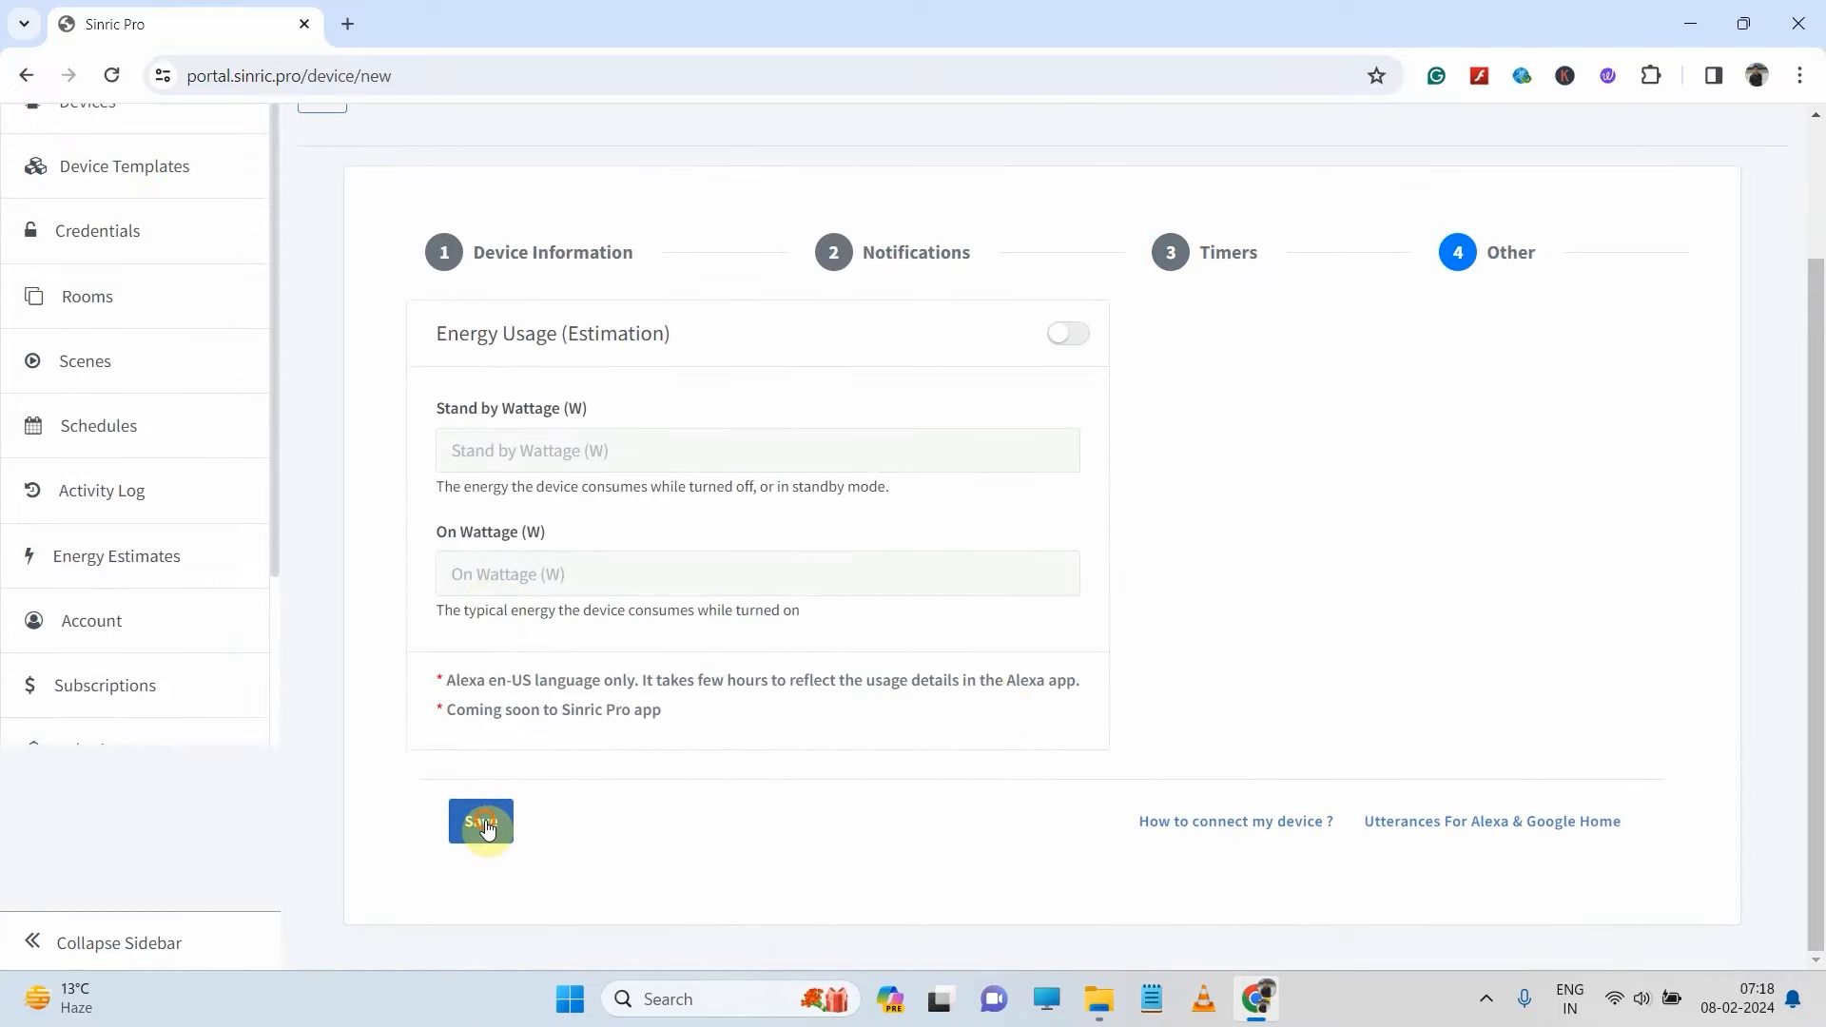
pyautogui.click(481, 822)
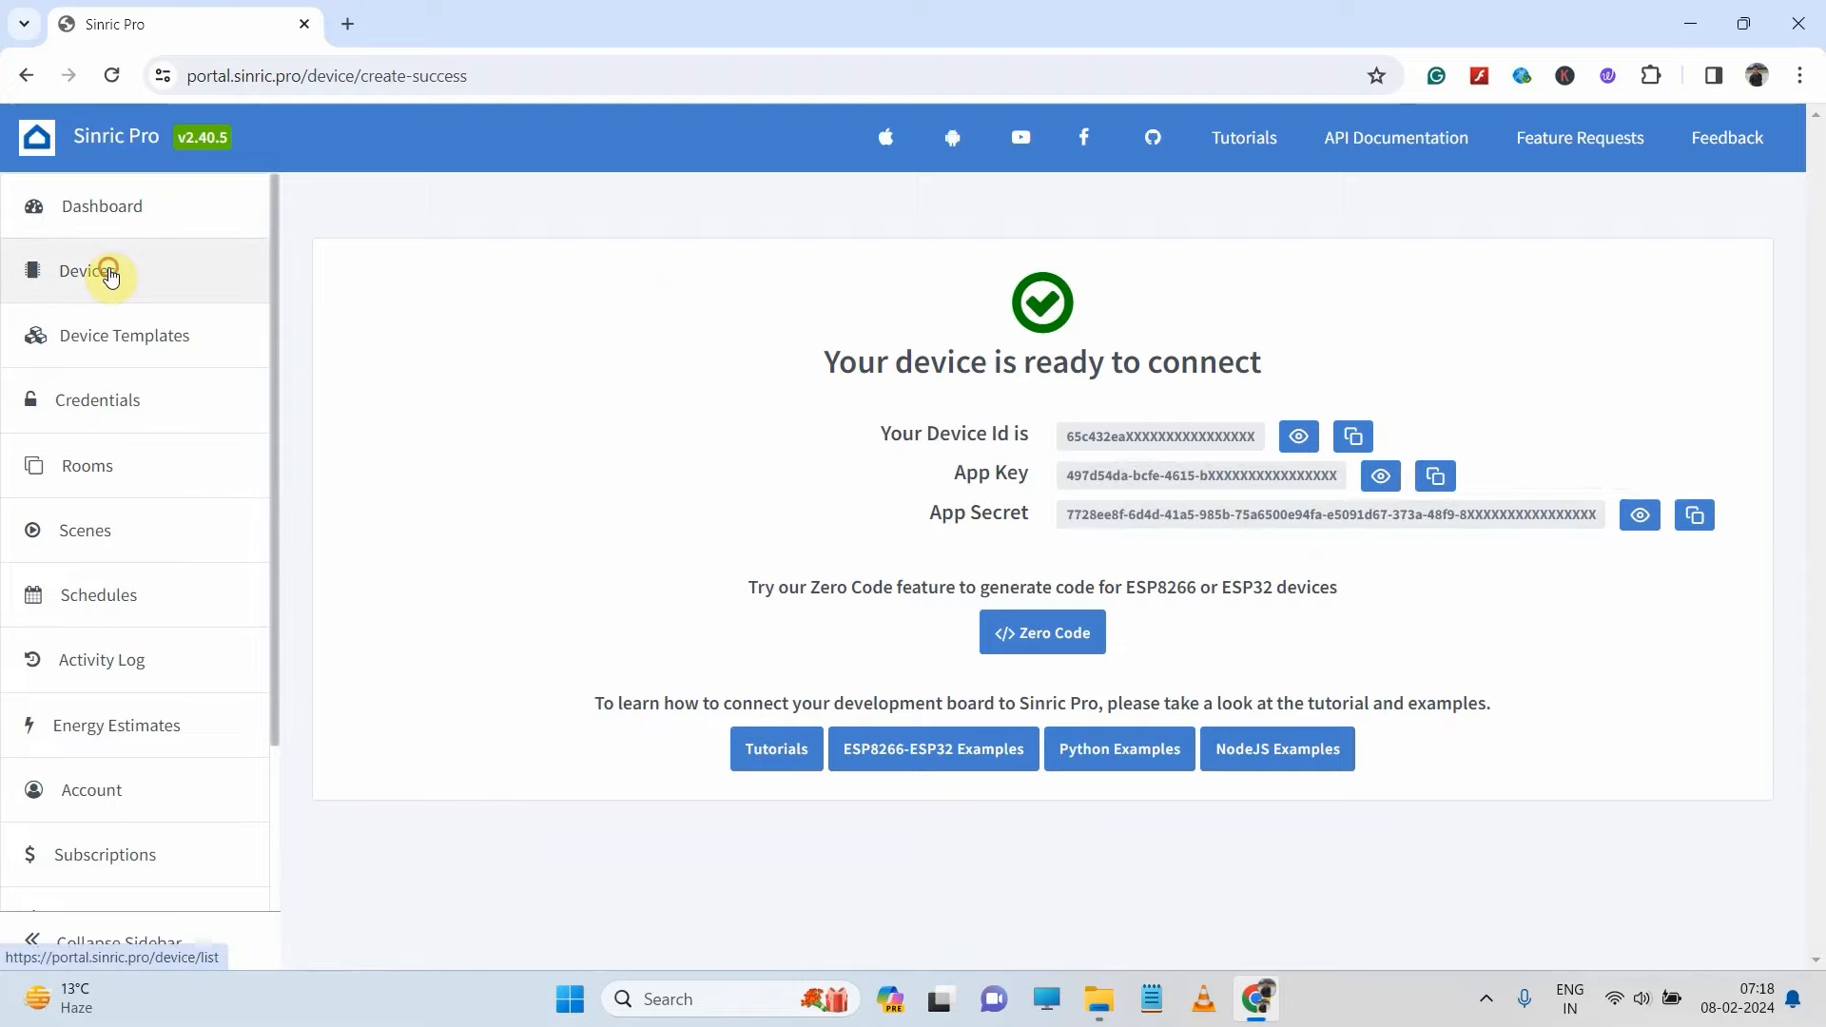
# - Return to Devices and start Zero Code generation for Outdoor, Room and Studio Light
pyautogui.click(94, 272)
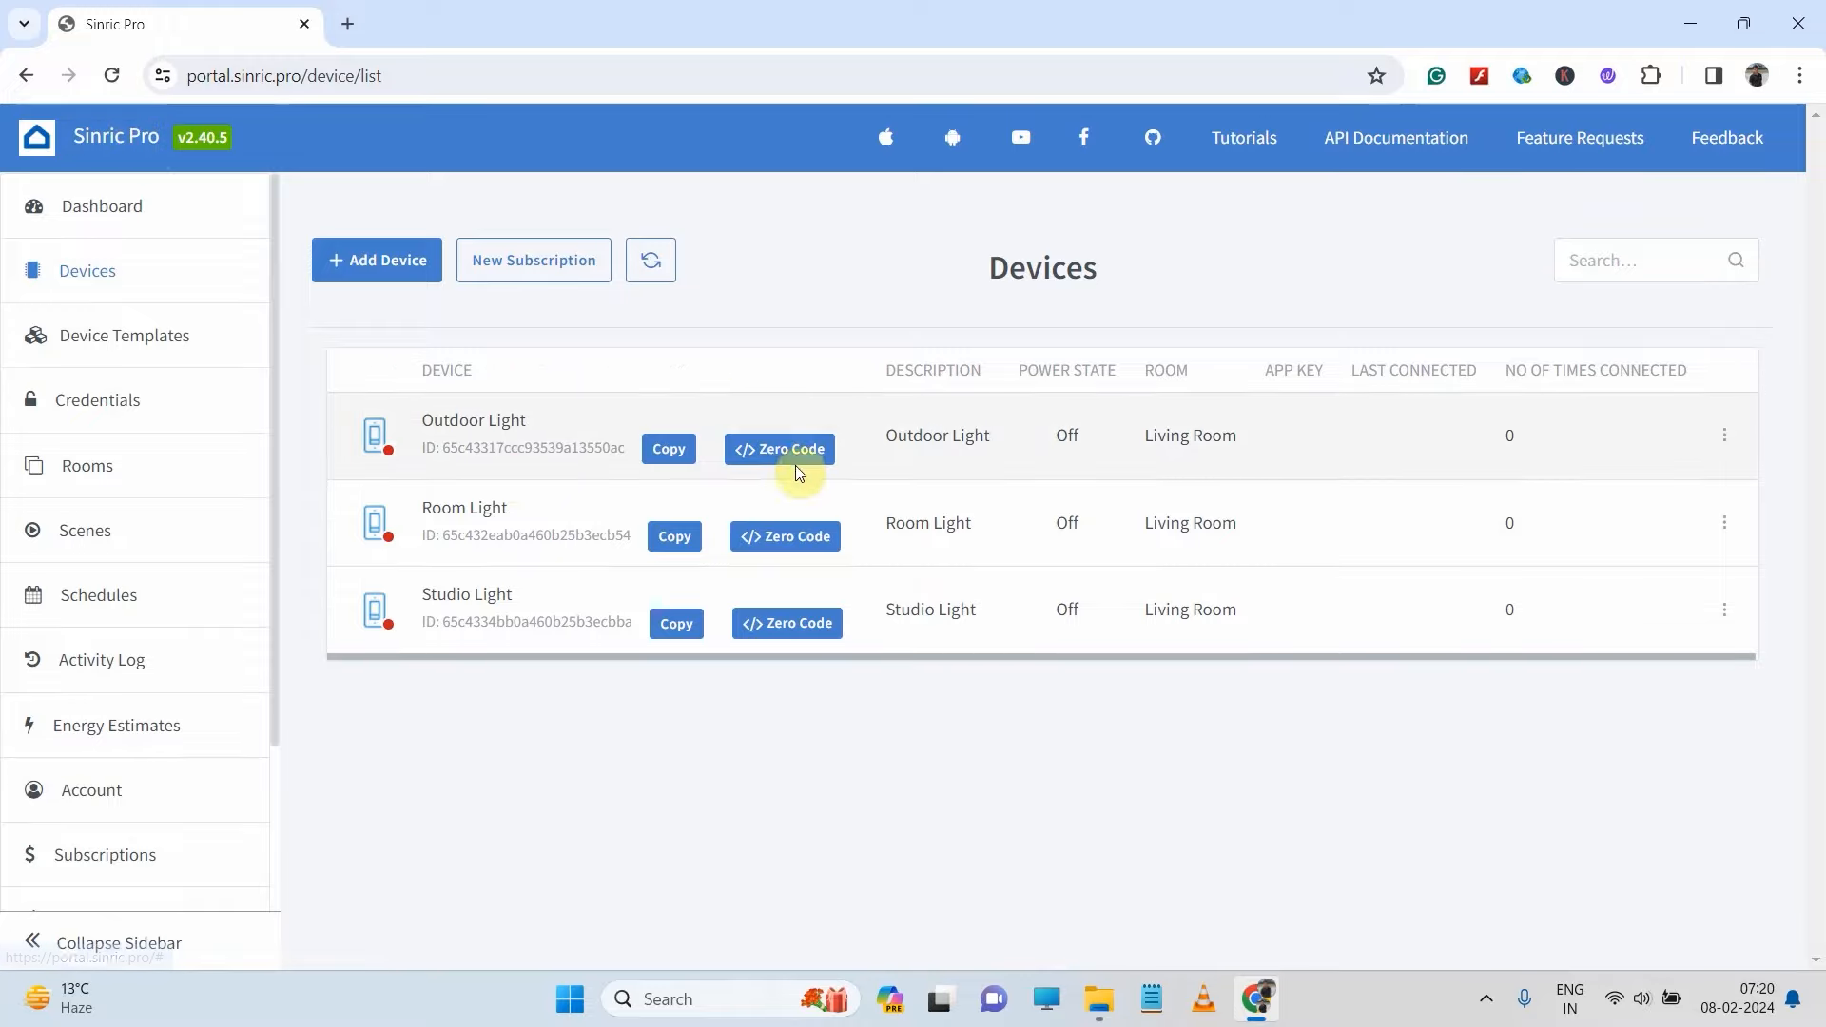
pyautogui.click(779, 449)
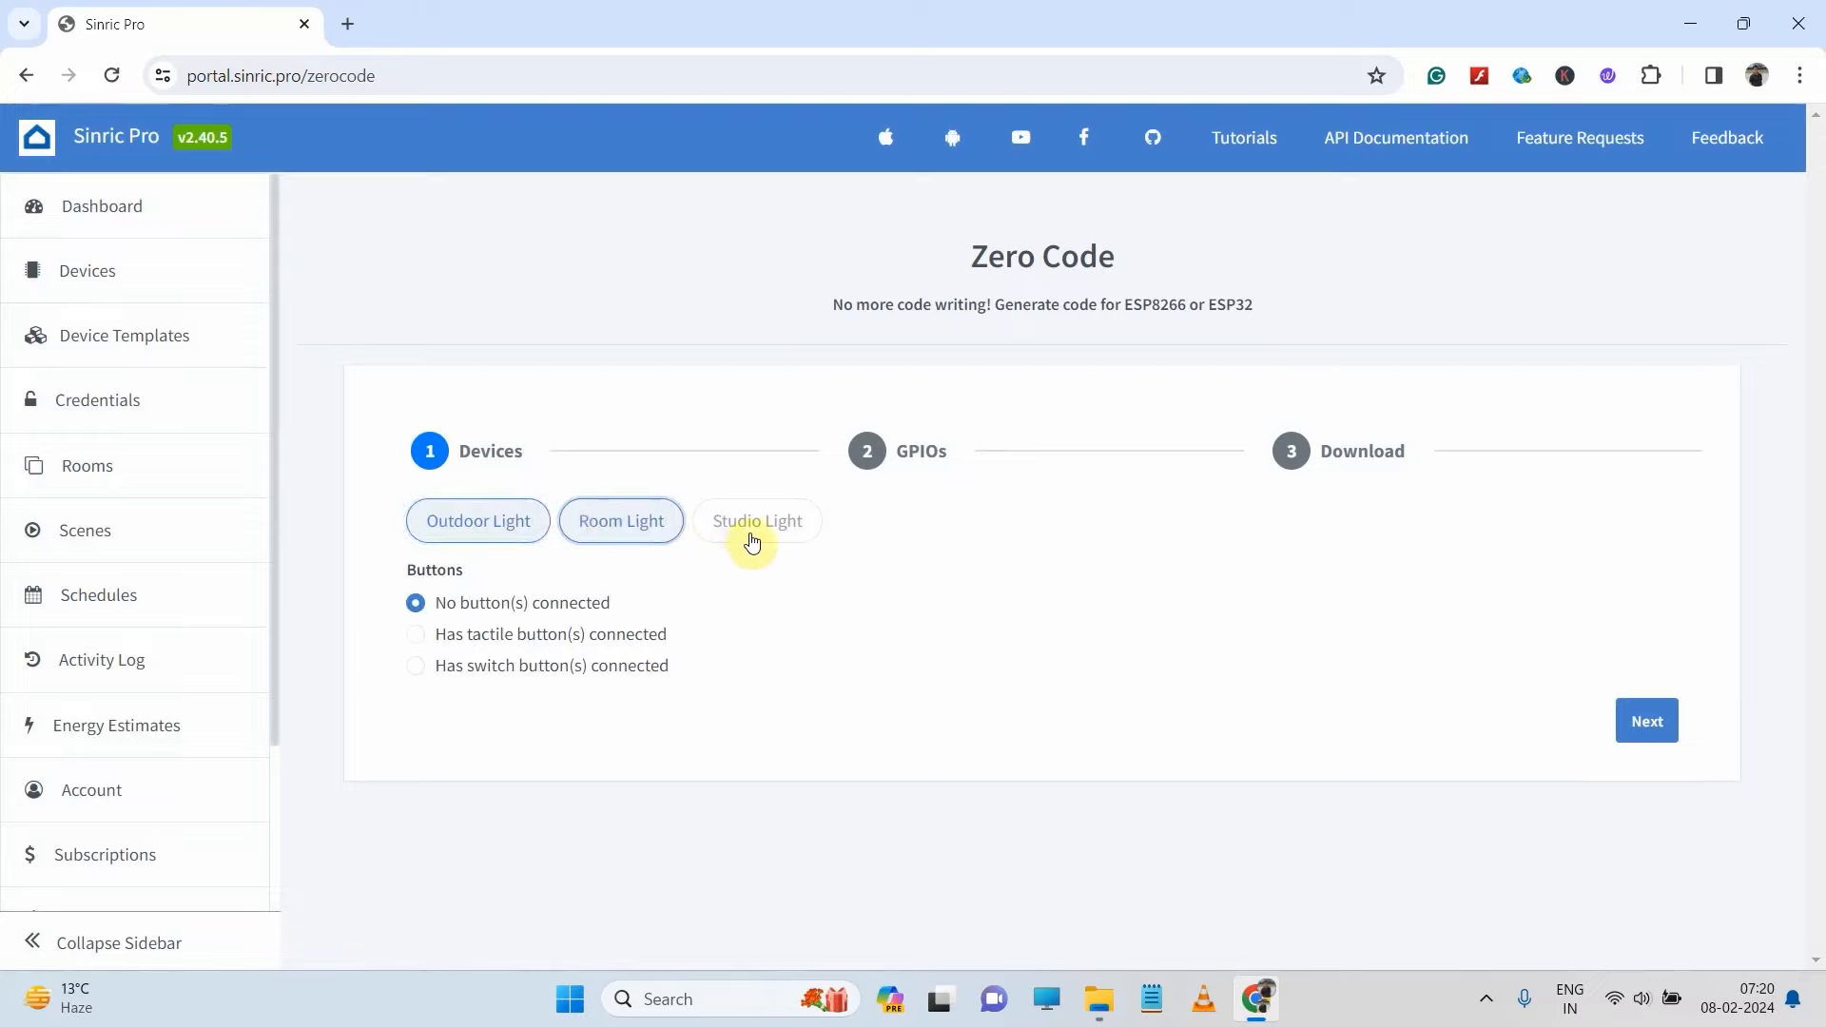
# - Include Studio Light, choose switch buttons as connected, and advance to GPIO pin settings
pyautogui.click(756, 520)
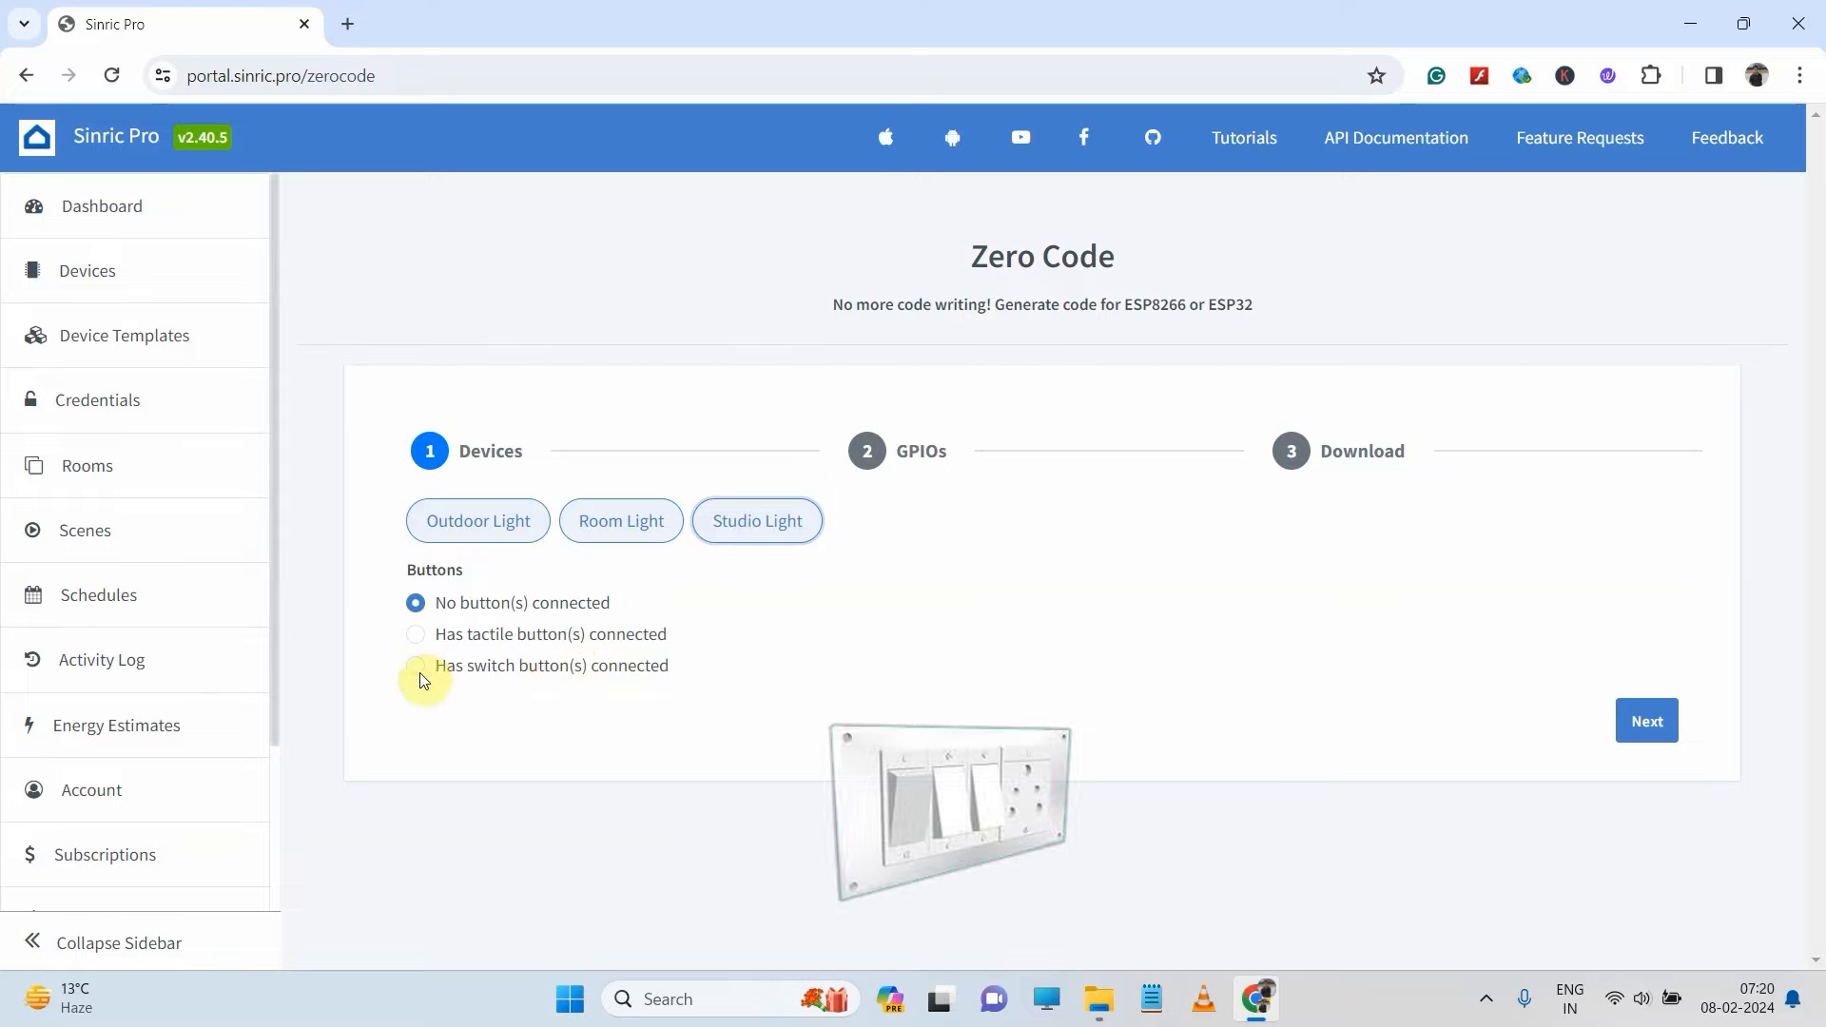
pyautogui.click(415, 665)
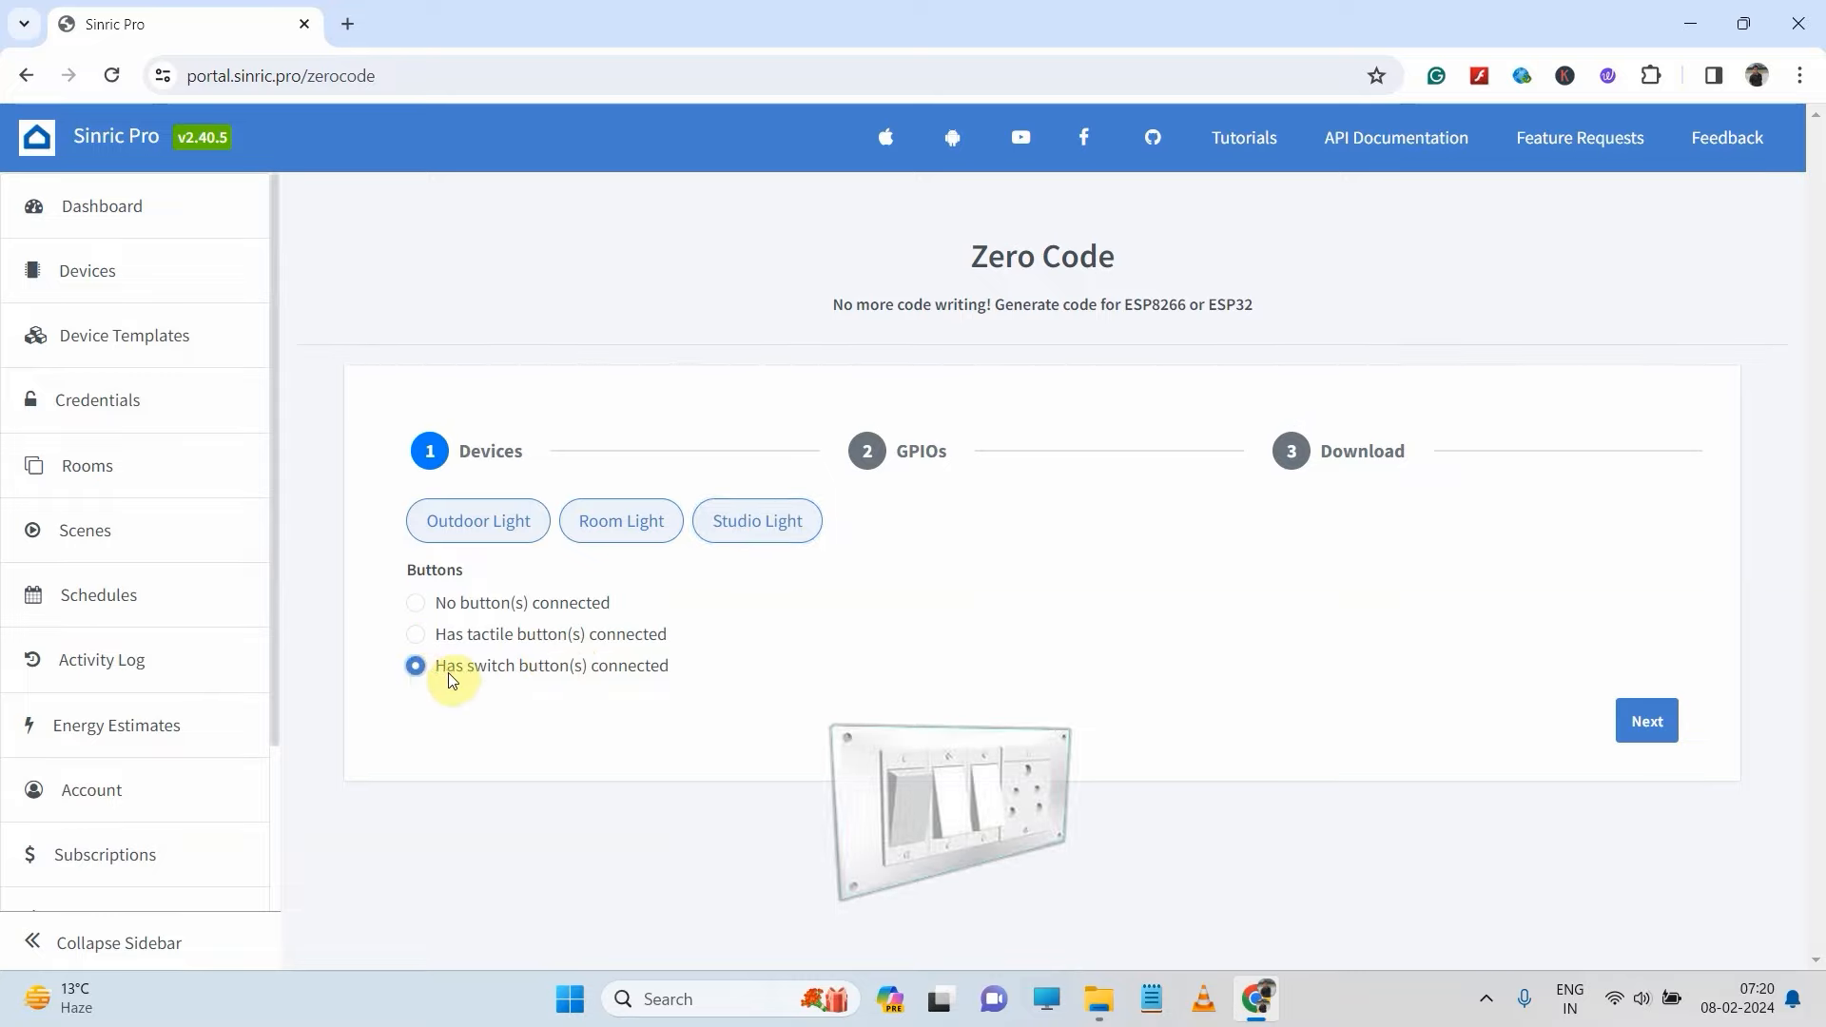
pyautogui.moveTo(579, 688)
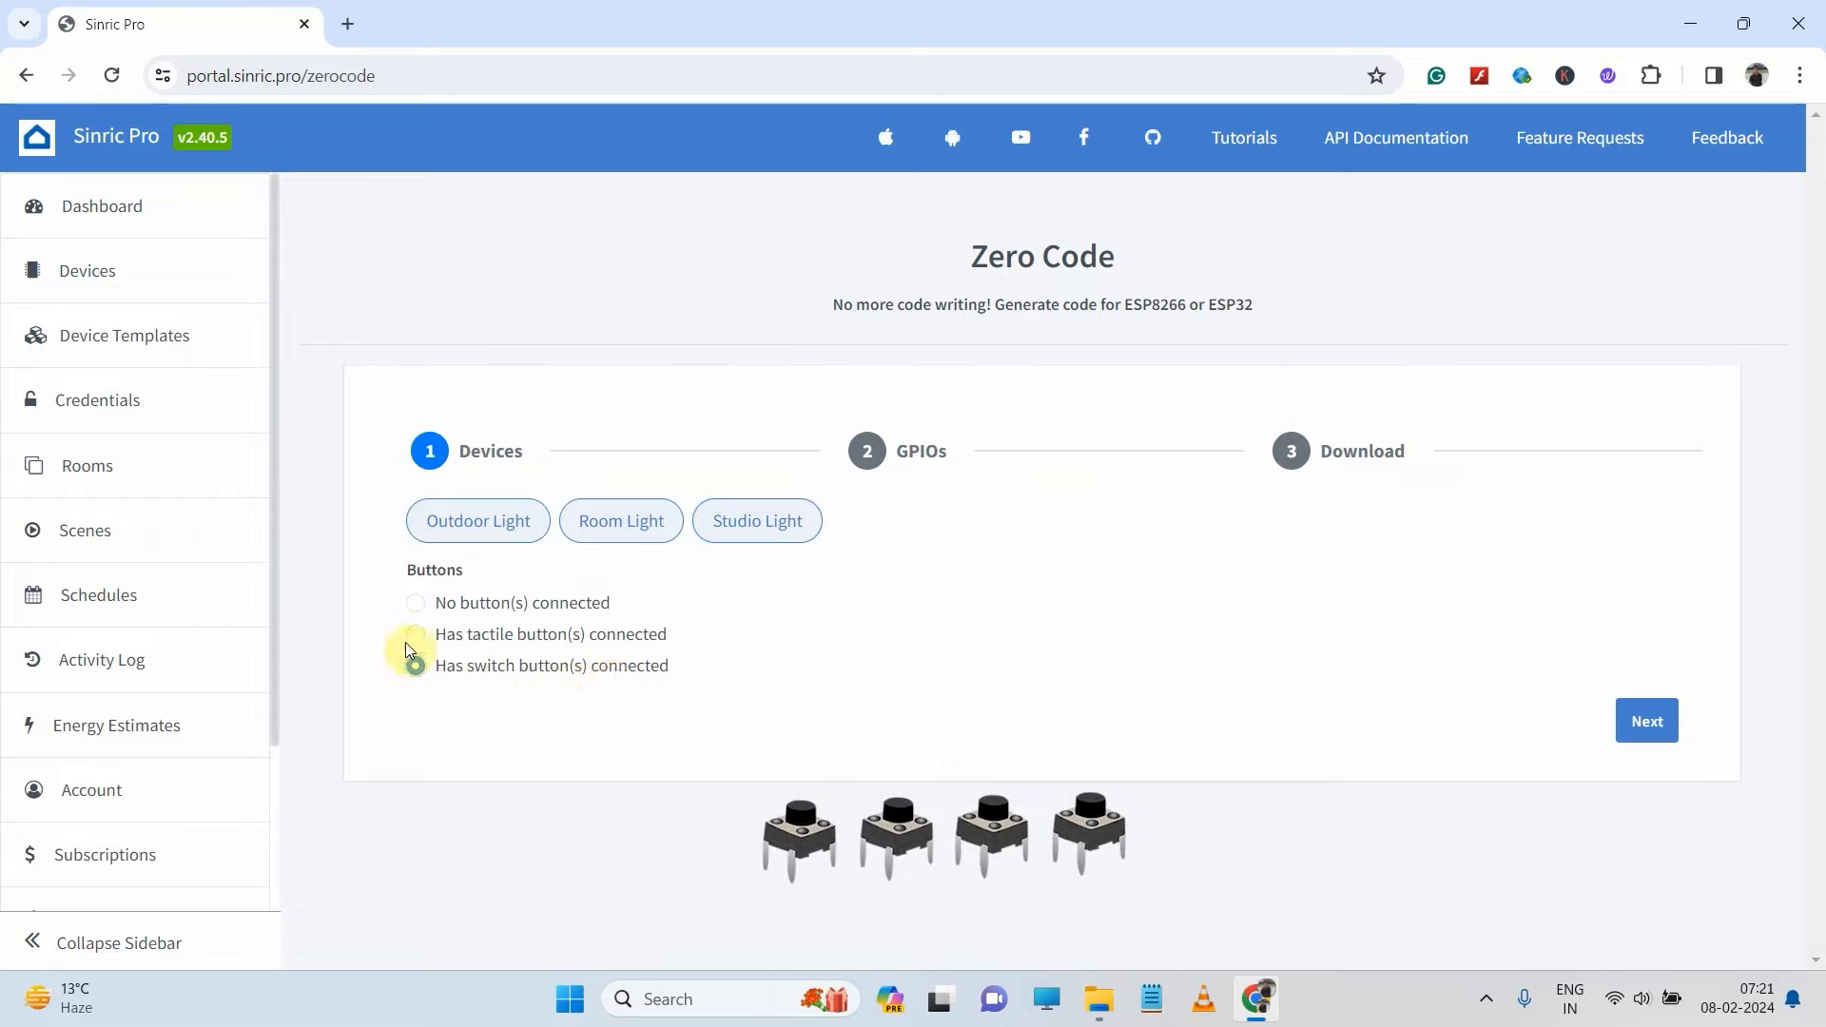
pyautogui.click(415, 634)
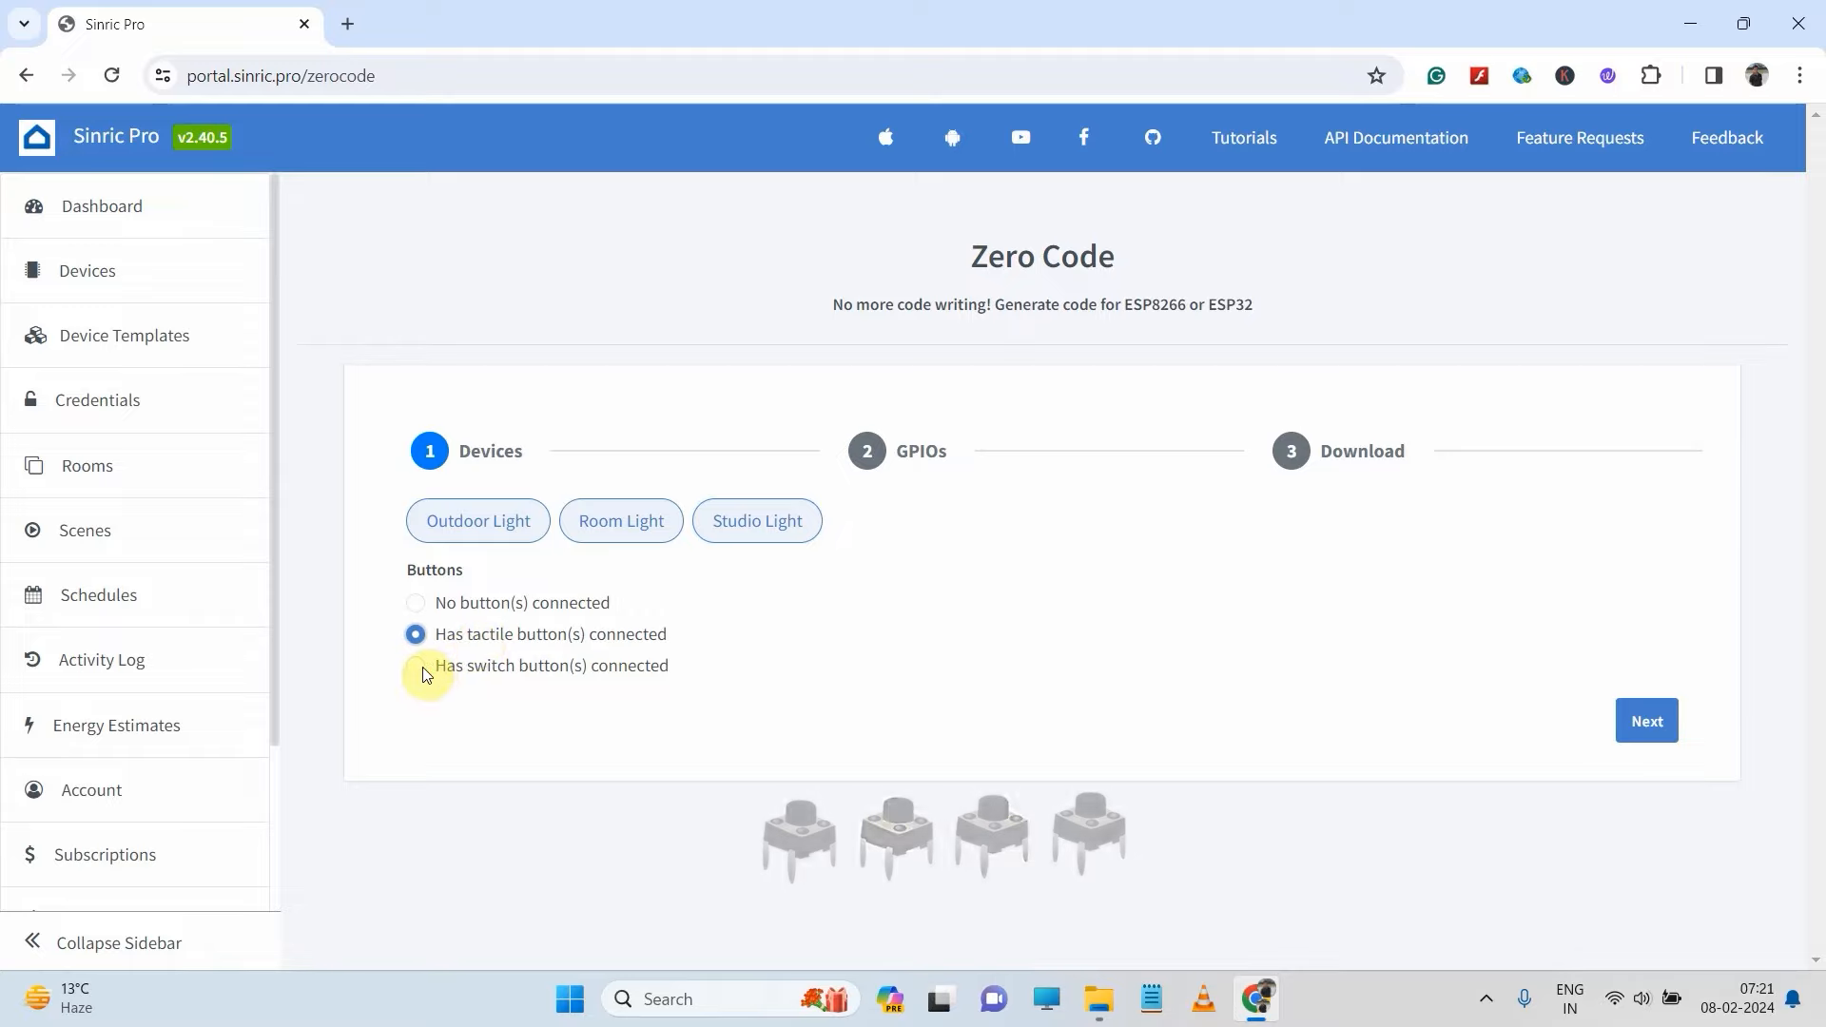
pyautogui.click(414, 666)
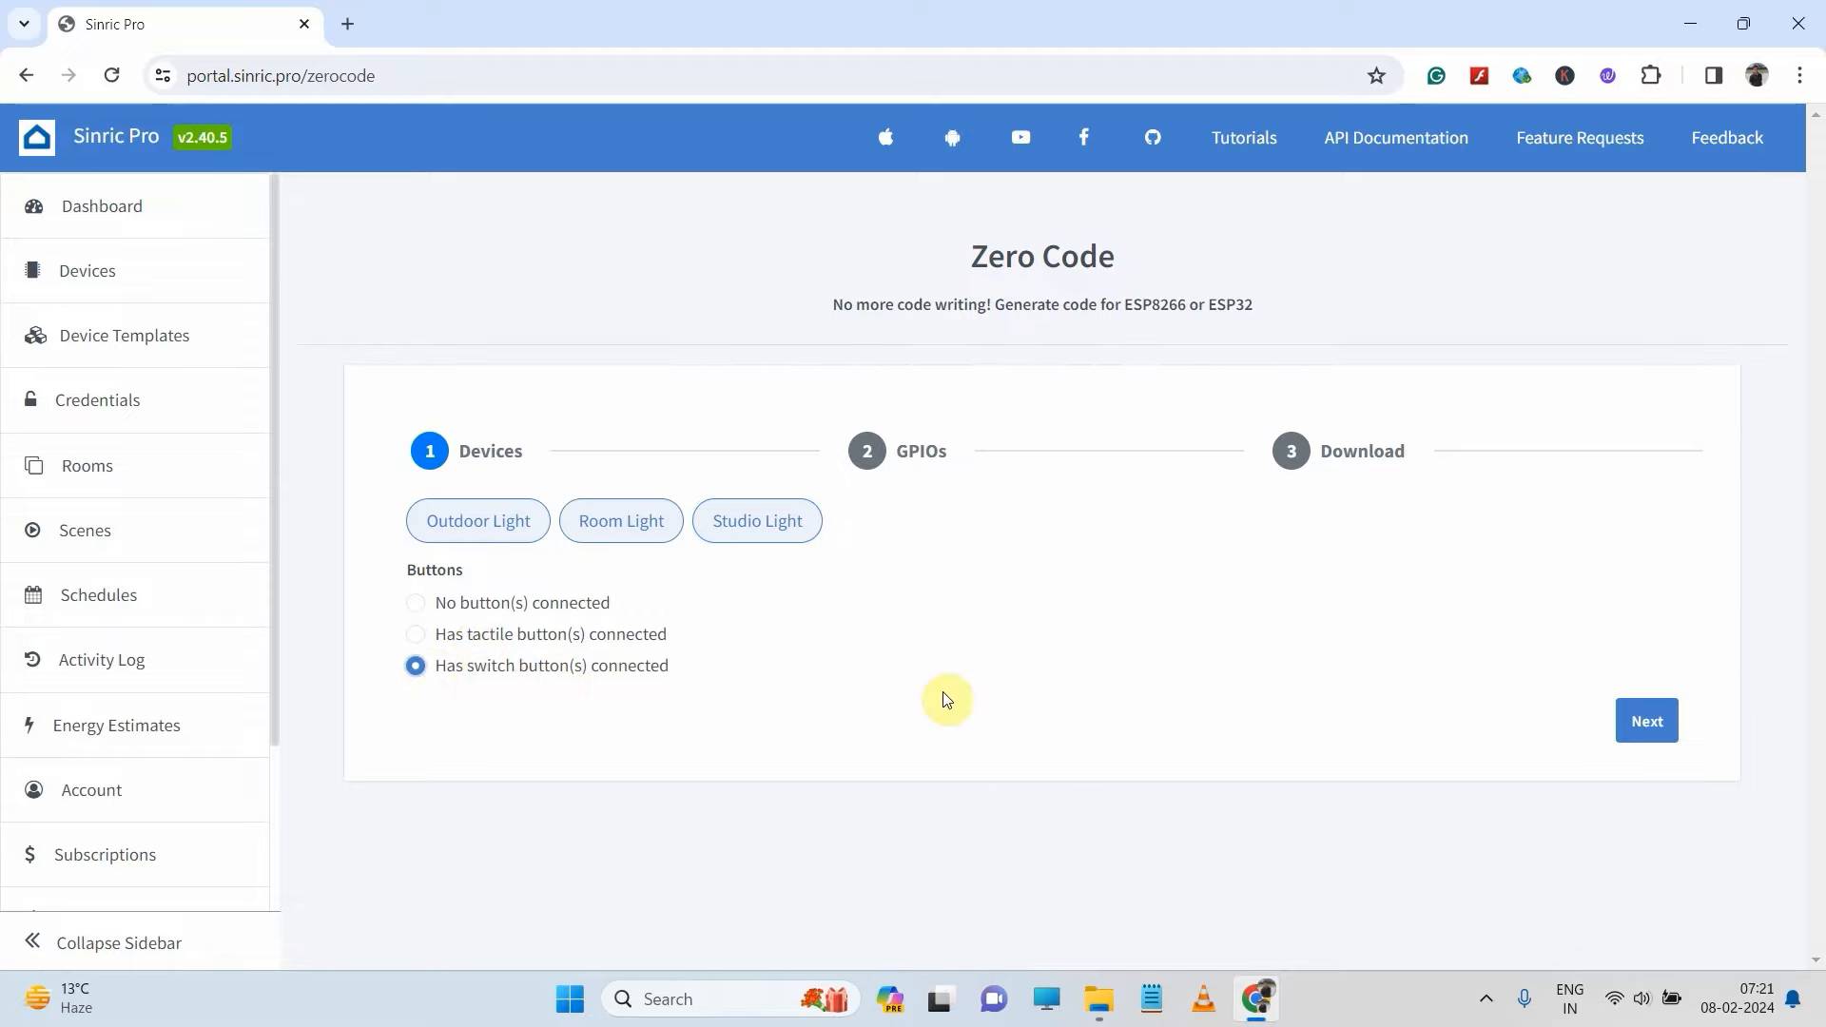
pyautogui.click(1647, 721)
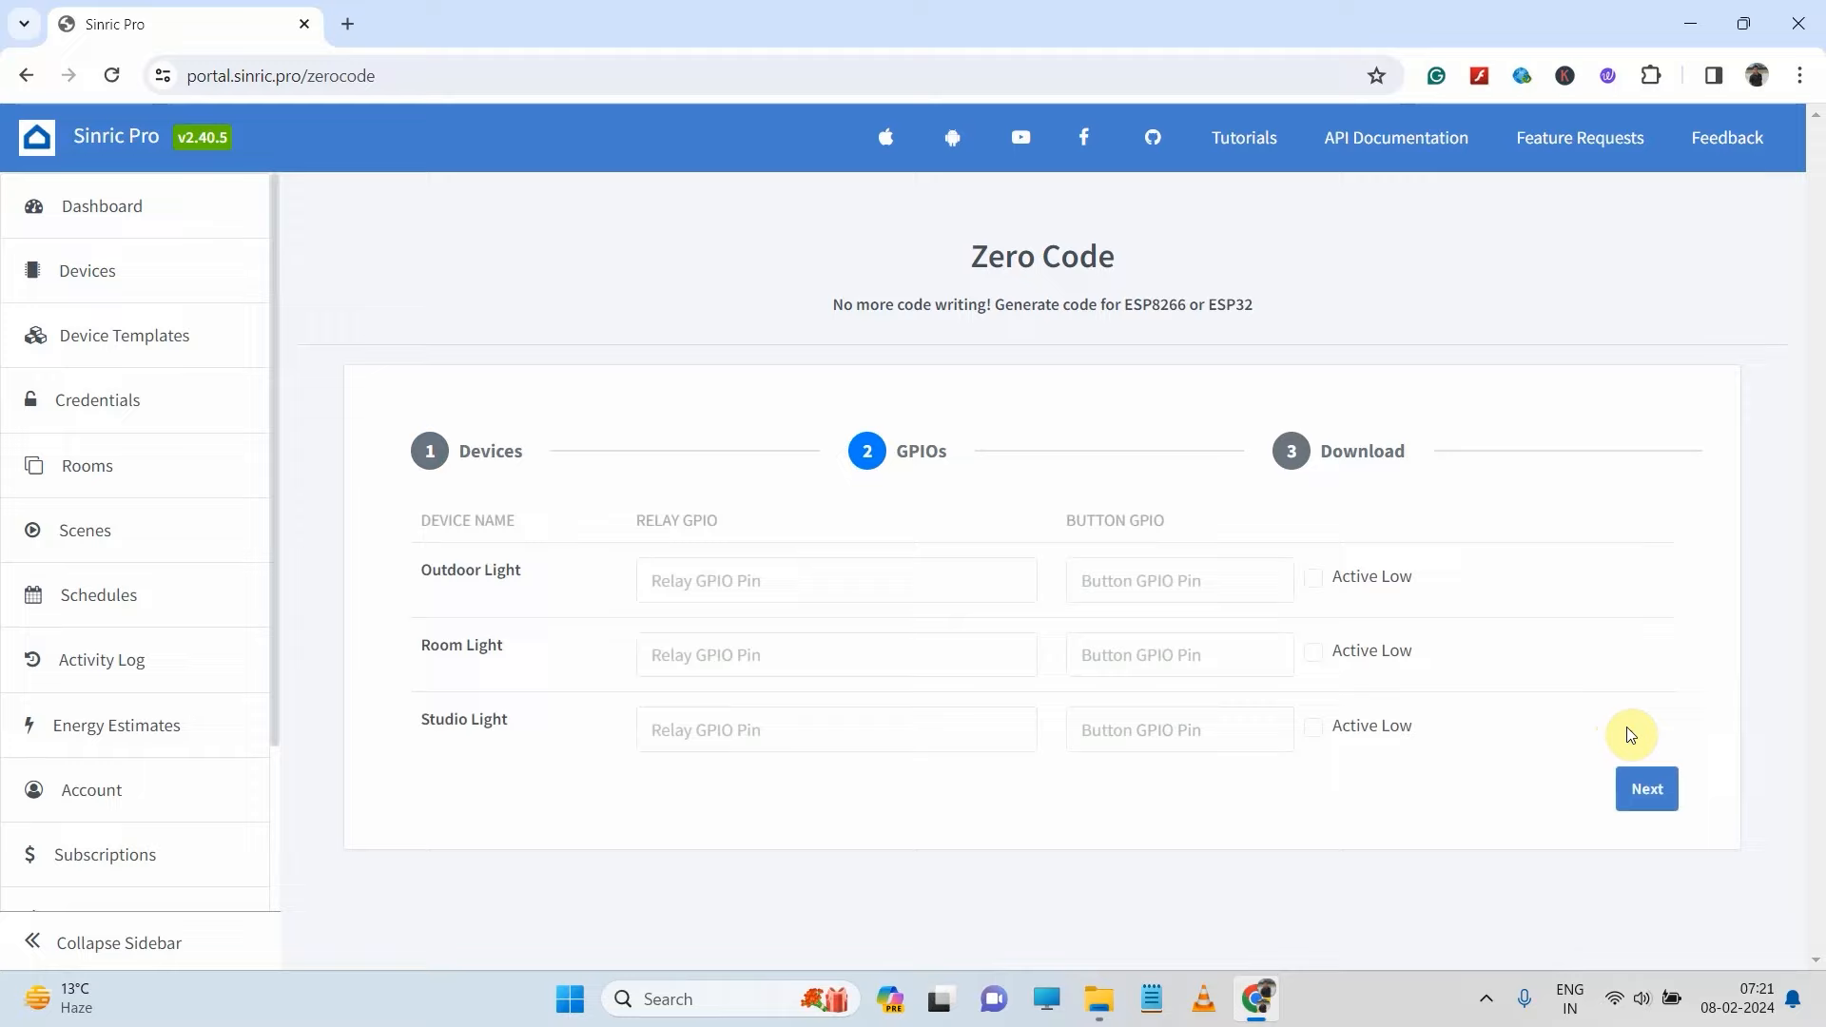
pyautogui.moveTo(761, 569)
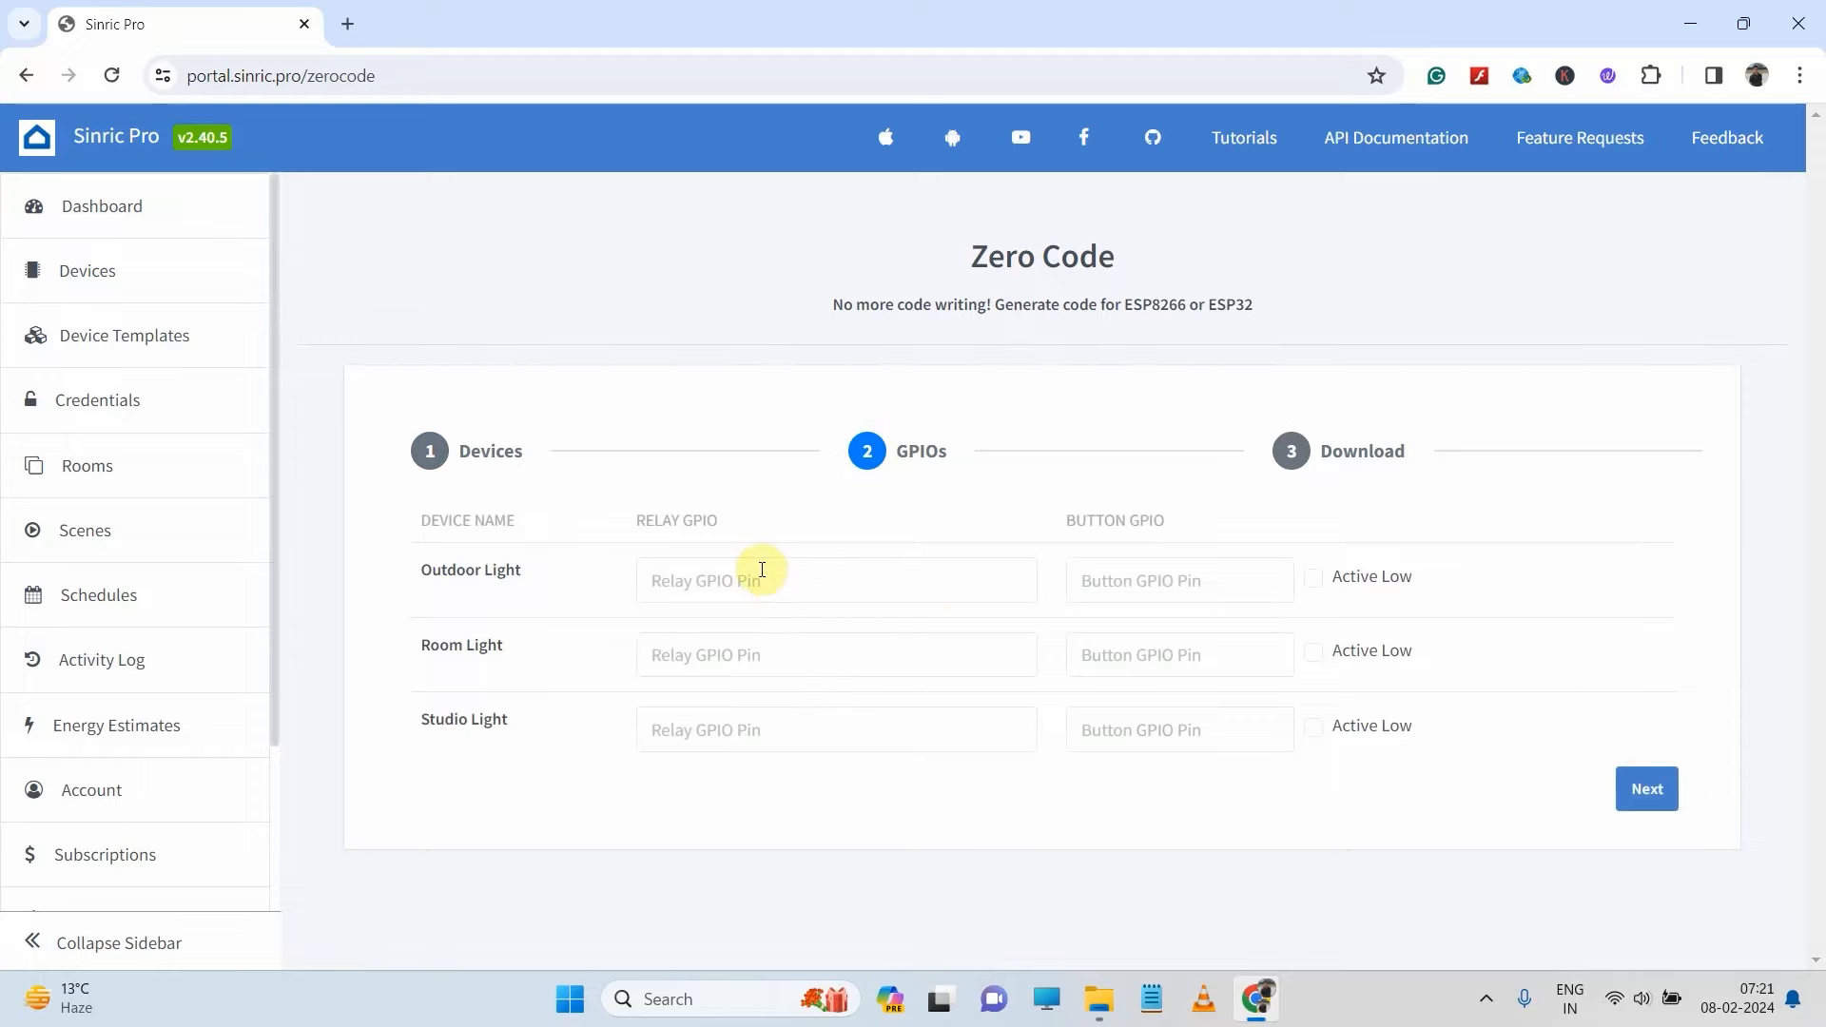
pyautogui.moveTo(691, 522)
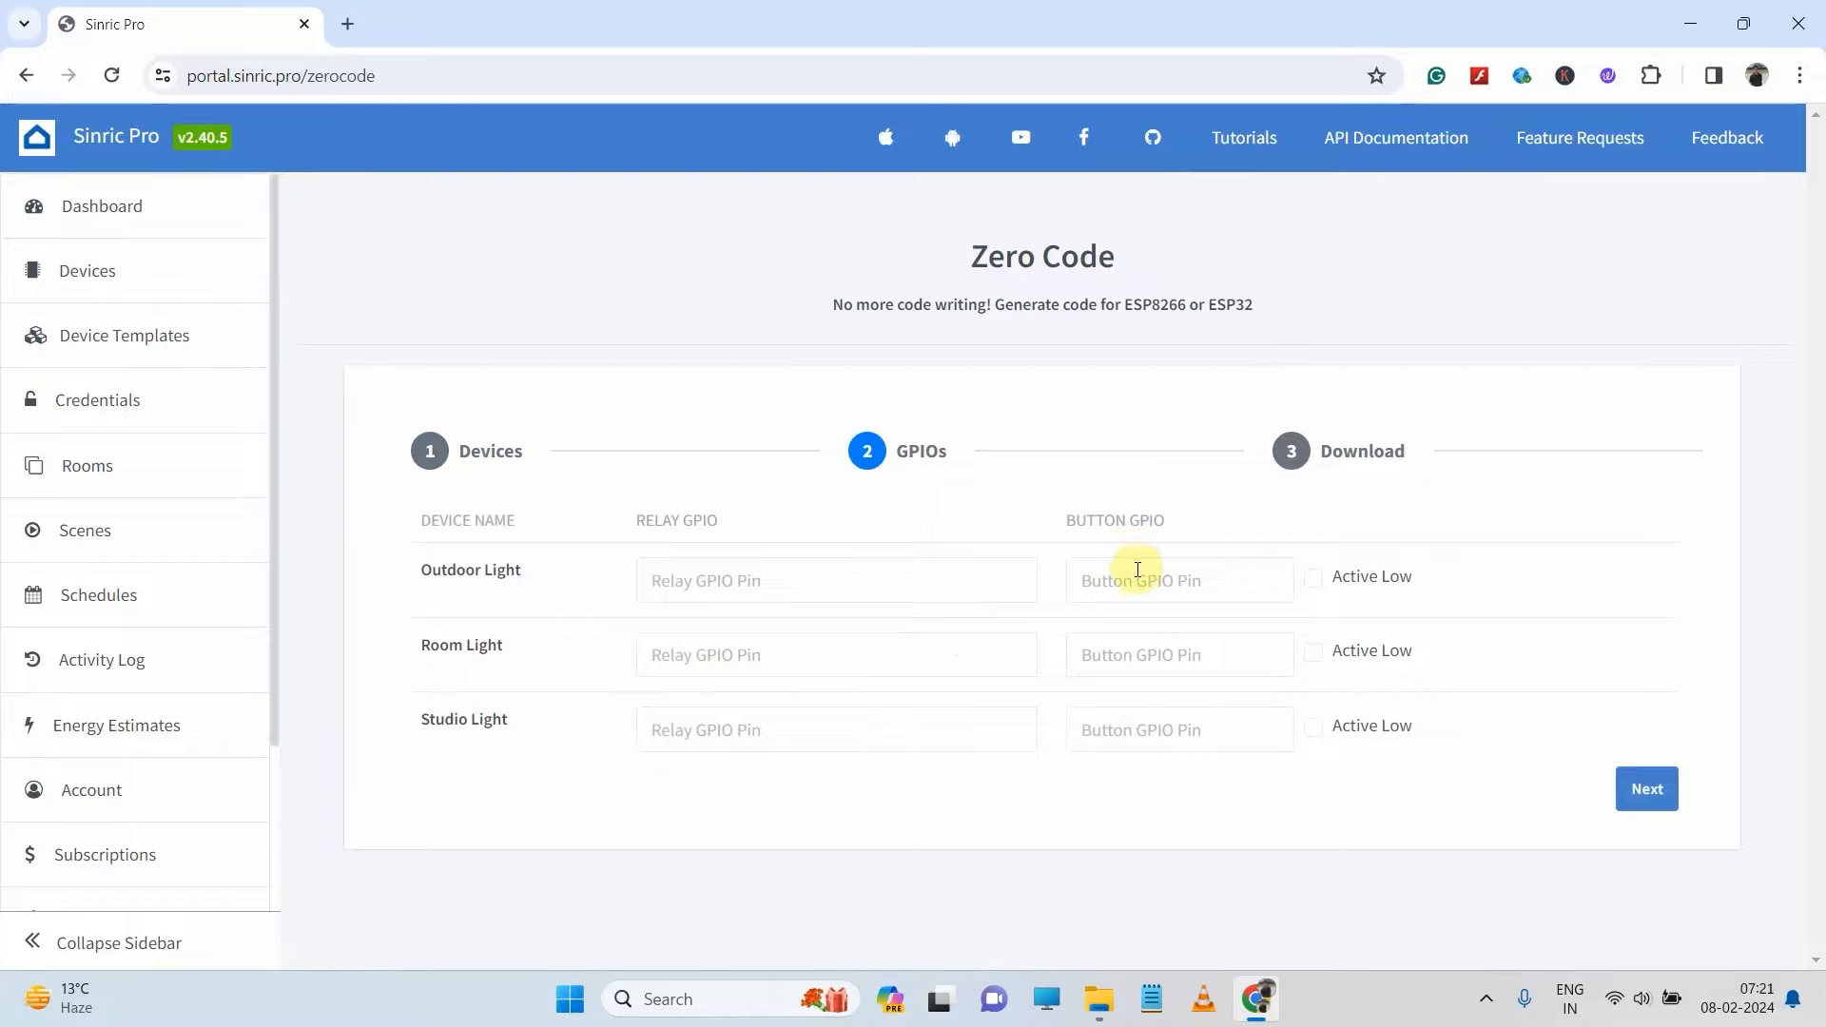
pyautogui.moveTo(1173, 705)
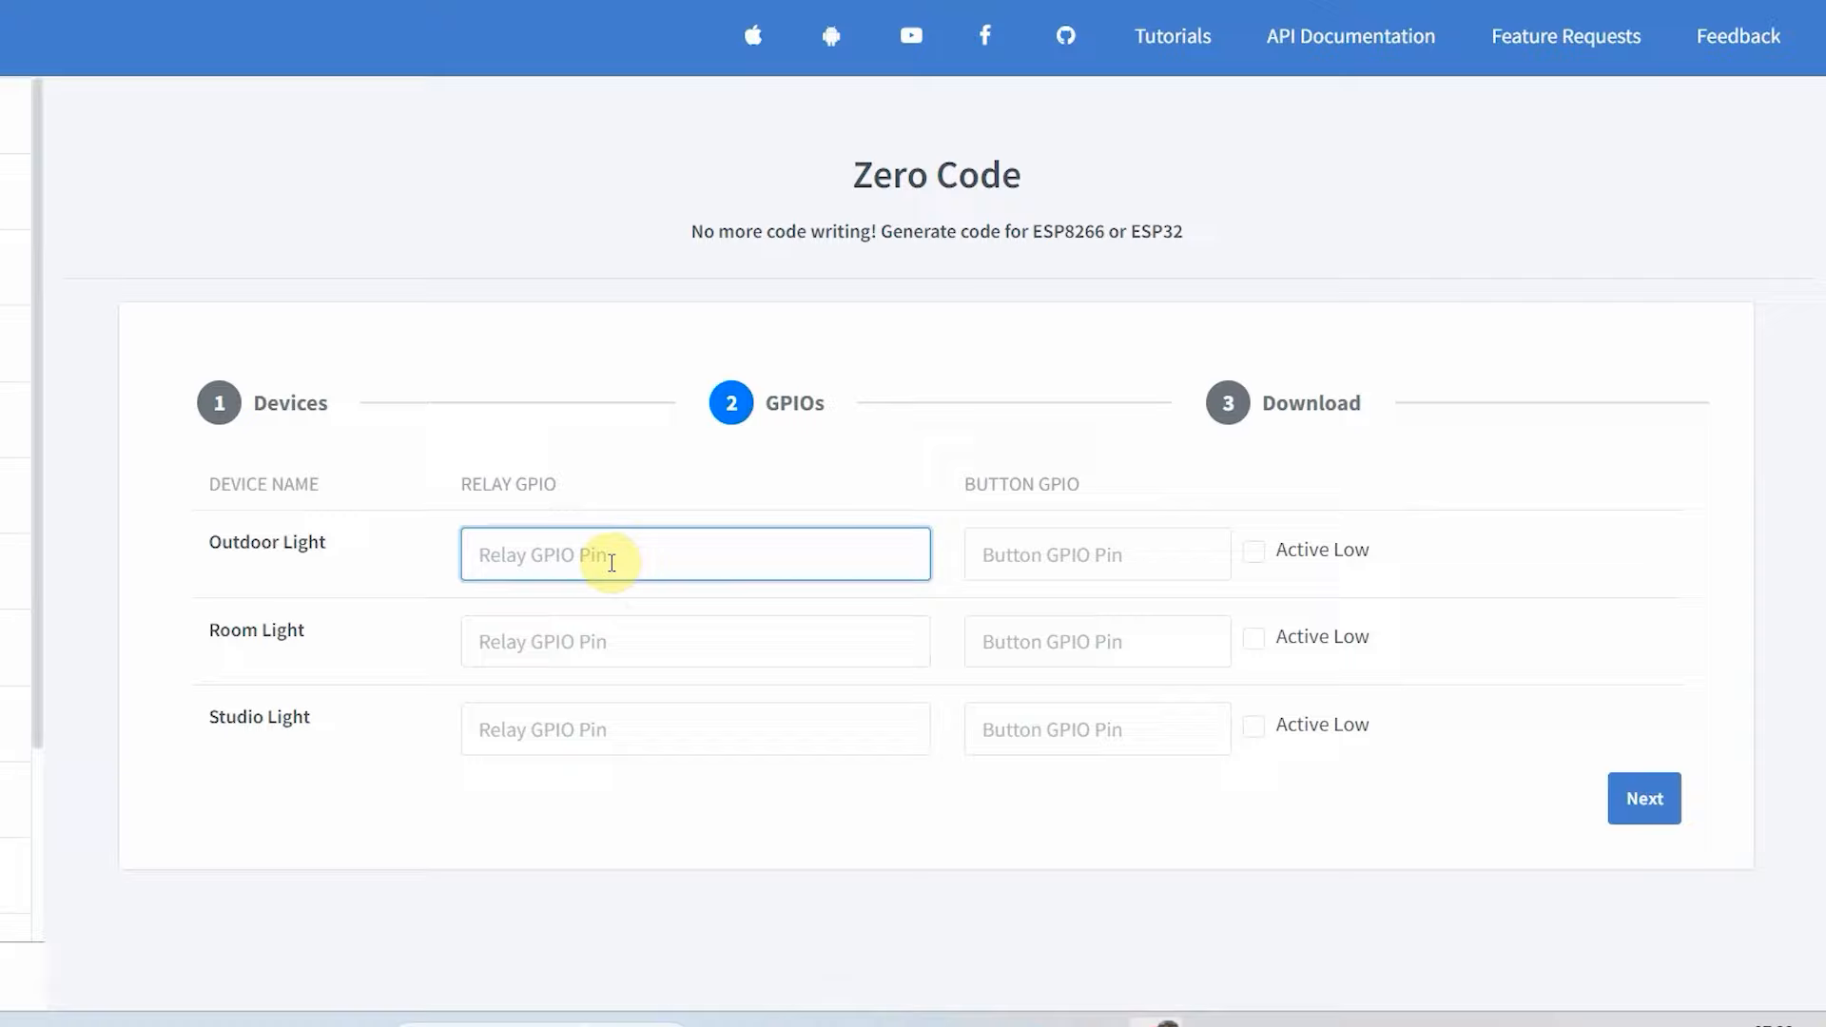
# - Set Outdoor Light's relay GPIO pin to 23 and button GPIO pin to 13
pyautogui.write('23')
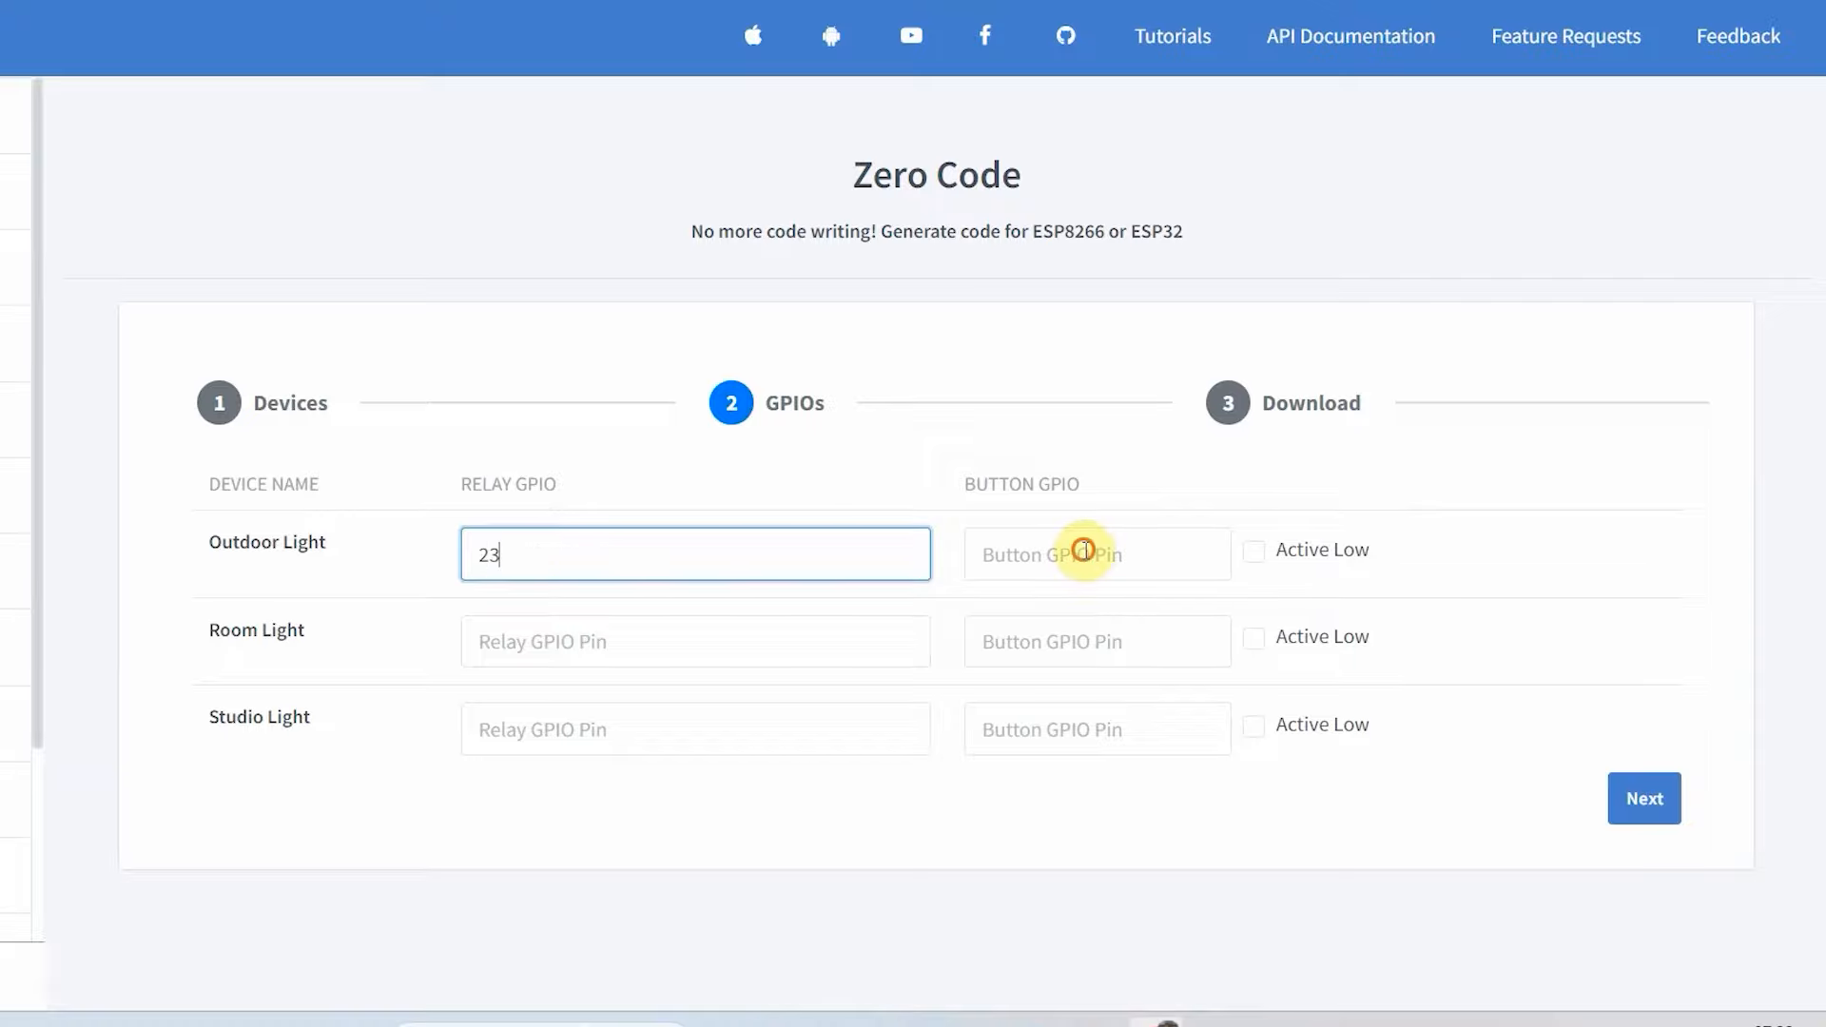
pyautogui.write('13')
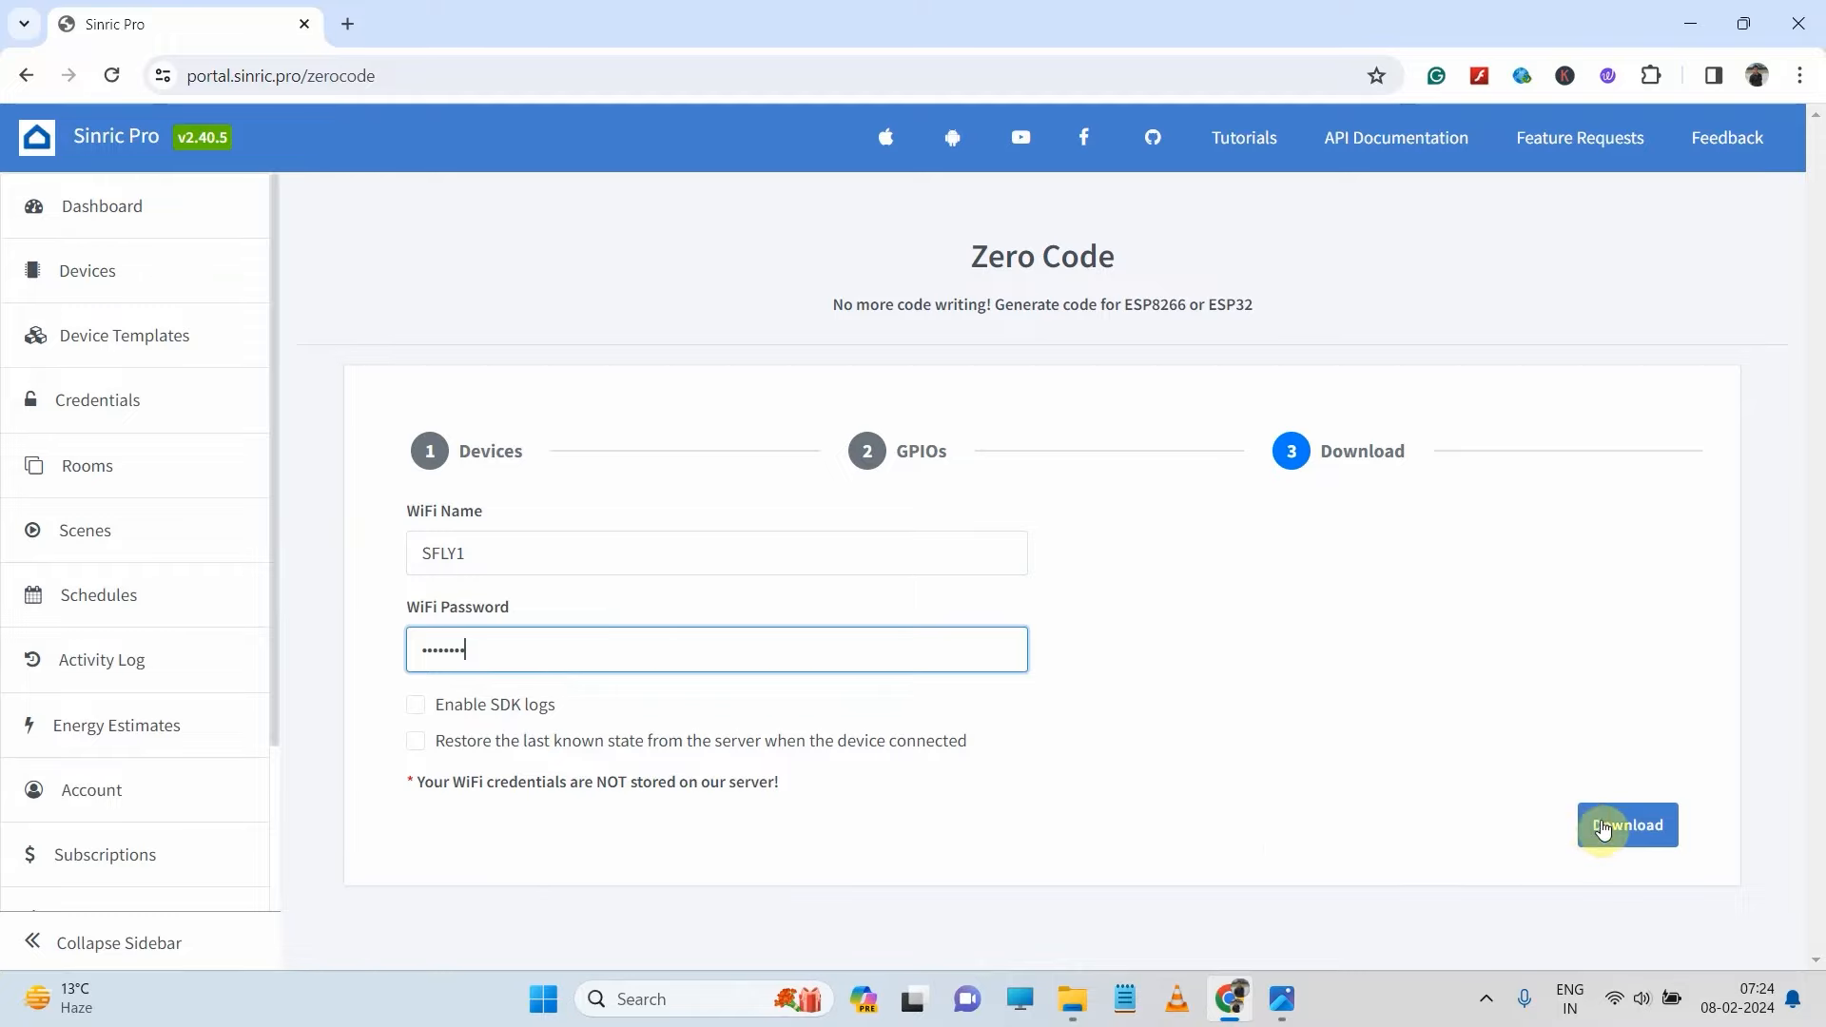
# - Download the generated firmware and save it as main.zip in Downloads
pyautogui.click(1627, 825)
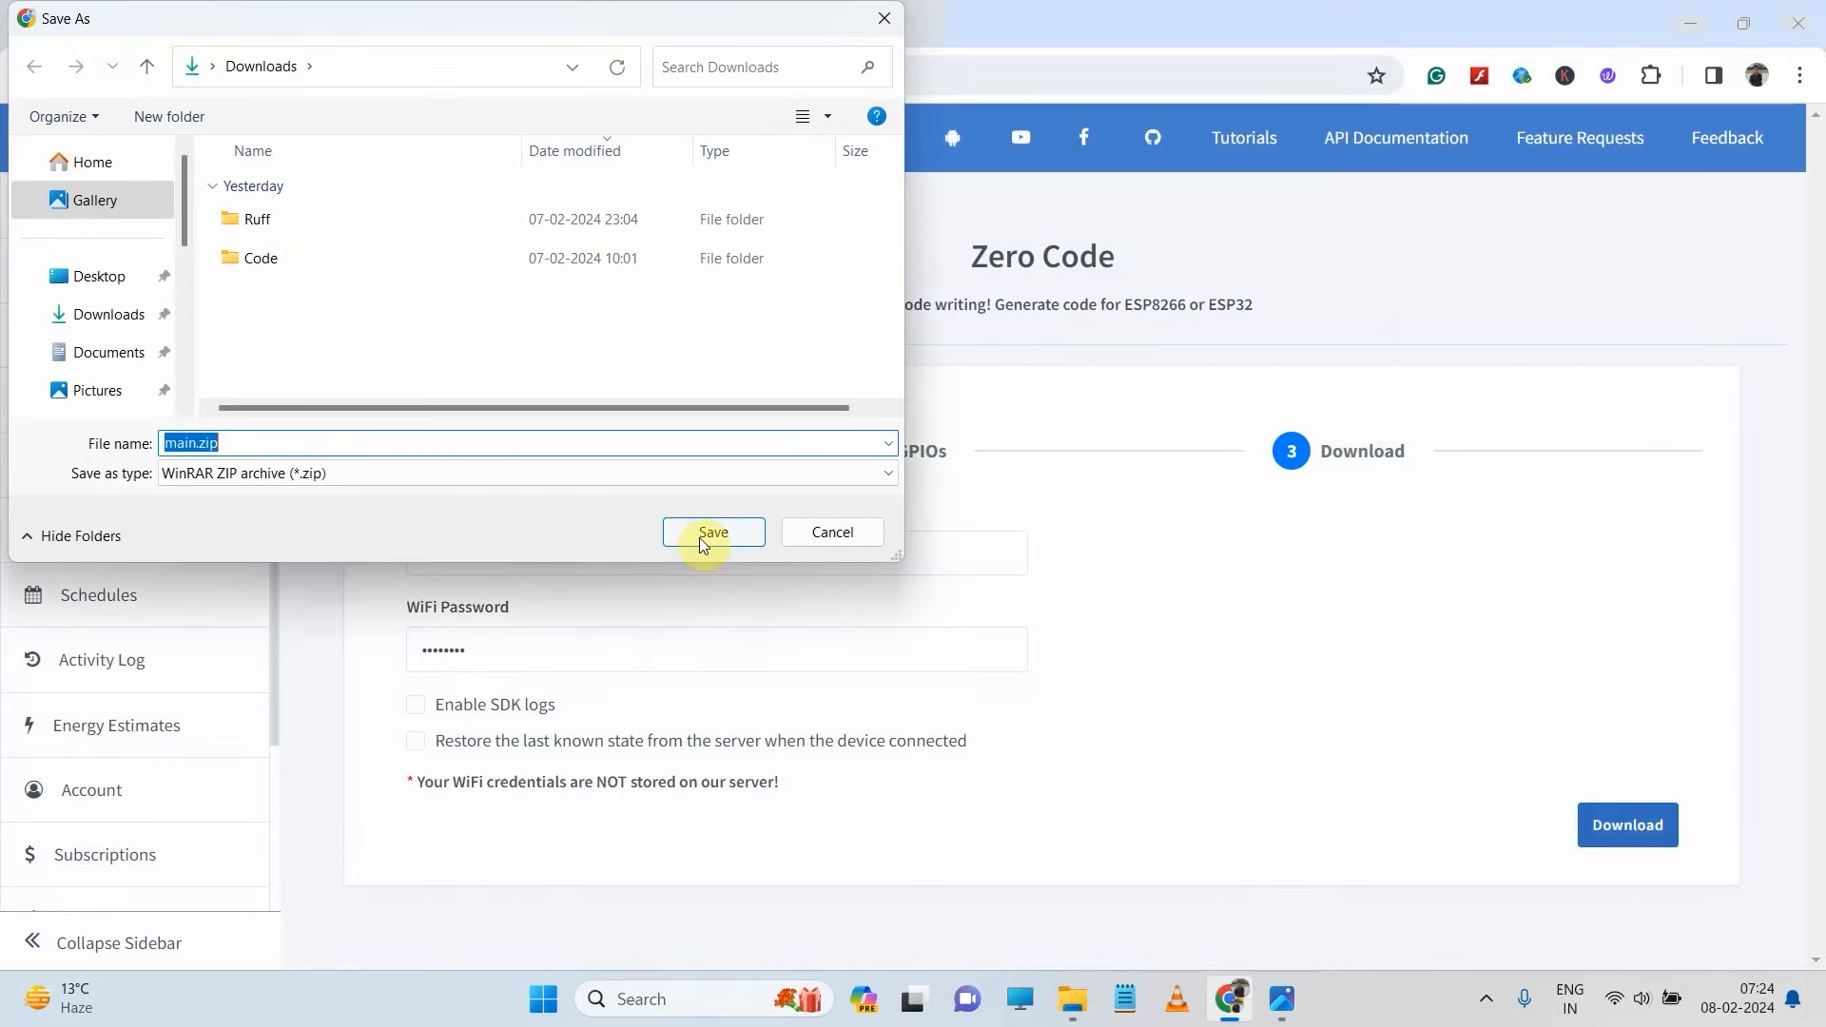
pyautogui.click(713, 532)
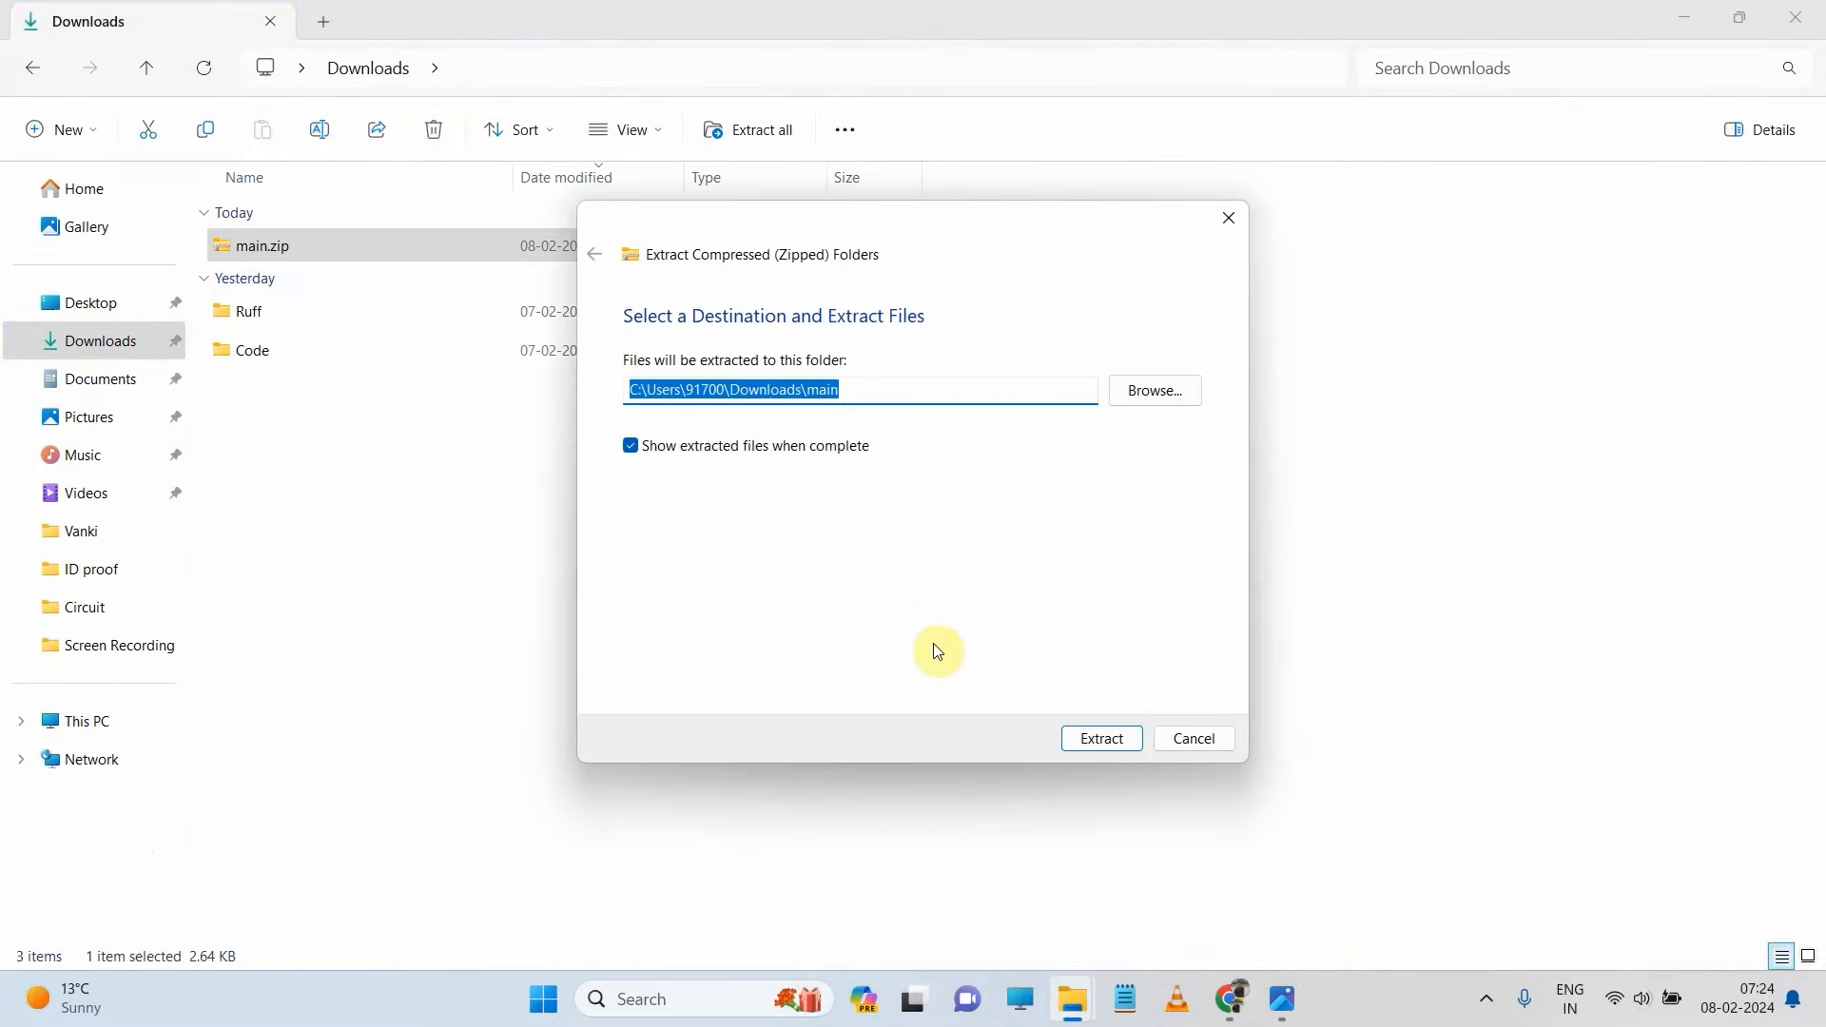
# - Launch the extracted main.ino sketch from Downloads > main > main in Arduino IDE
pyautogui.click(1101, 738)
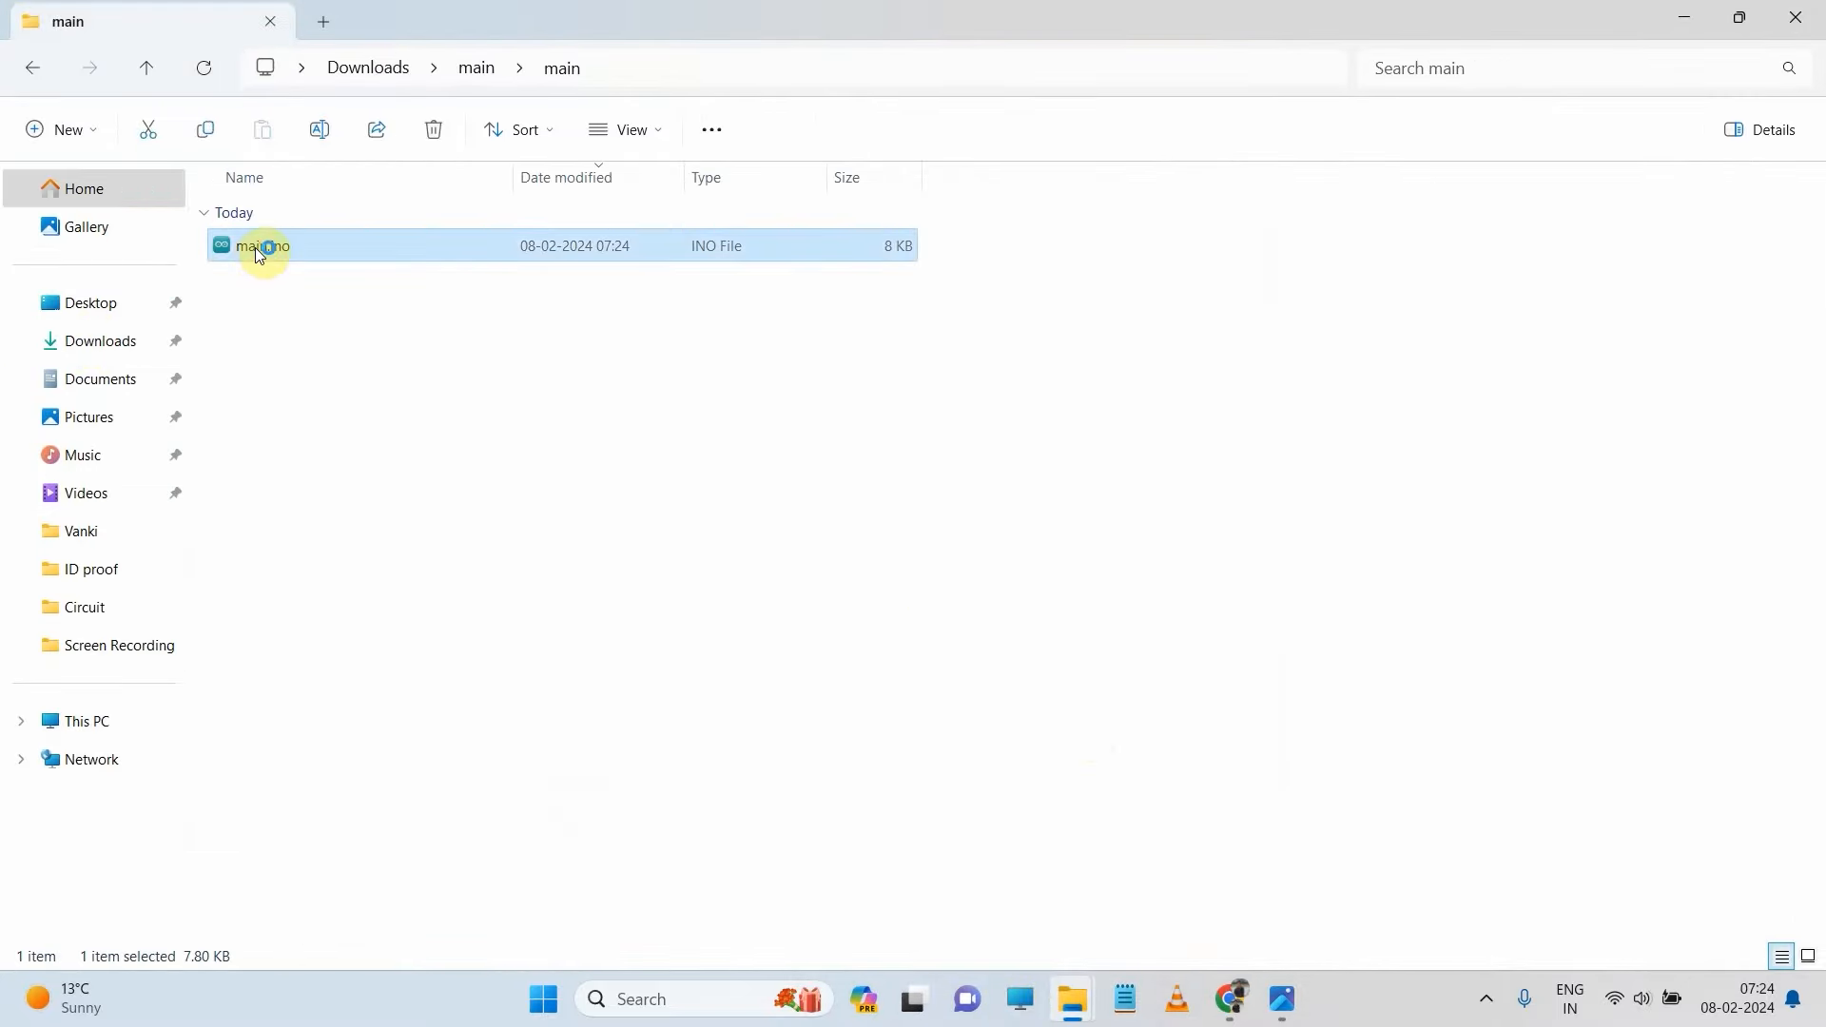
pyautogui.doubleClick(257, 246)
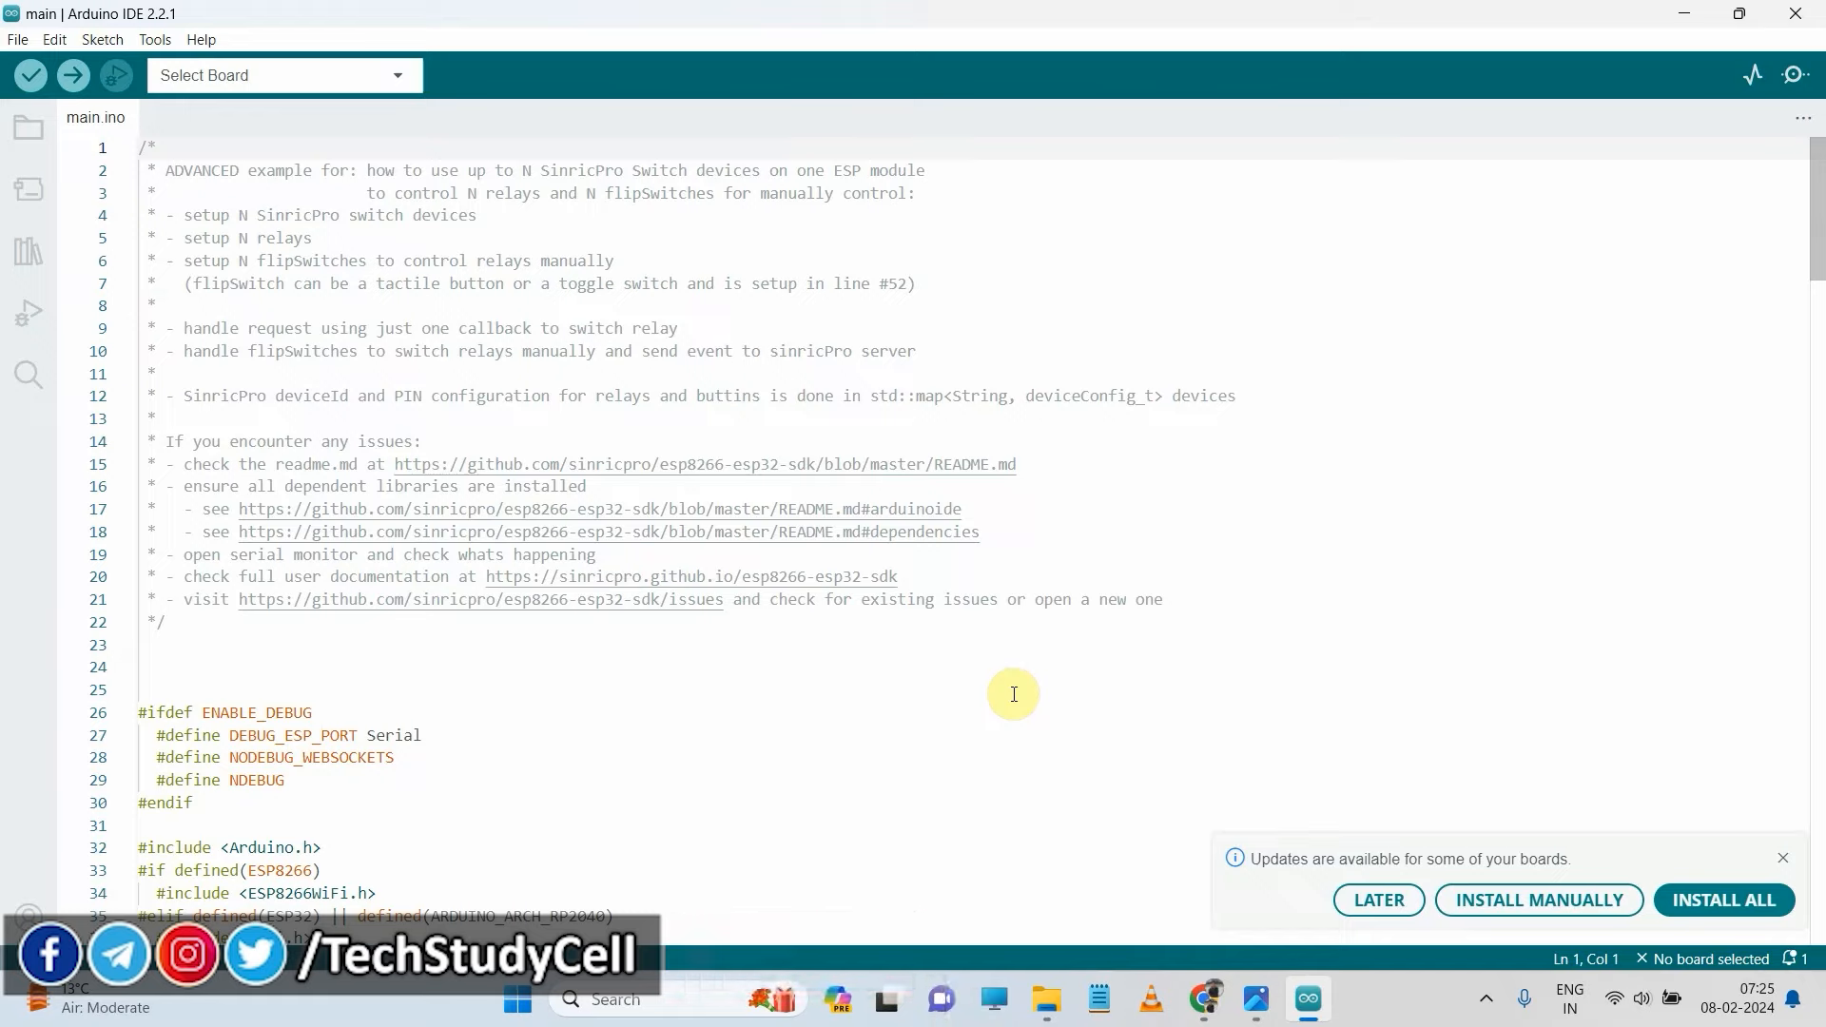
pyautogui.scroll(-3)
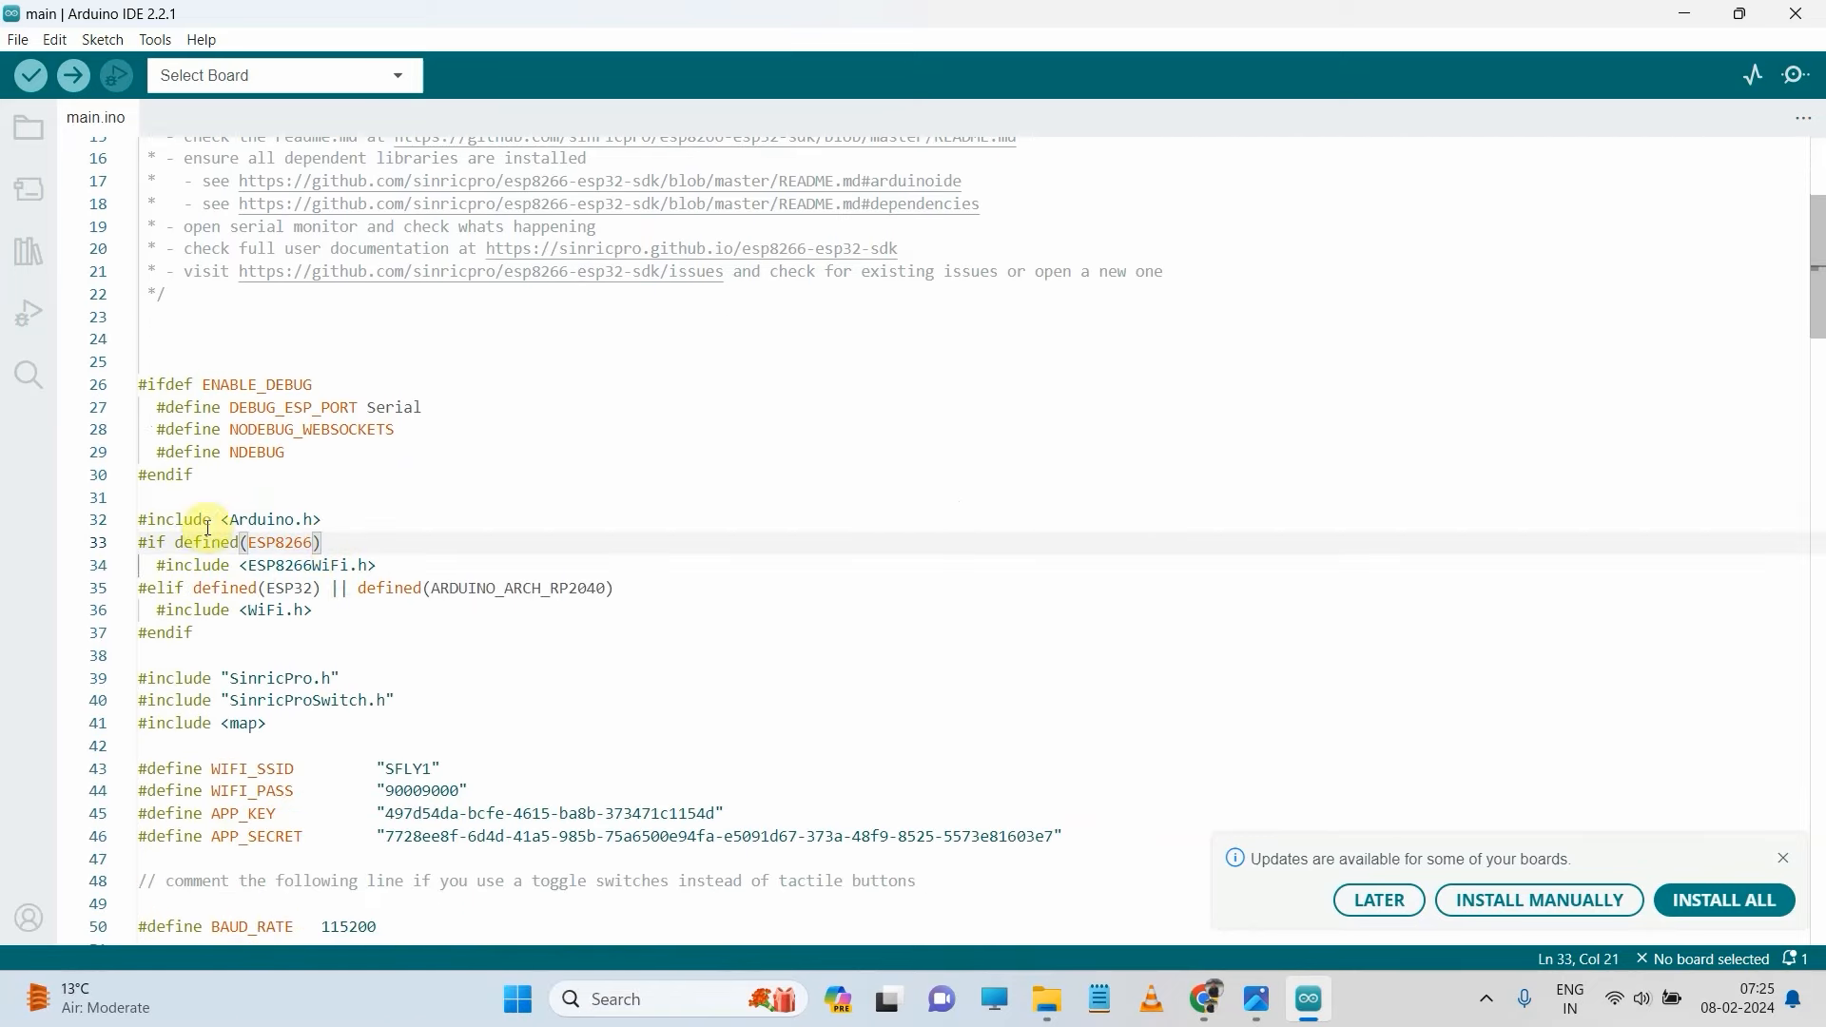
pyautogui.moveTo(170, 520); pyautogui.dragTo(321, 541)
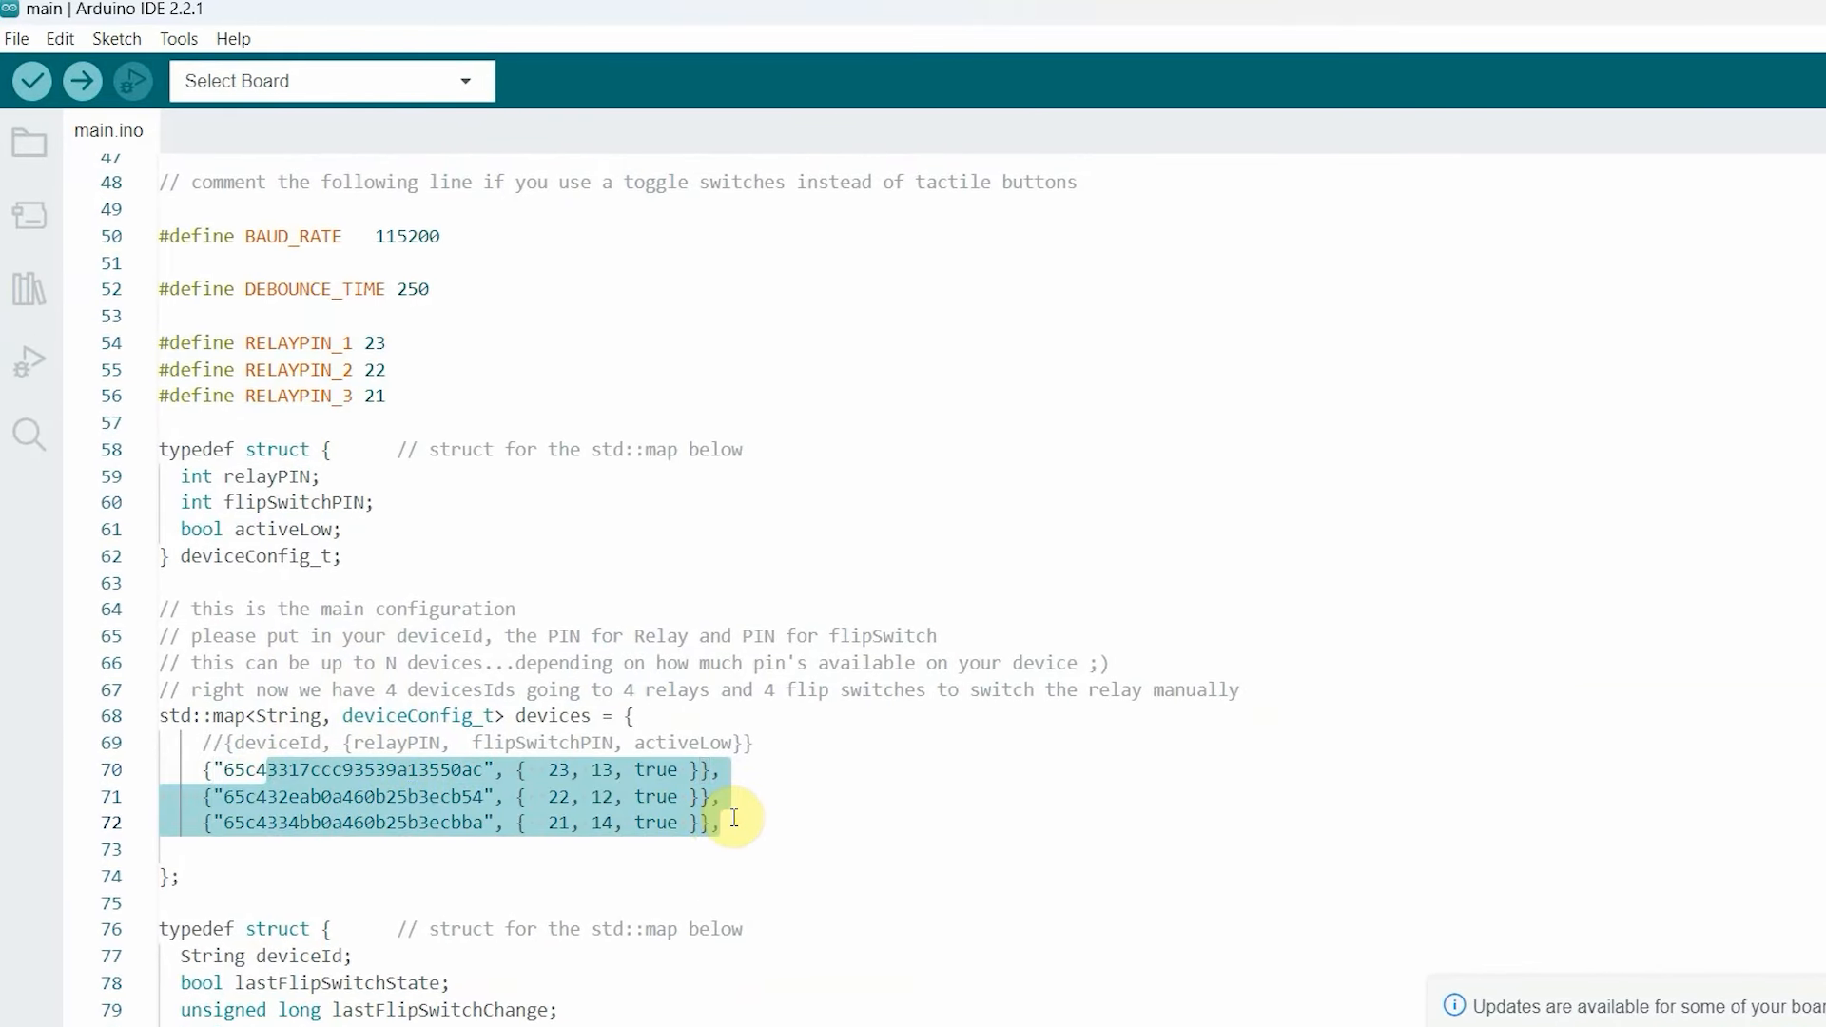
pyautogui.scroll(-3)
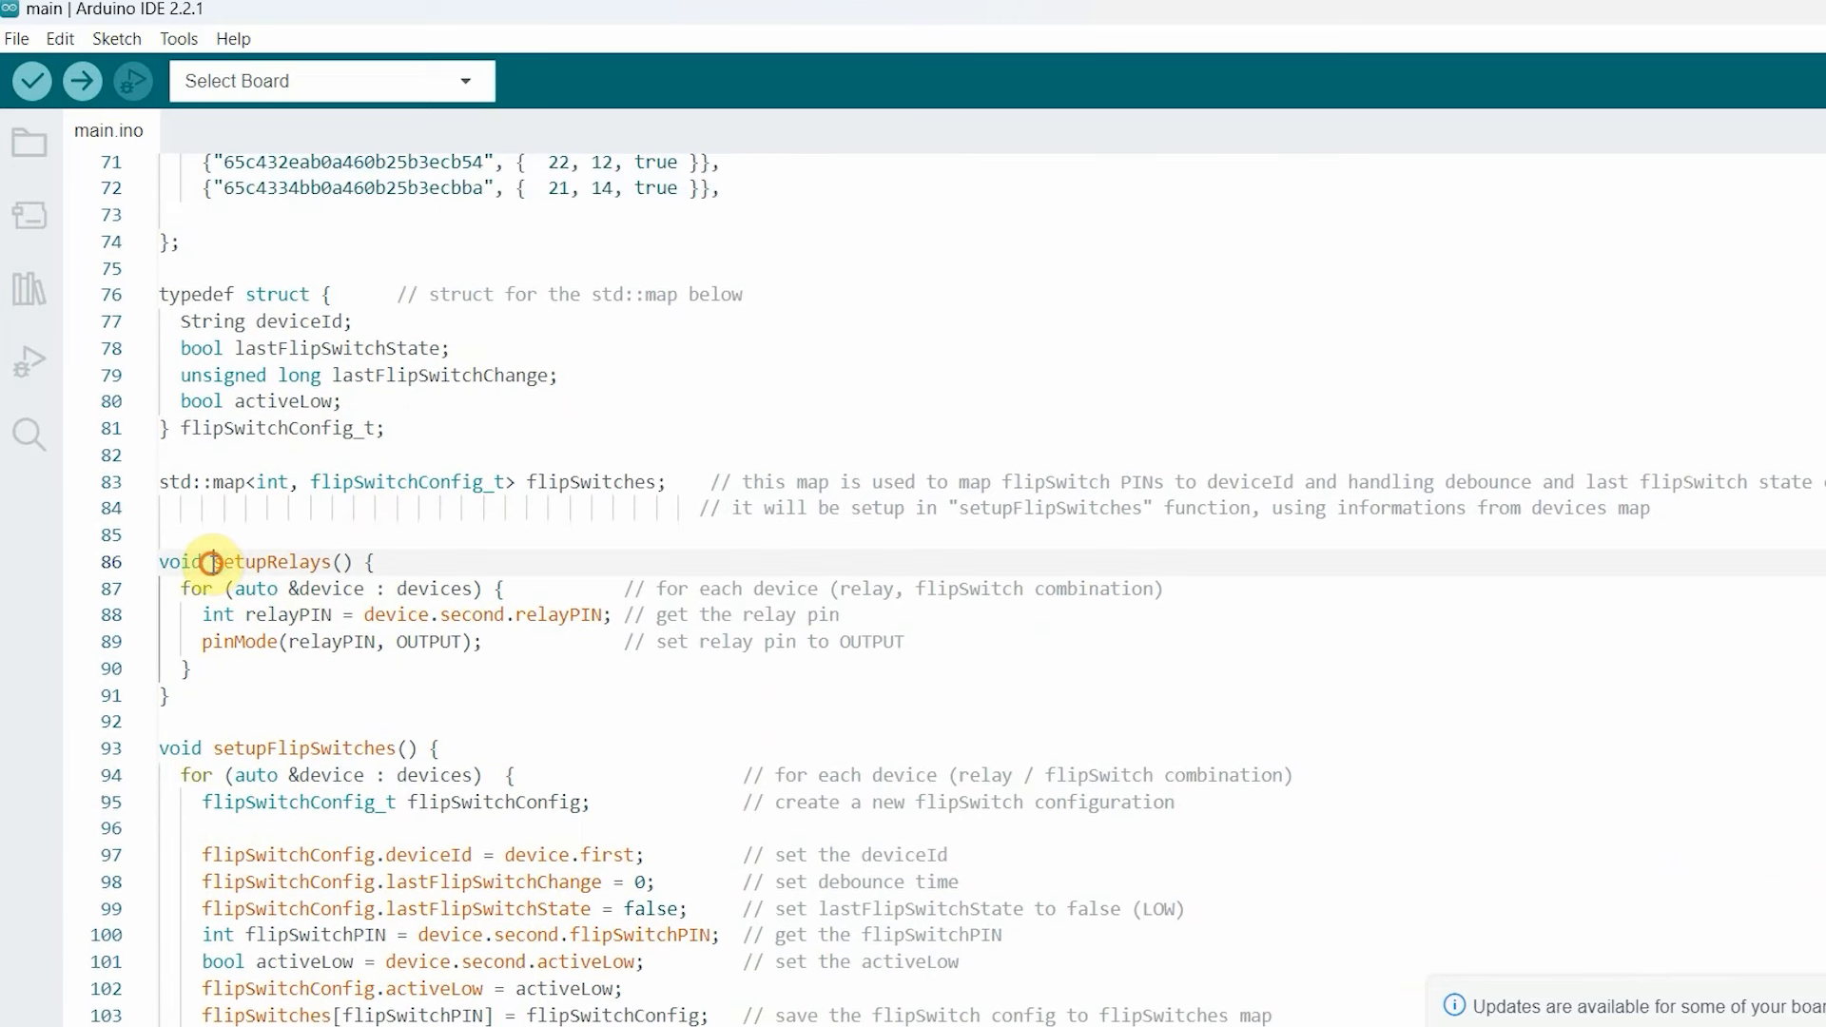
# - Add digitalWrite(relayPIN, HIGH) after pinMode in the setupRelays loop
pyautogui.doubleClick(266, 562)
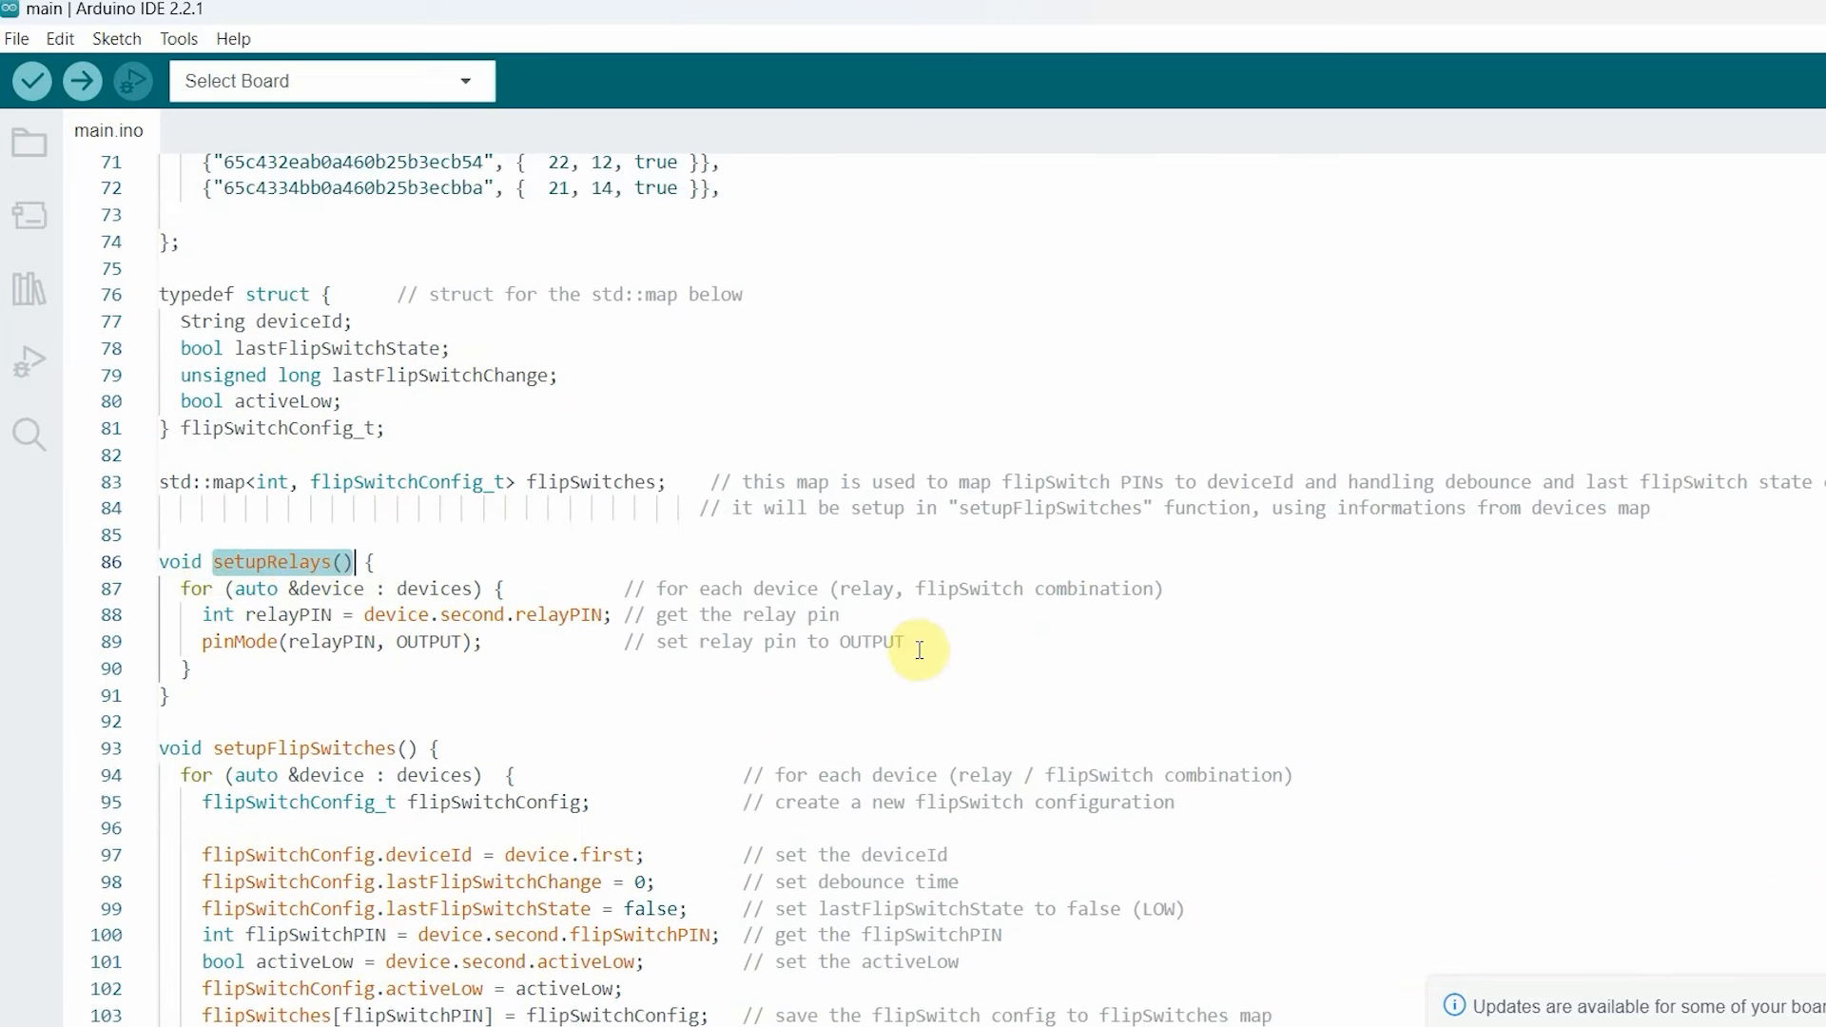
pyautogui.write('digital')
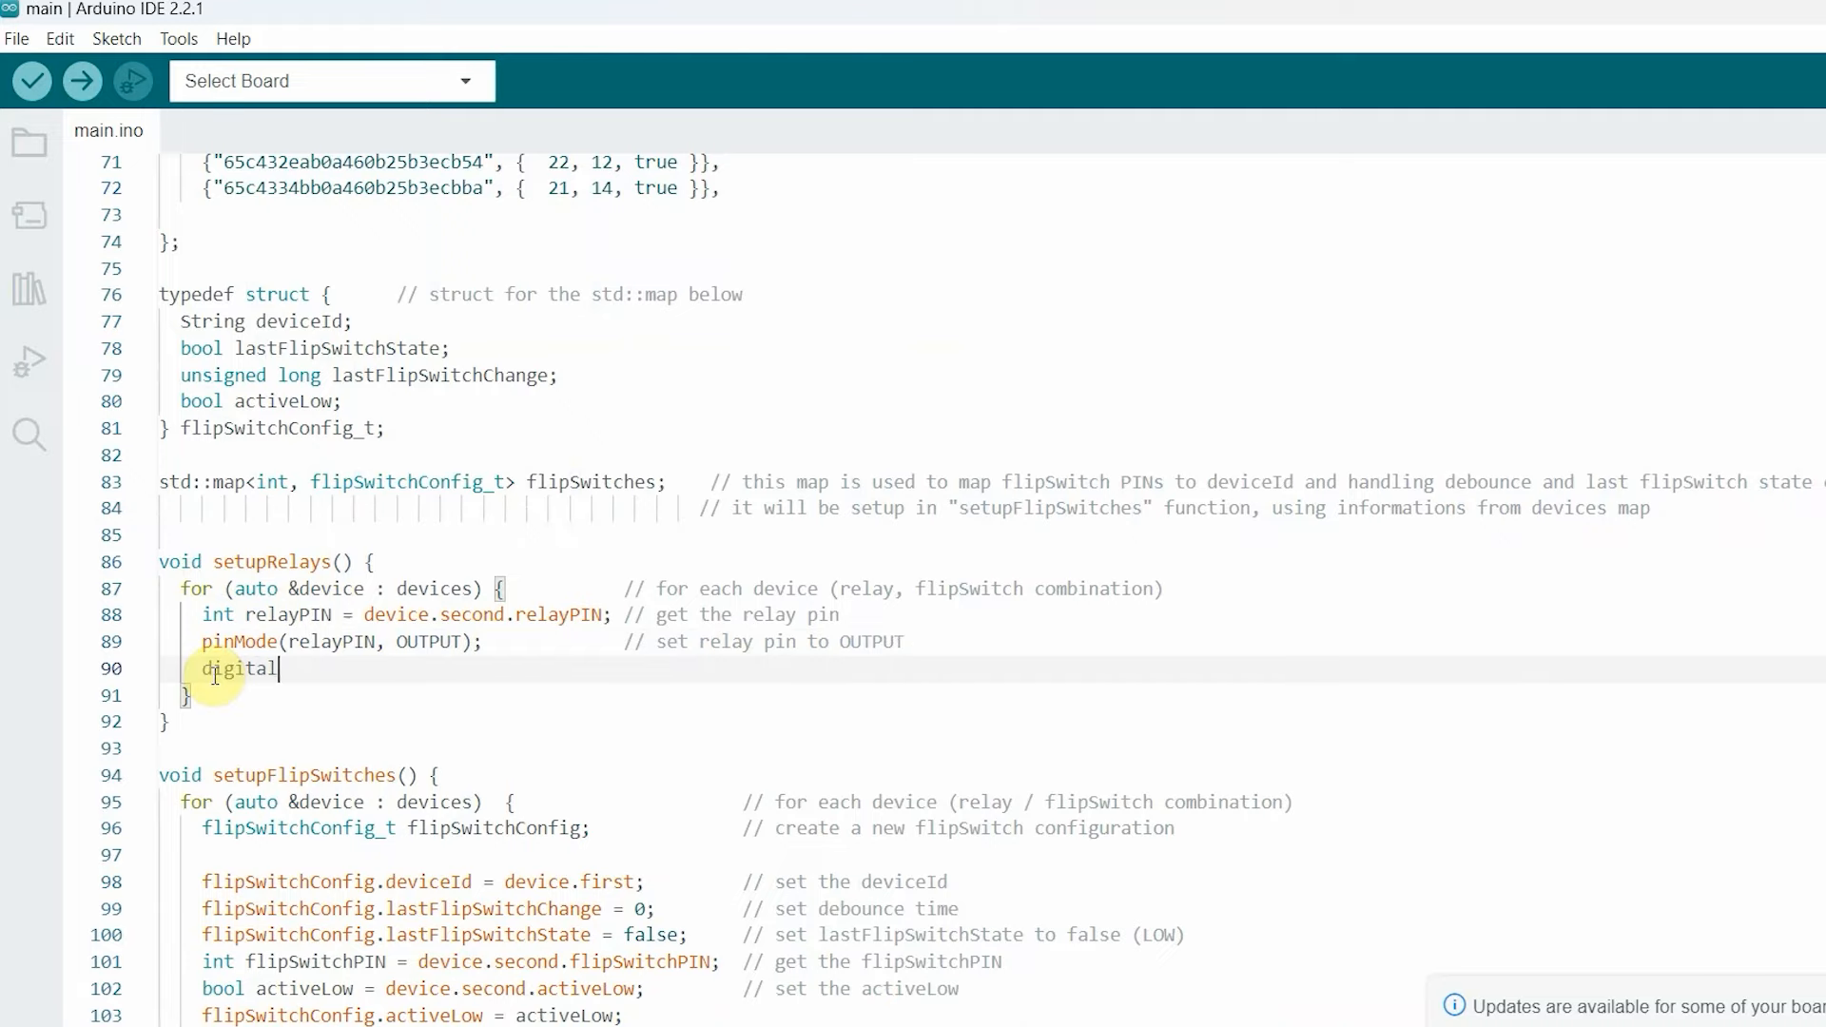
pyautogui.write('Write(relayPIN)')
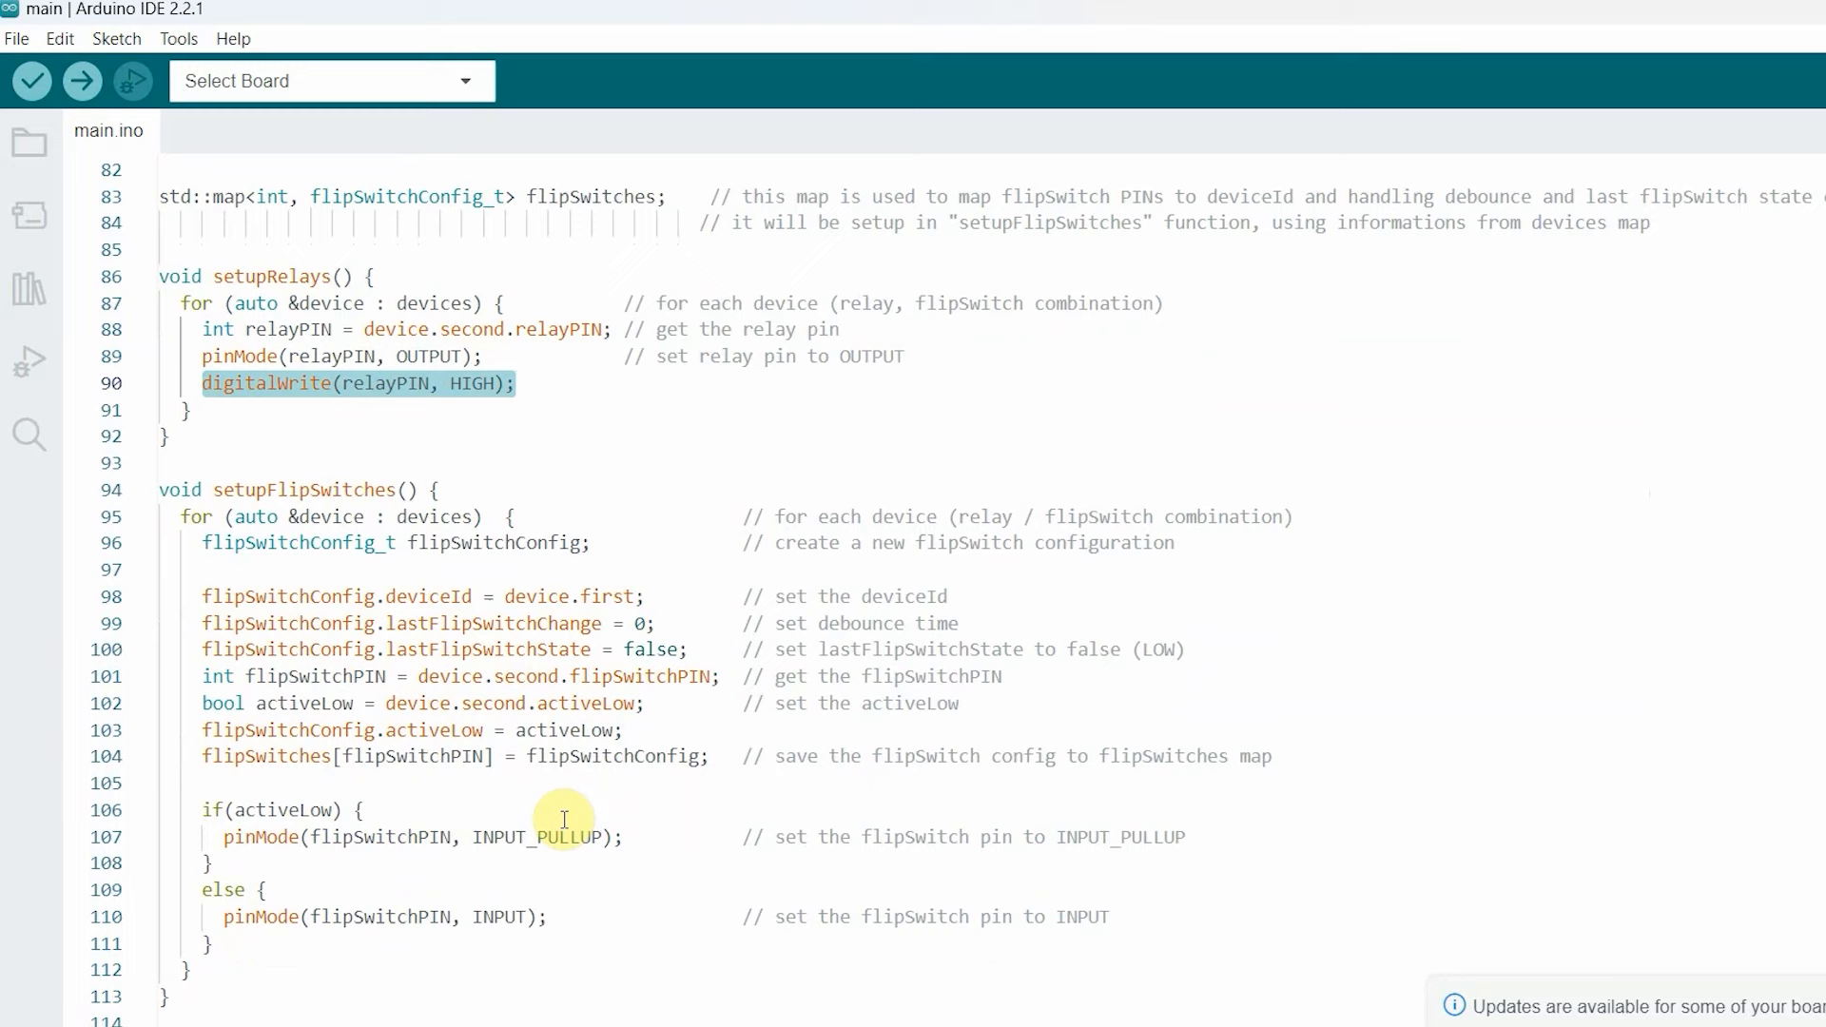
pyautogui.scroll(-3)
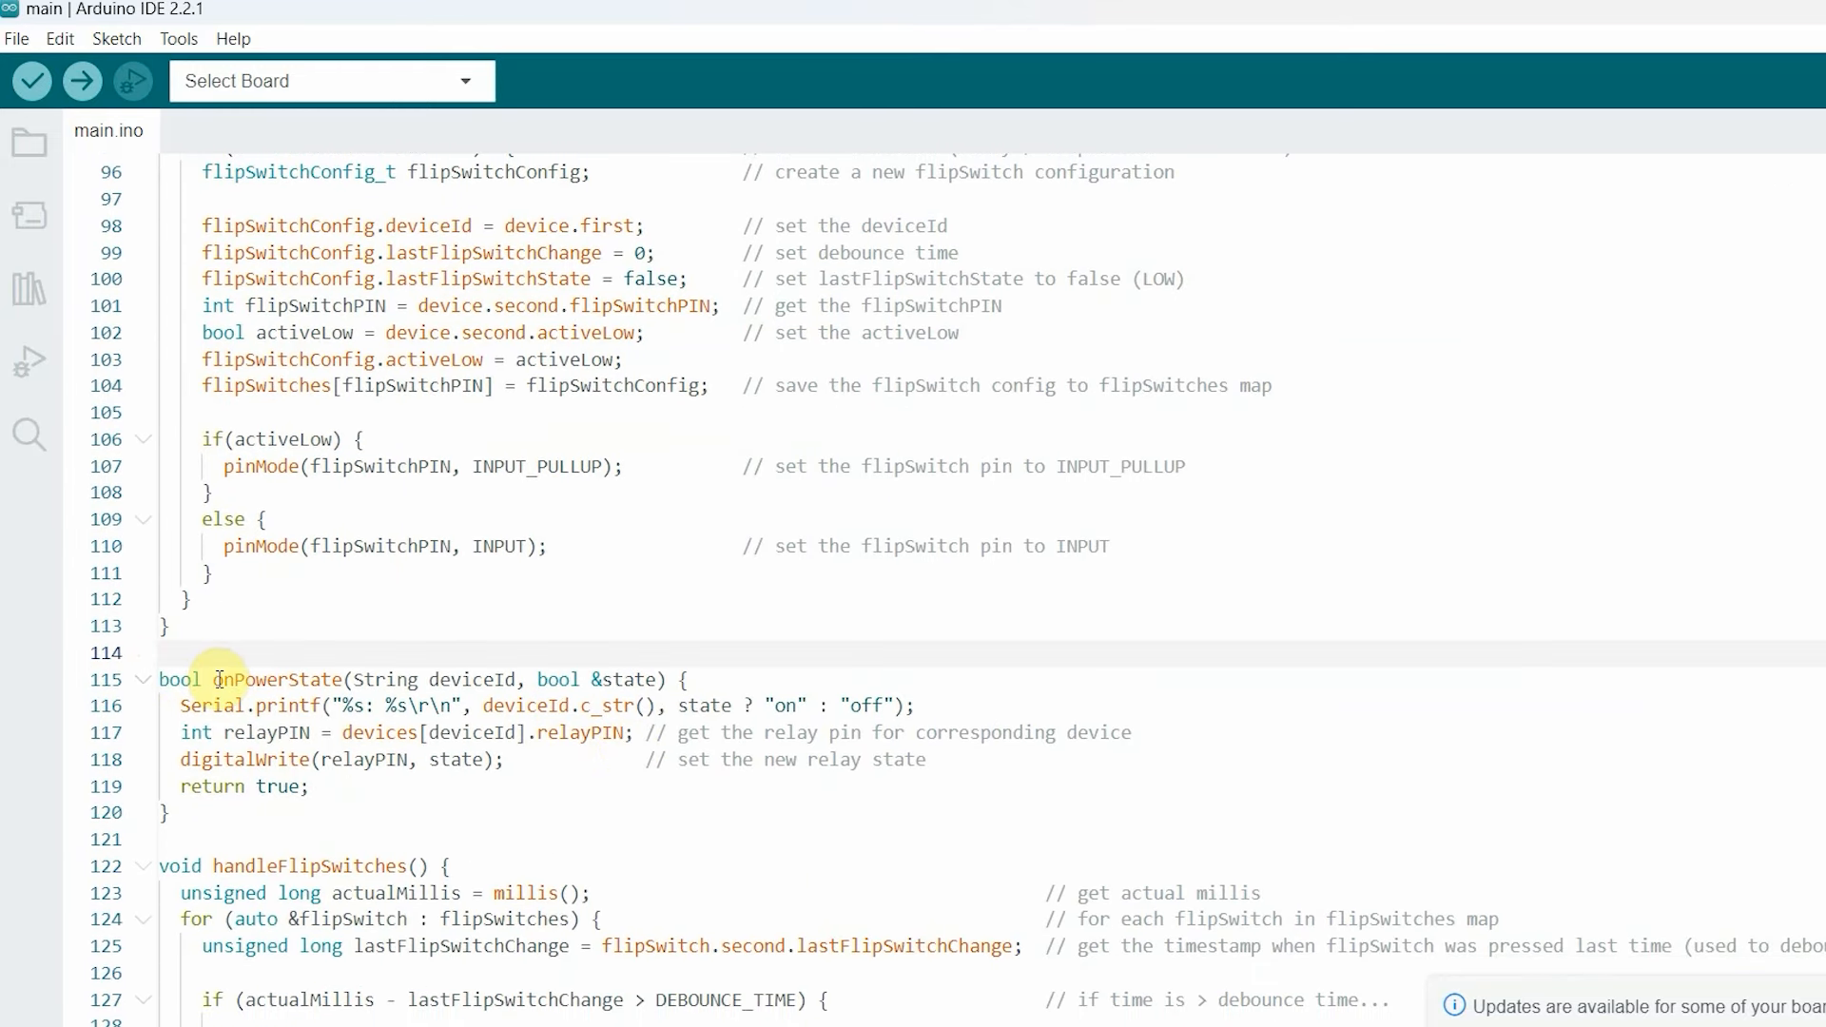
# - Highlight the onPowerState callback in main.ino
pyautogui.doubleClick(274, 680)
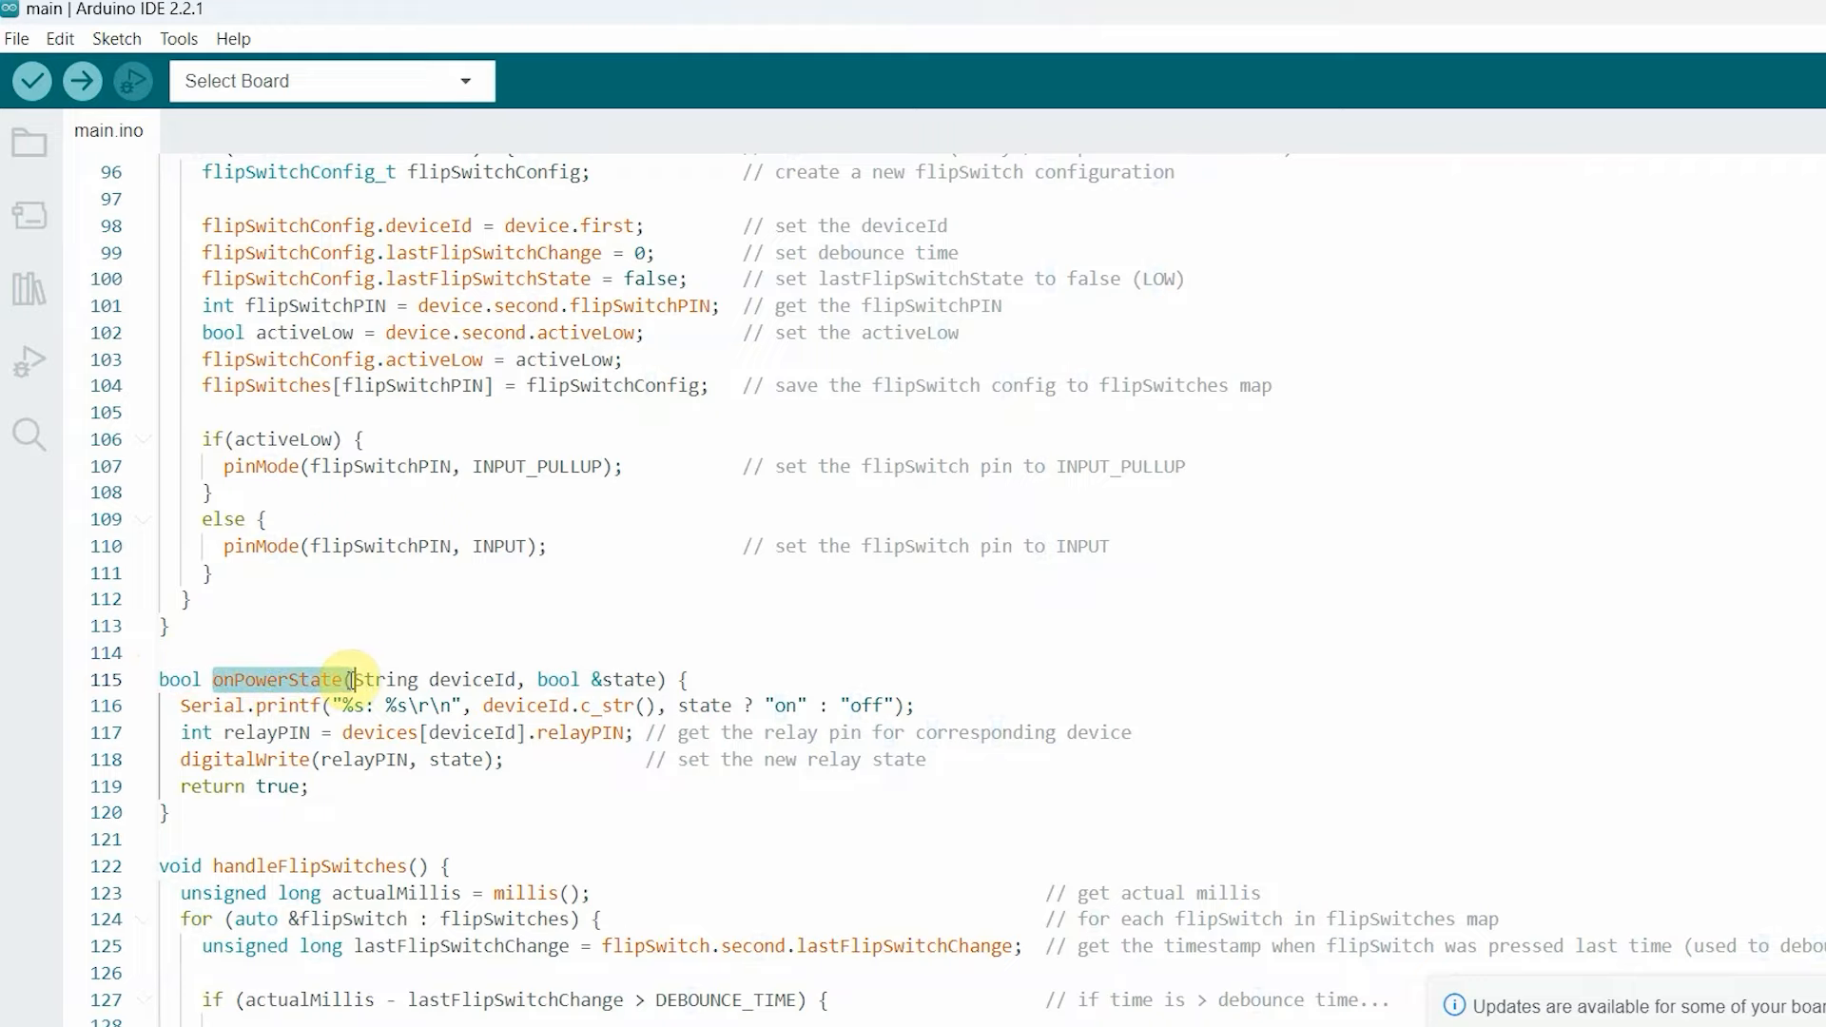
pyautogui.moveTo(591, 674)
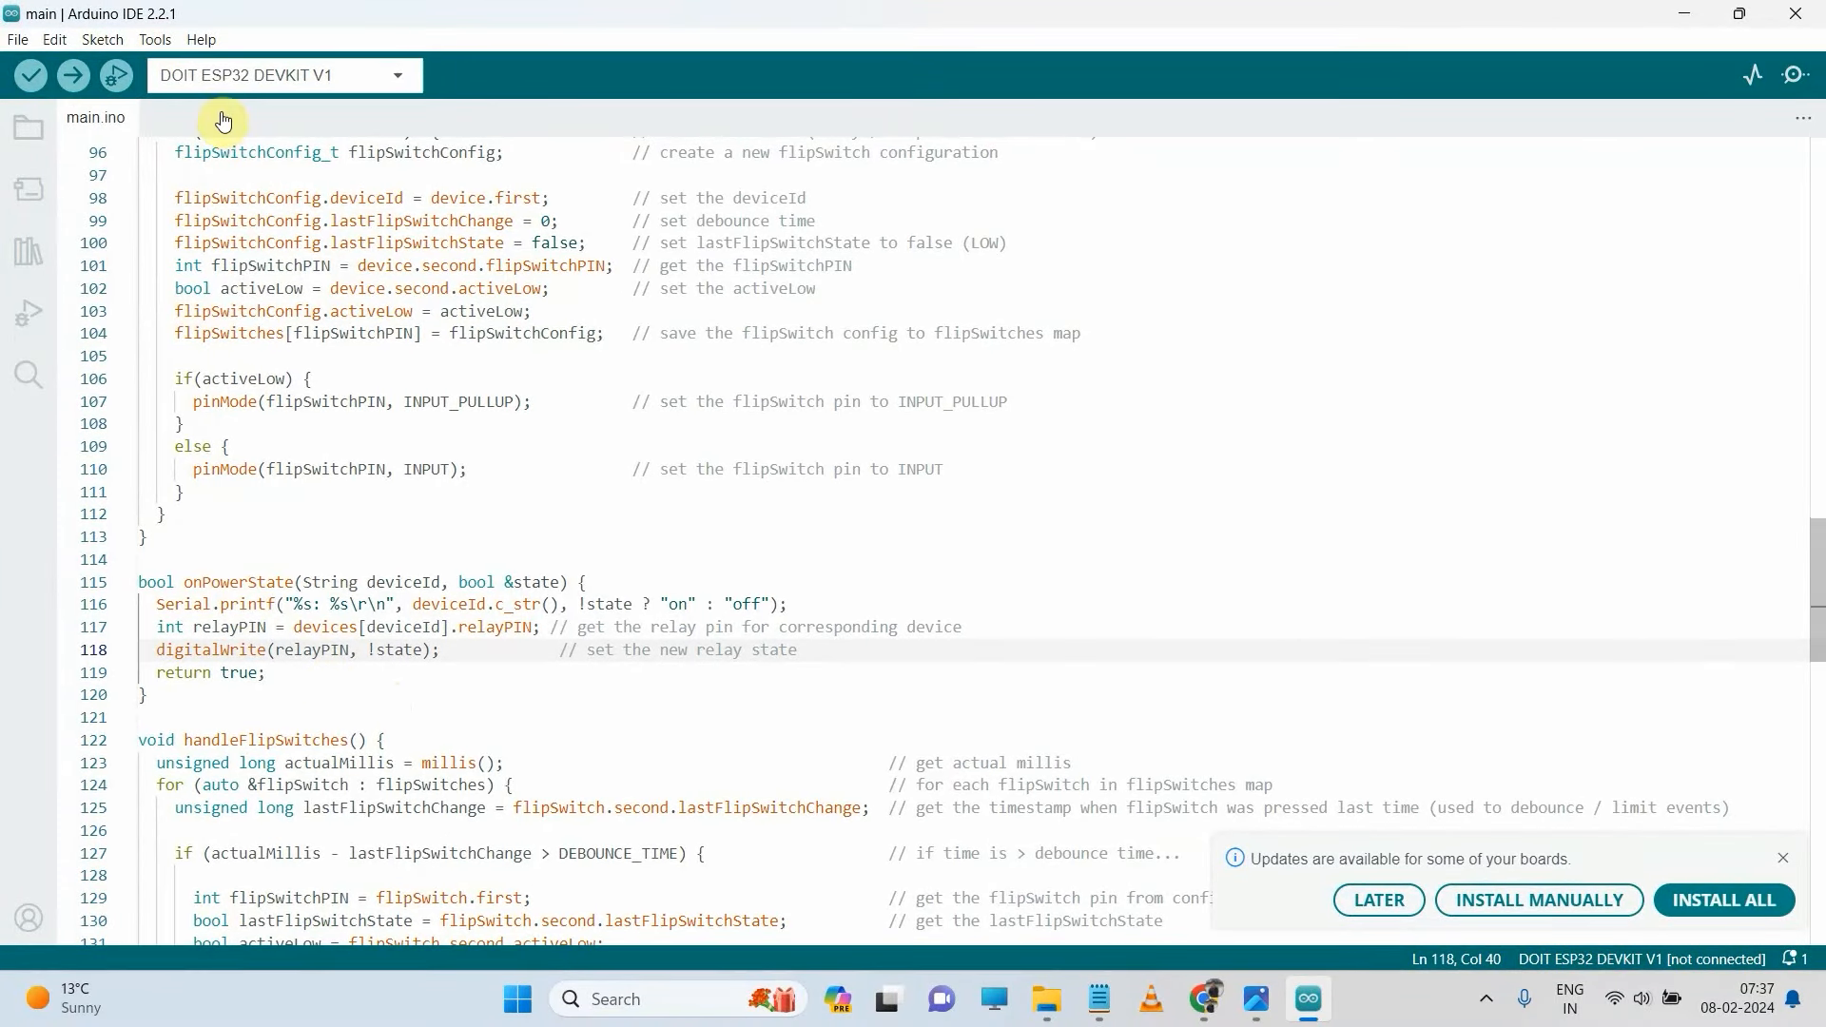
# - Check the board, port and 921600 upload speed in the Tools menu
pyautogui.click(155, 39)
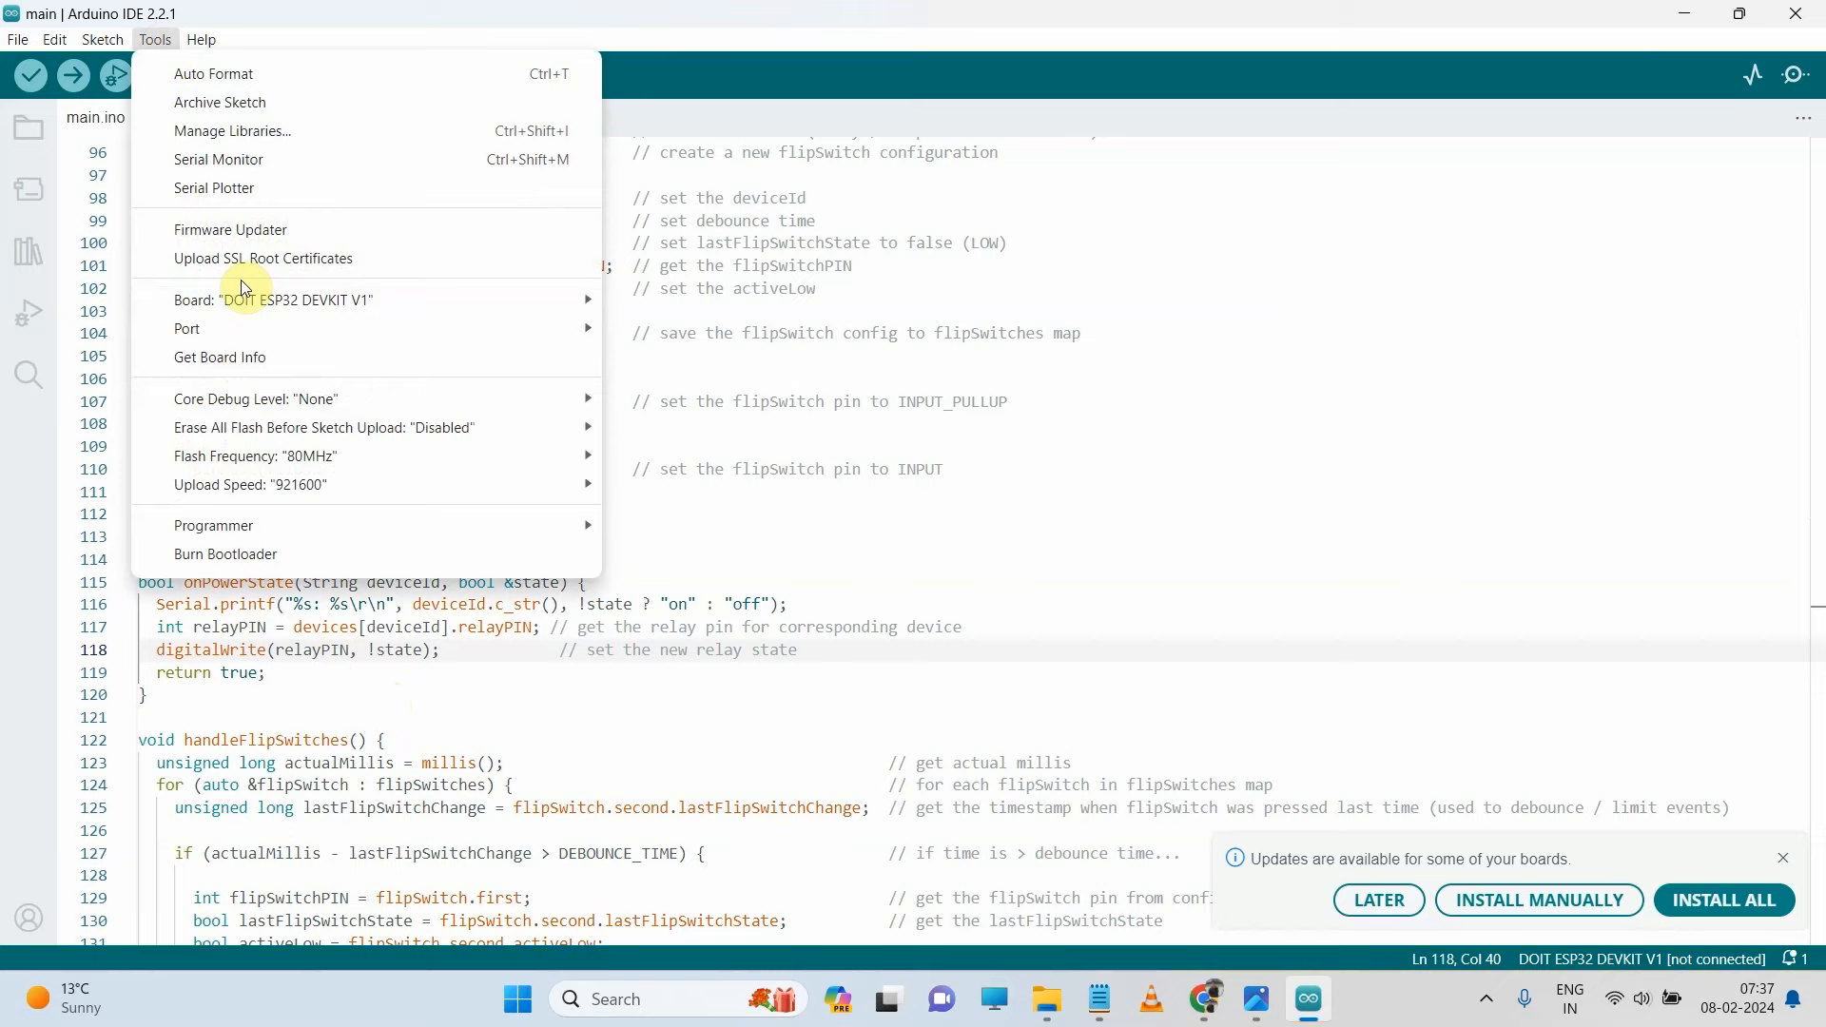
pyautogui.moveTo(187, 328)
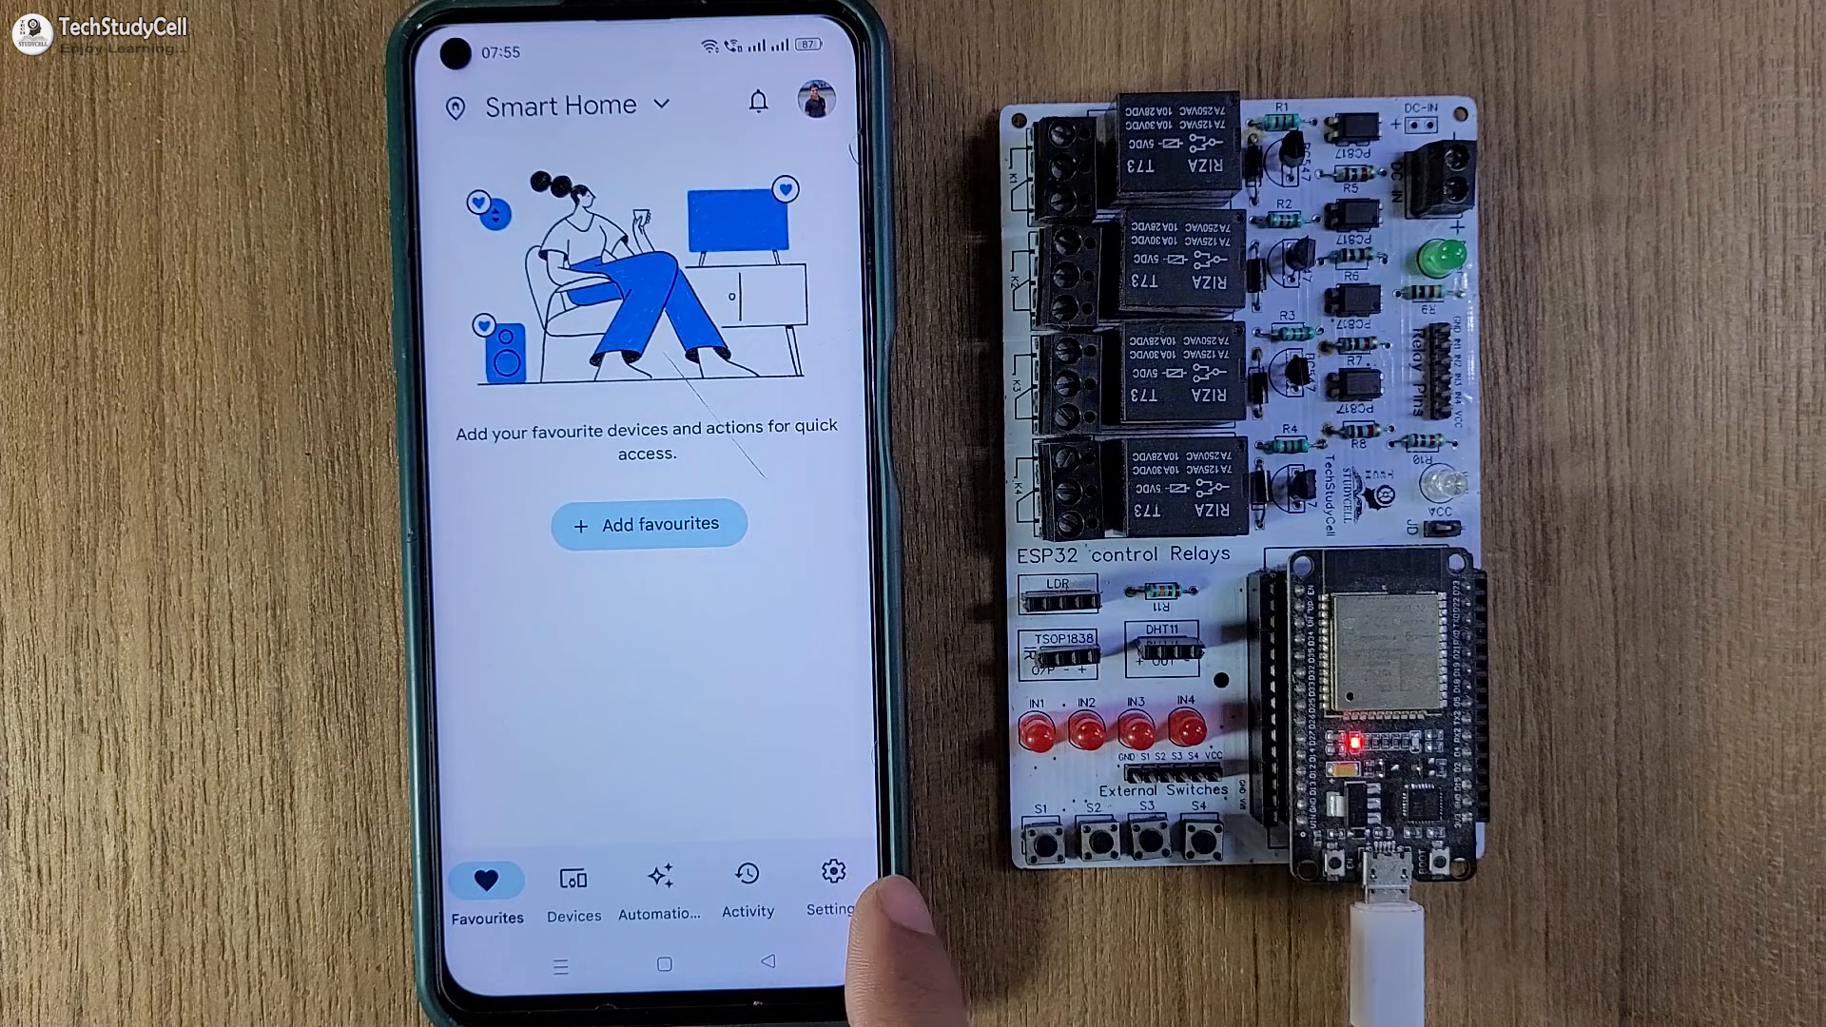
# - Link Sinric Pro in Google Home and view Outdoor, Room, Studio Light and Renesa Fan
pyautogui.click(829, 874)
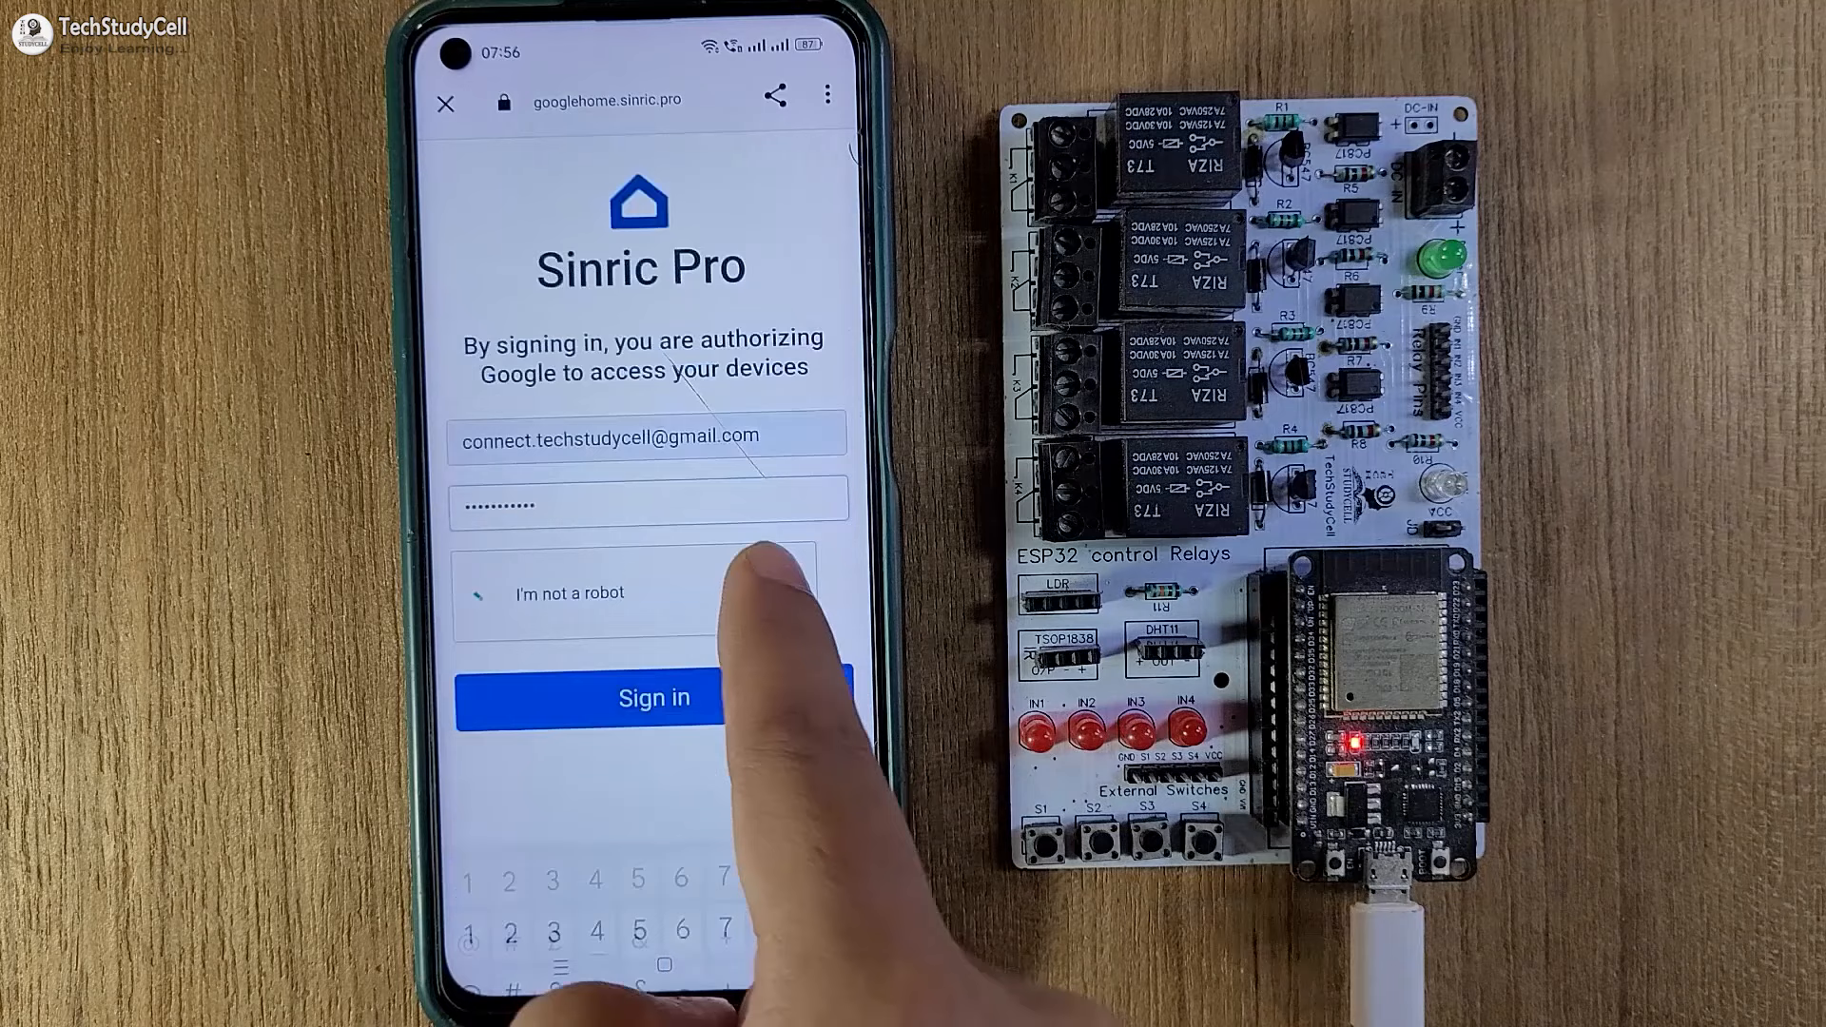
pyautogui.click(653, 697)
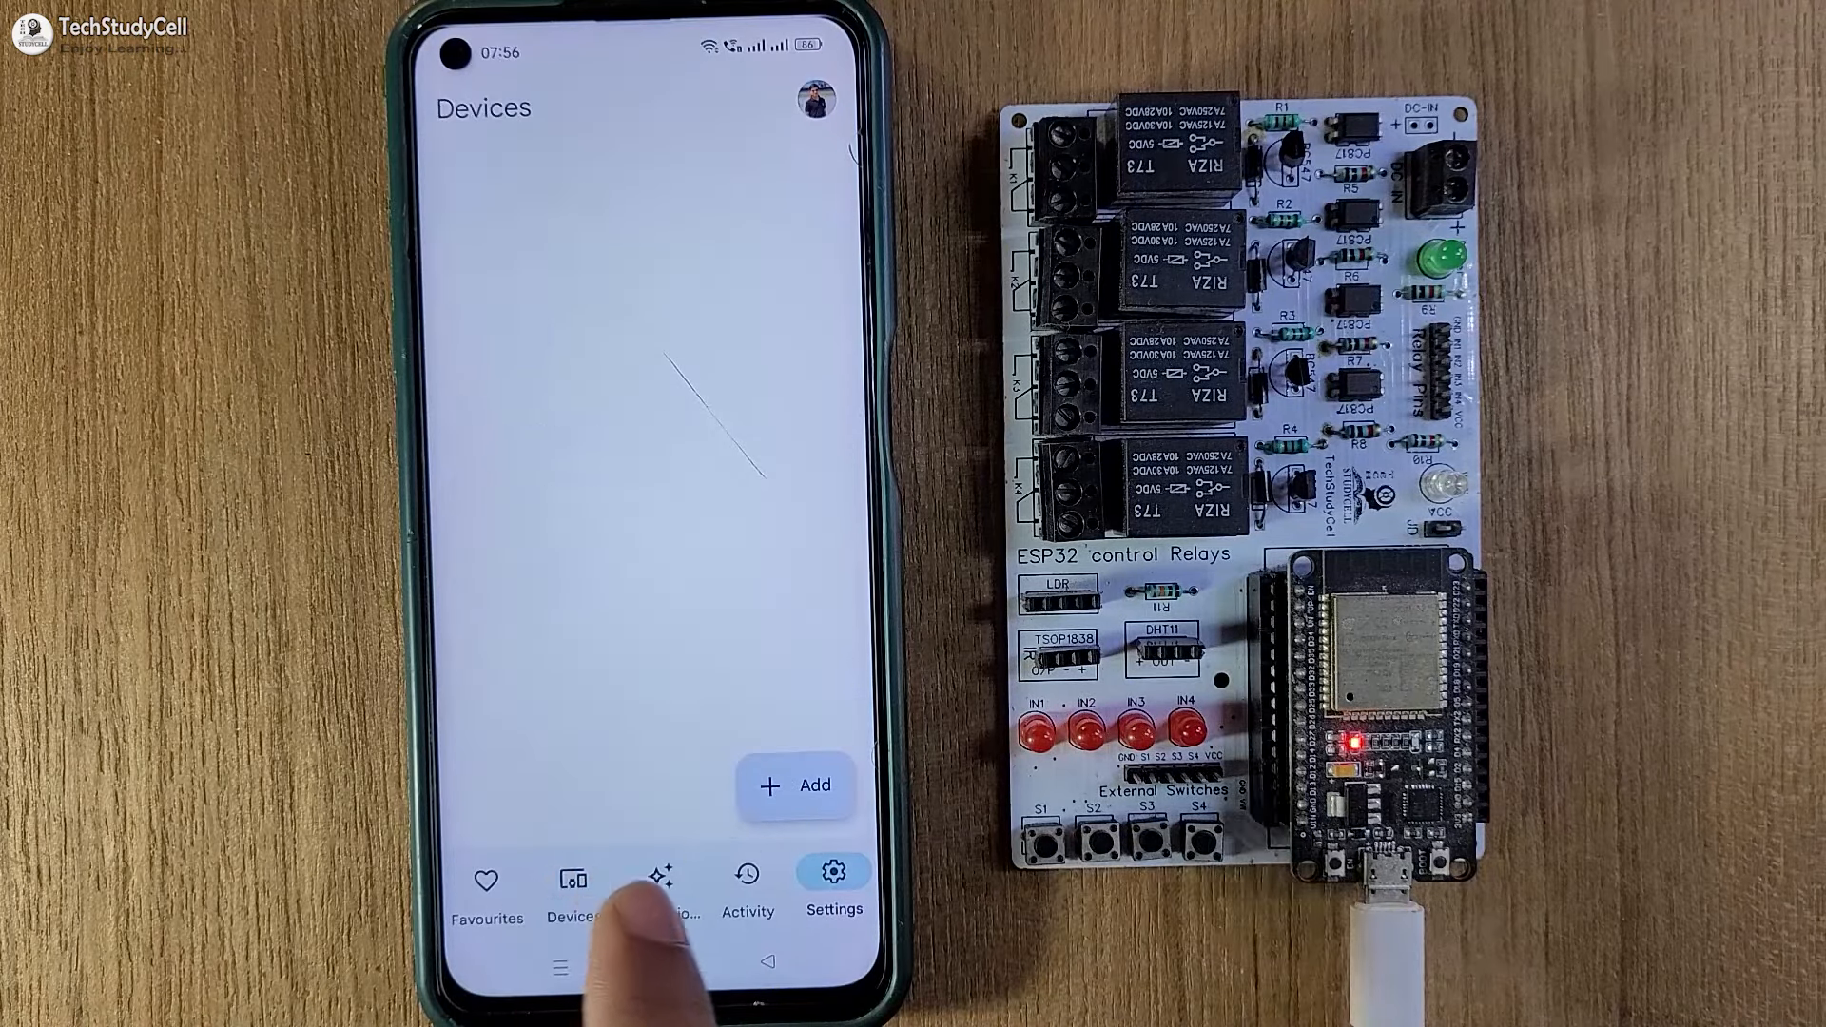
pyautogui.click(572, 879)
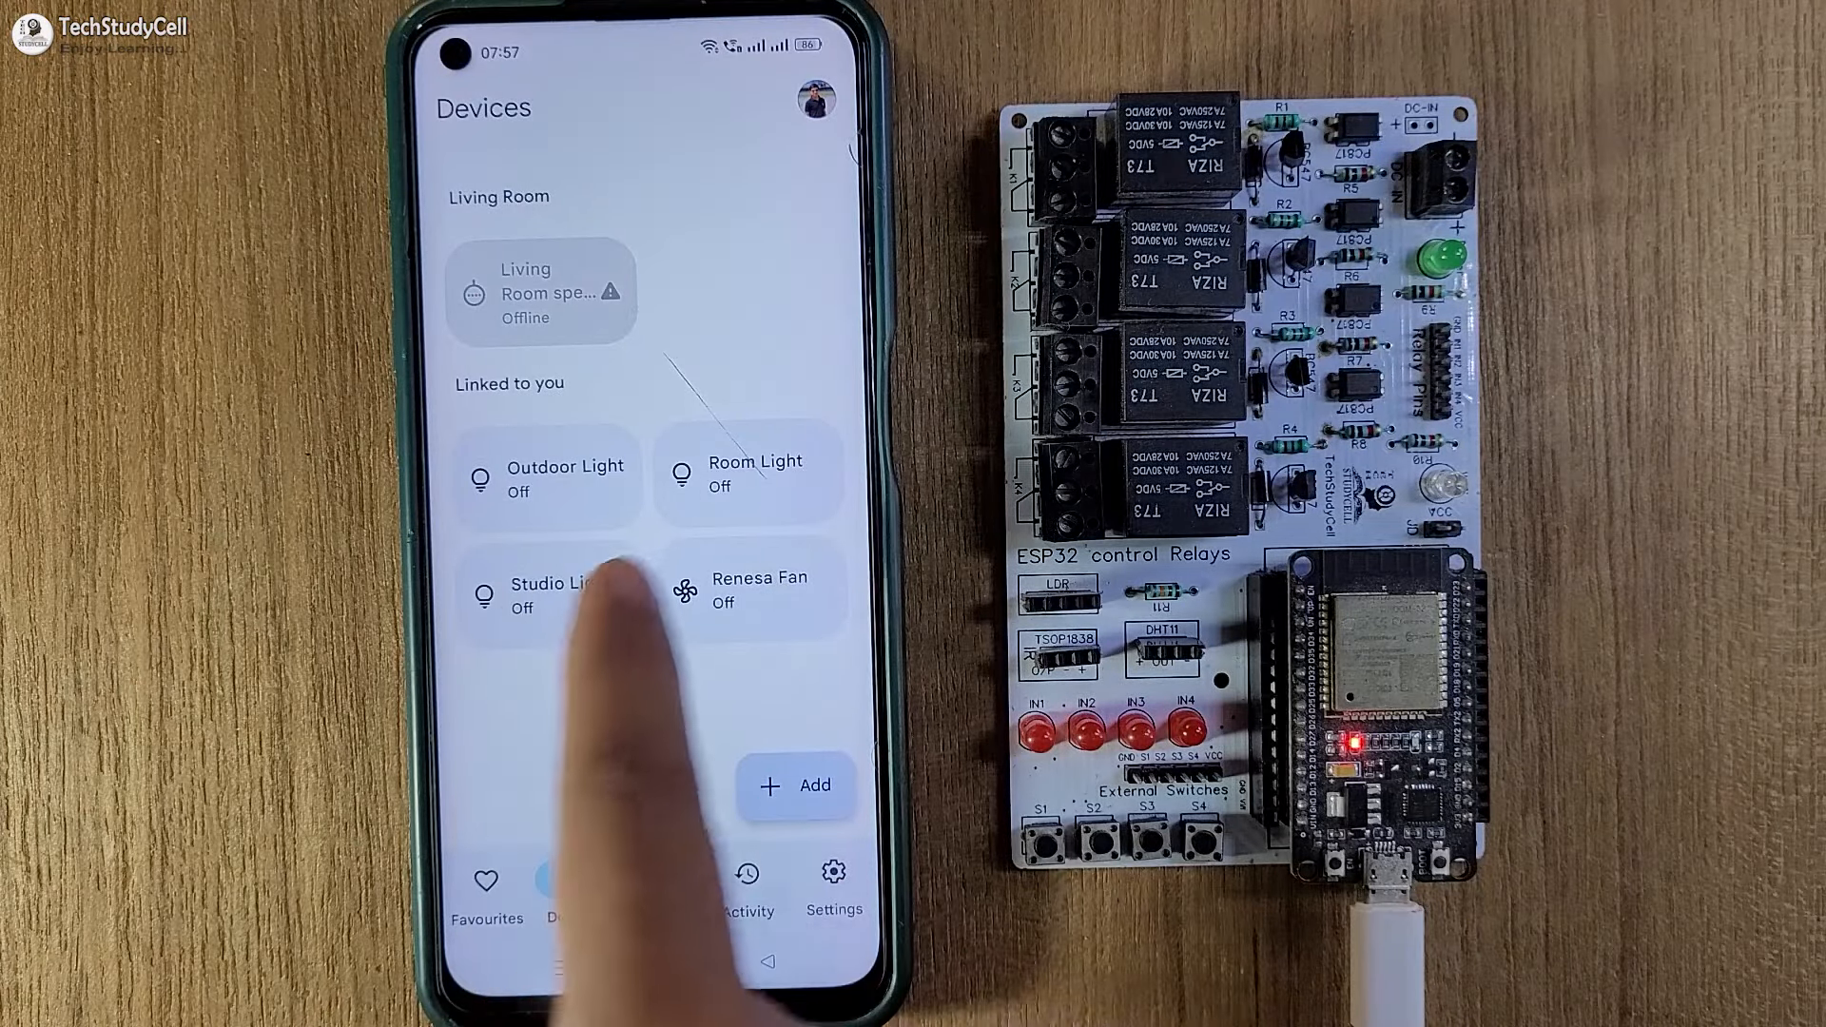
pyautogui.click(547, 476)
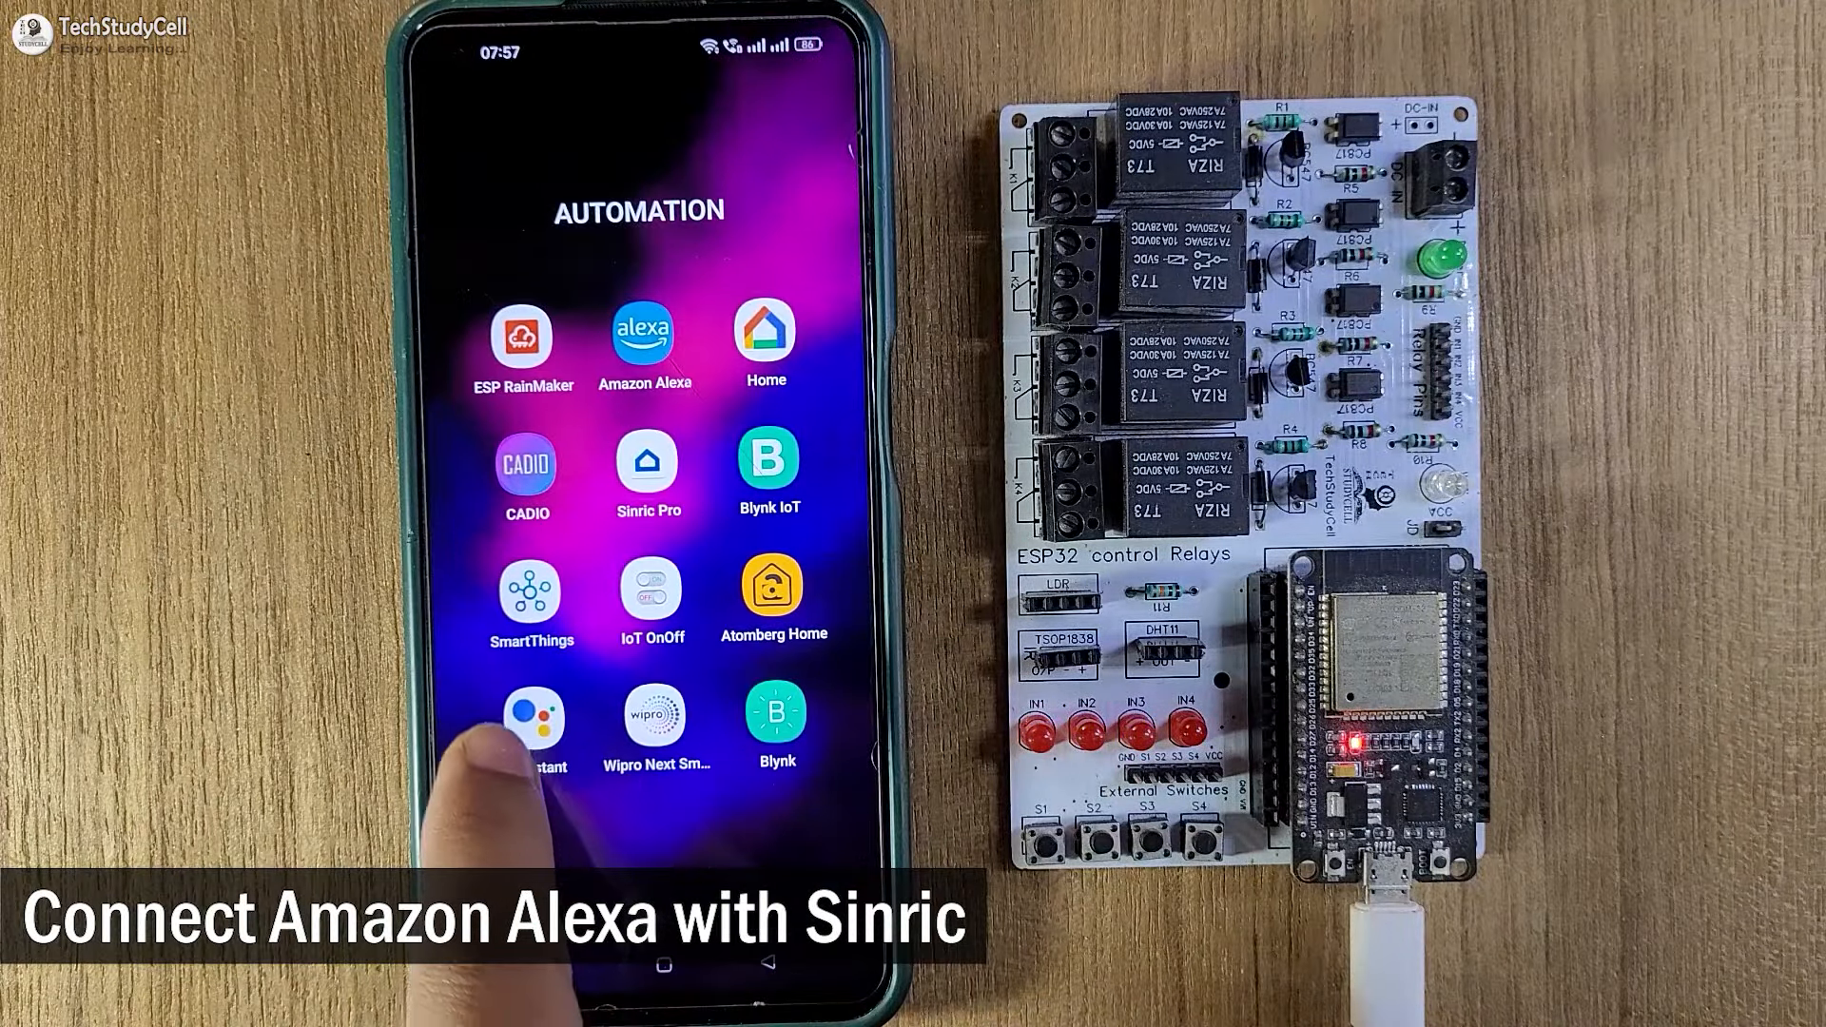
# - Find the 'sinric pro' skill in Alexa Skills & Games, link it, and confirm found devices
pyautogui.click(645, 334)
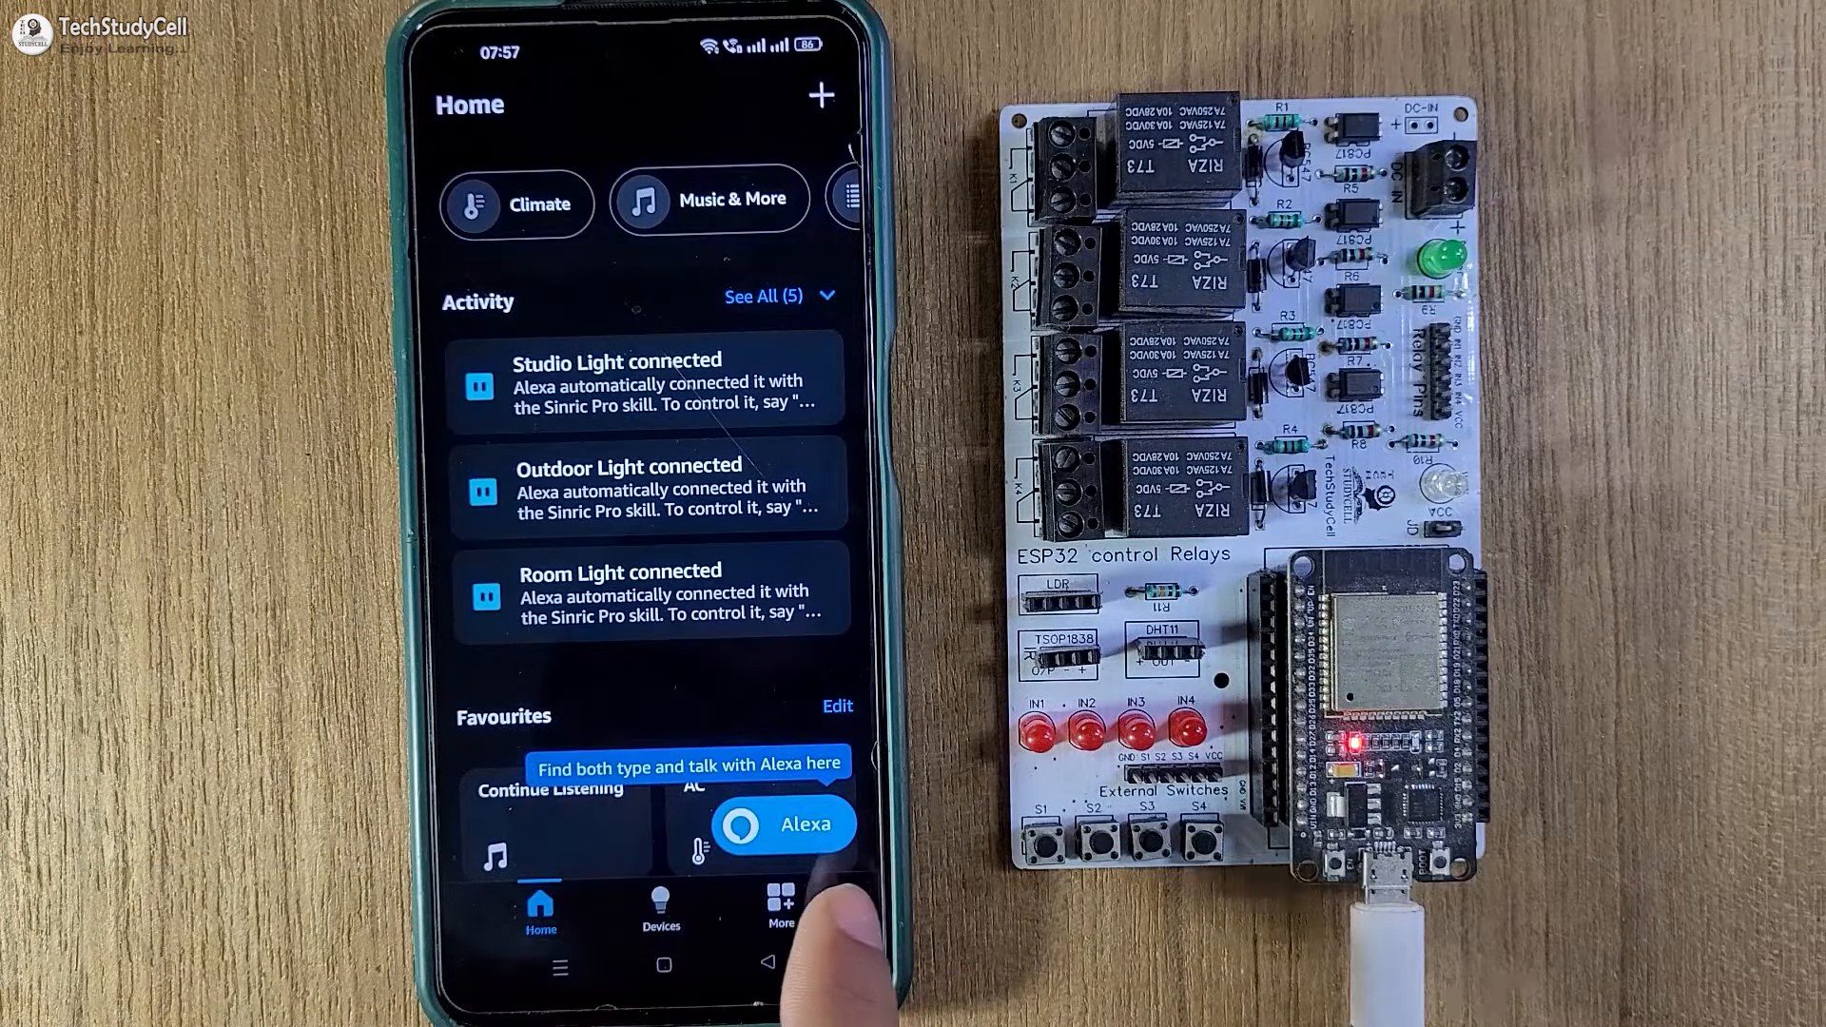
pyautogui.click(781, 905)
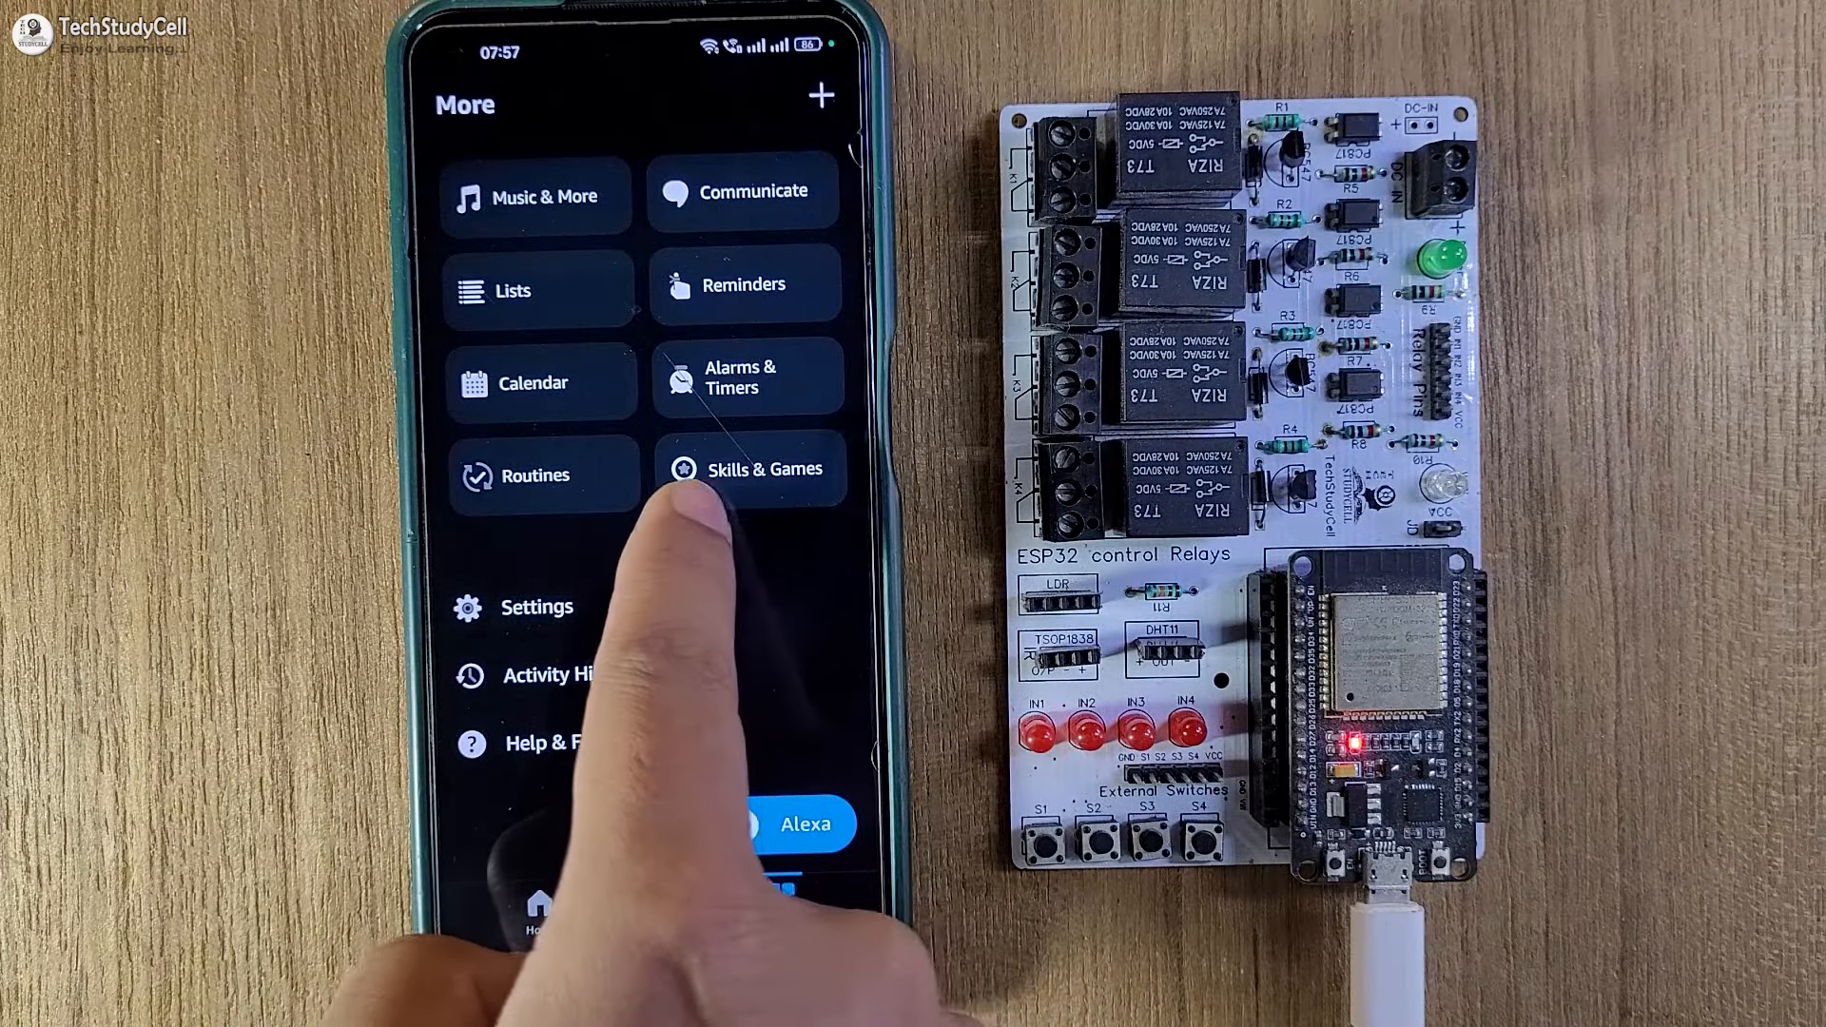
pyautogui.click(768, 469)
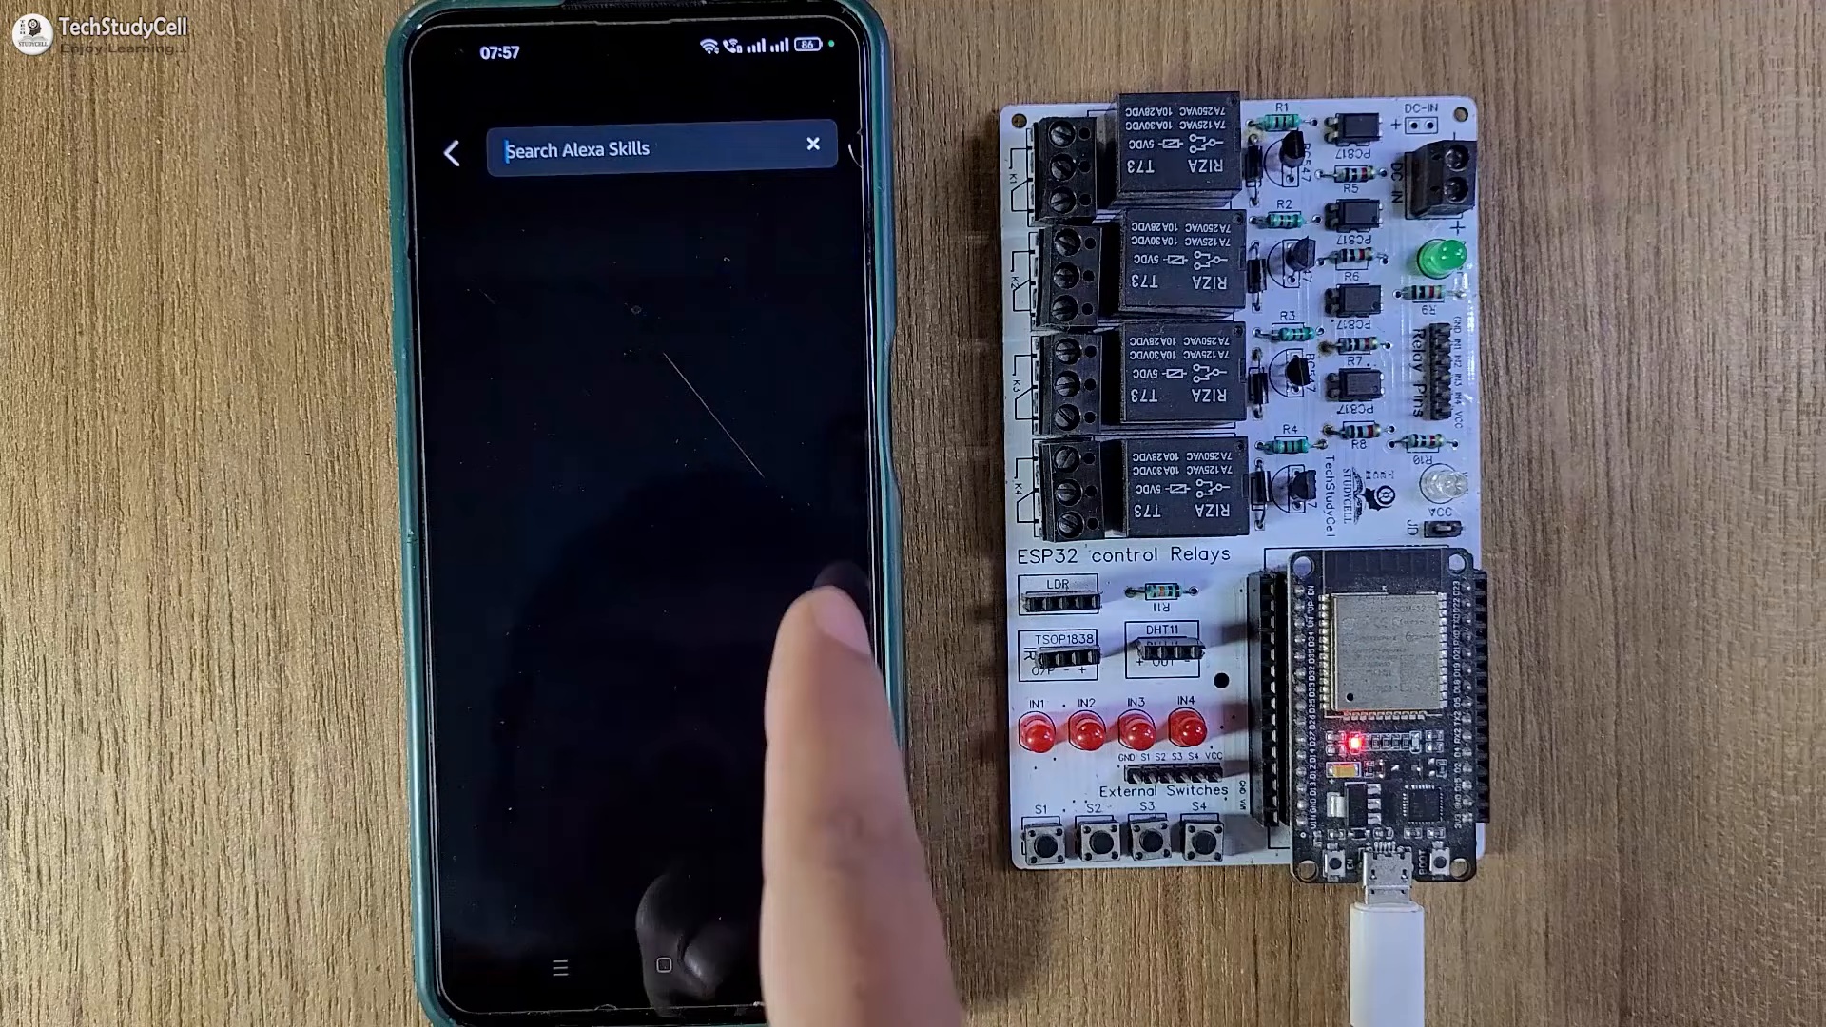
pyautogui.write('sinric pro')
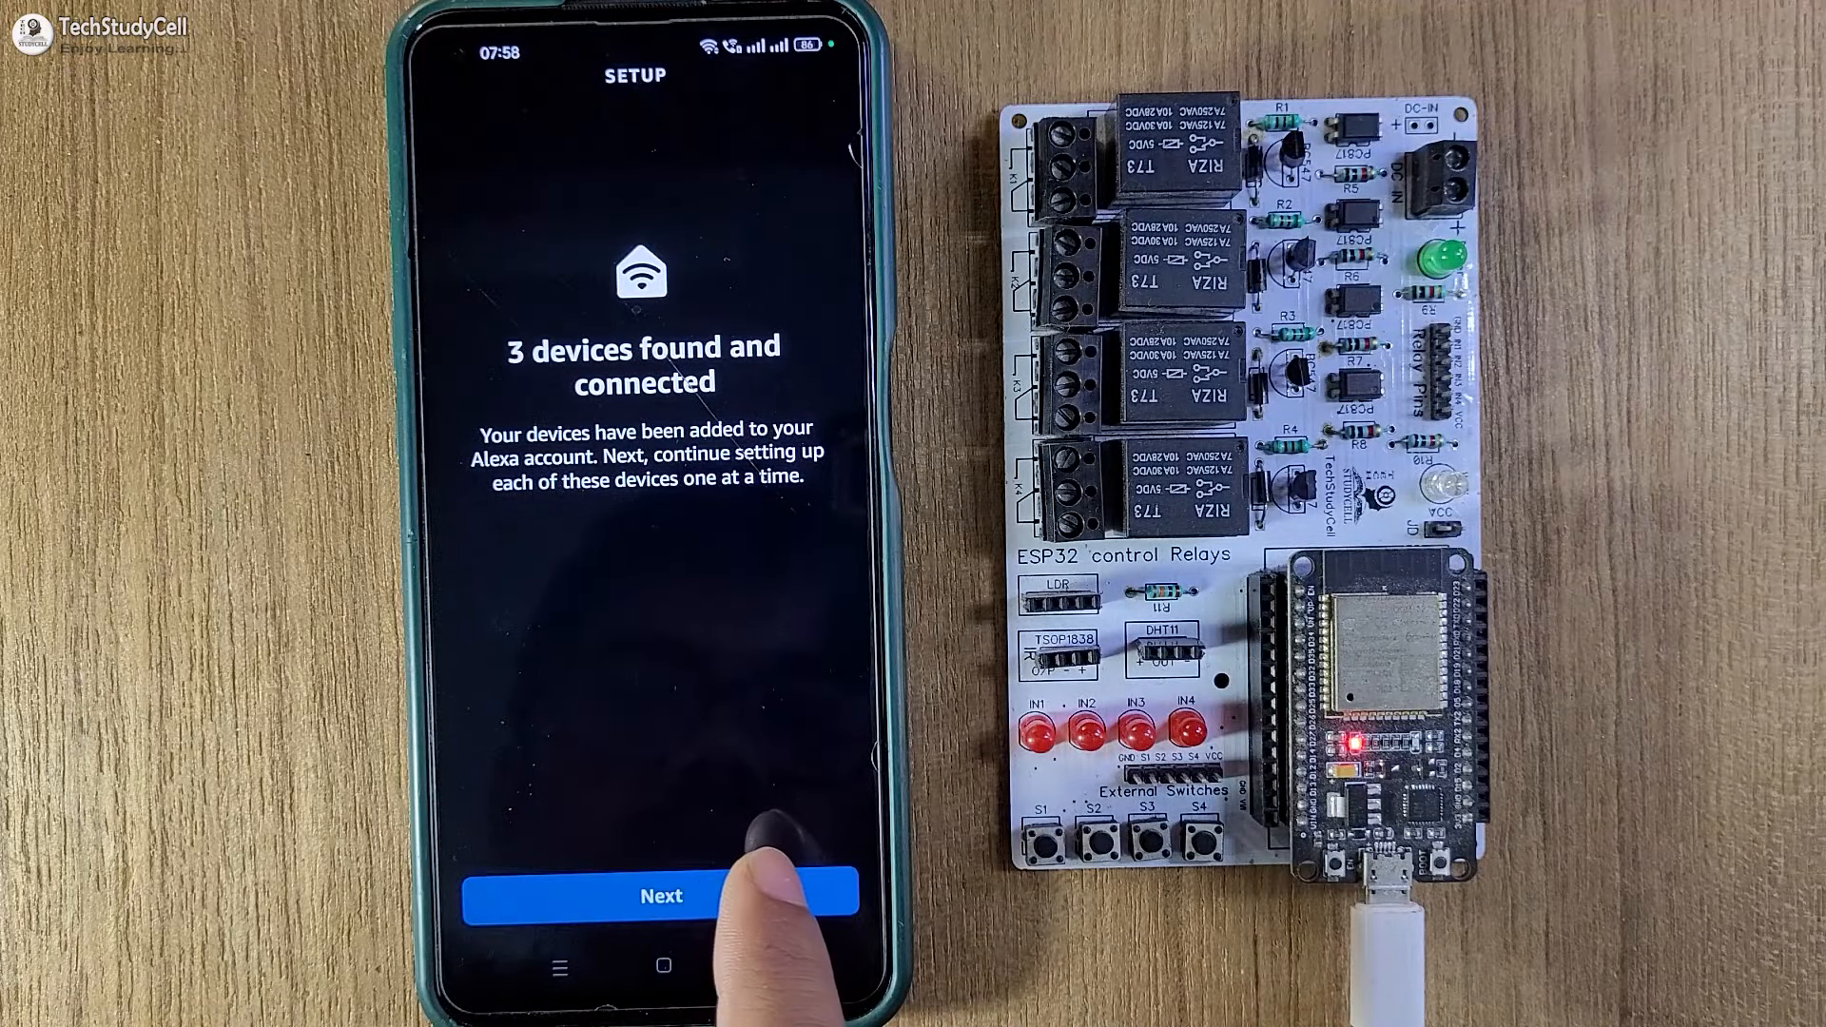
pyautogui.click(660, 894)
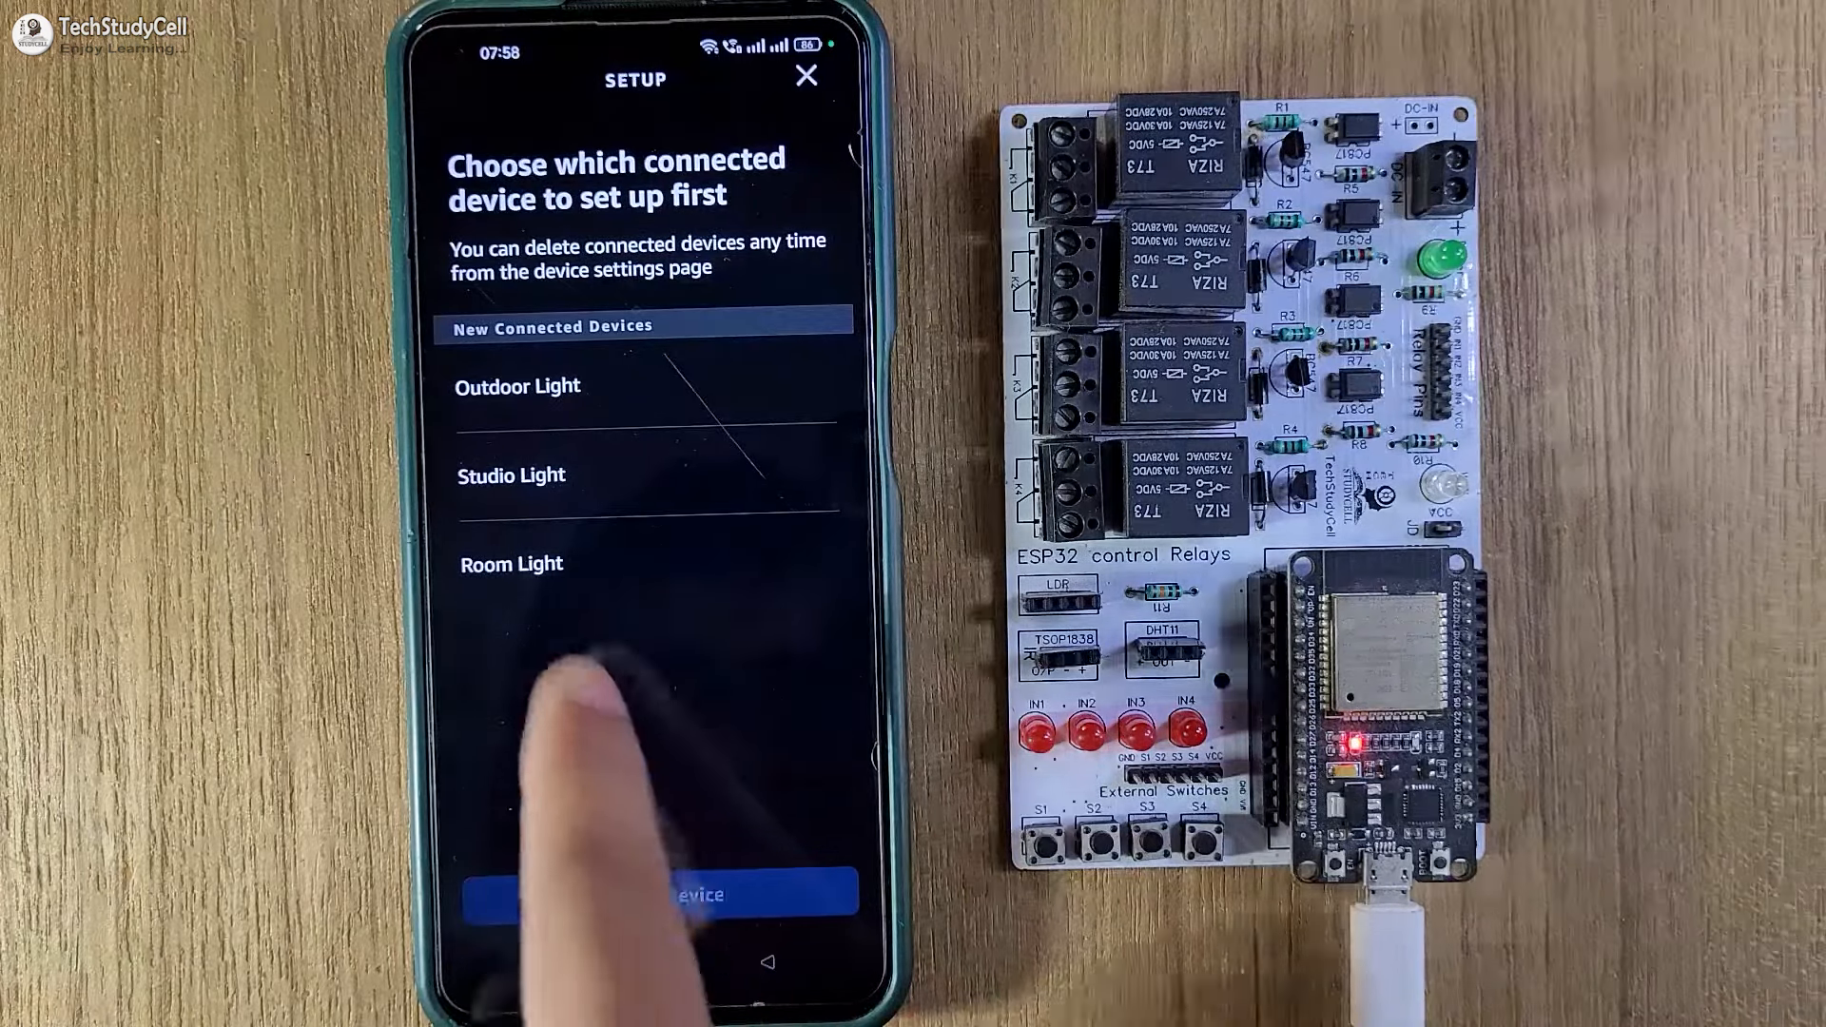
pyautogui.click(695, 892)
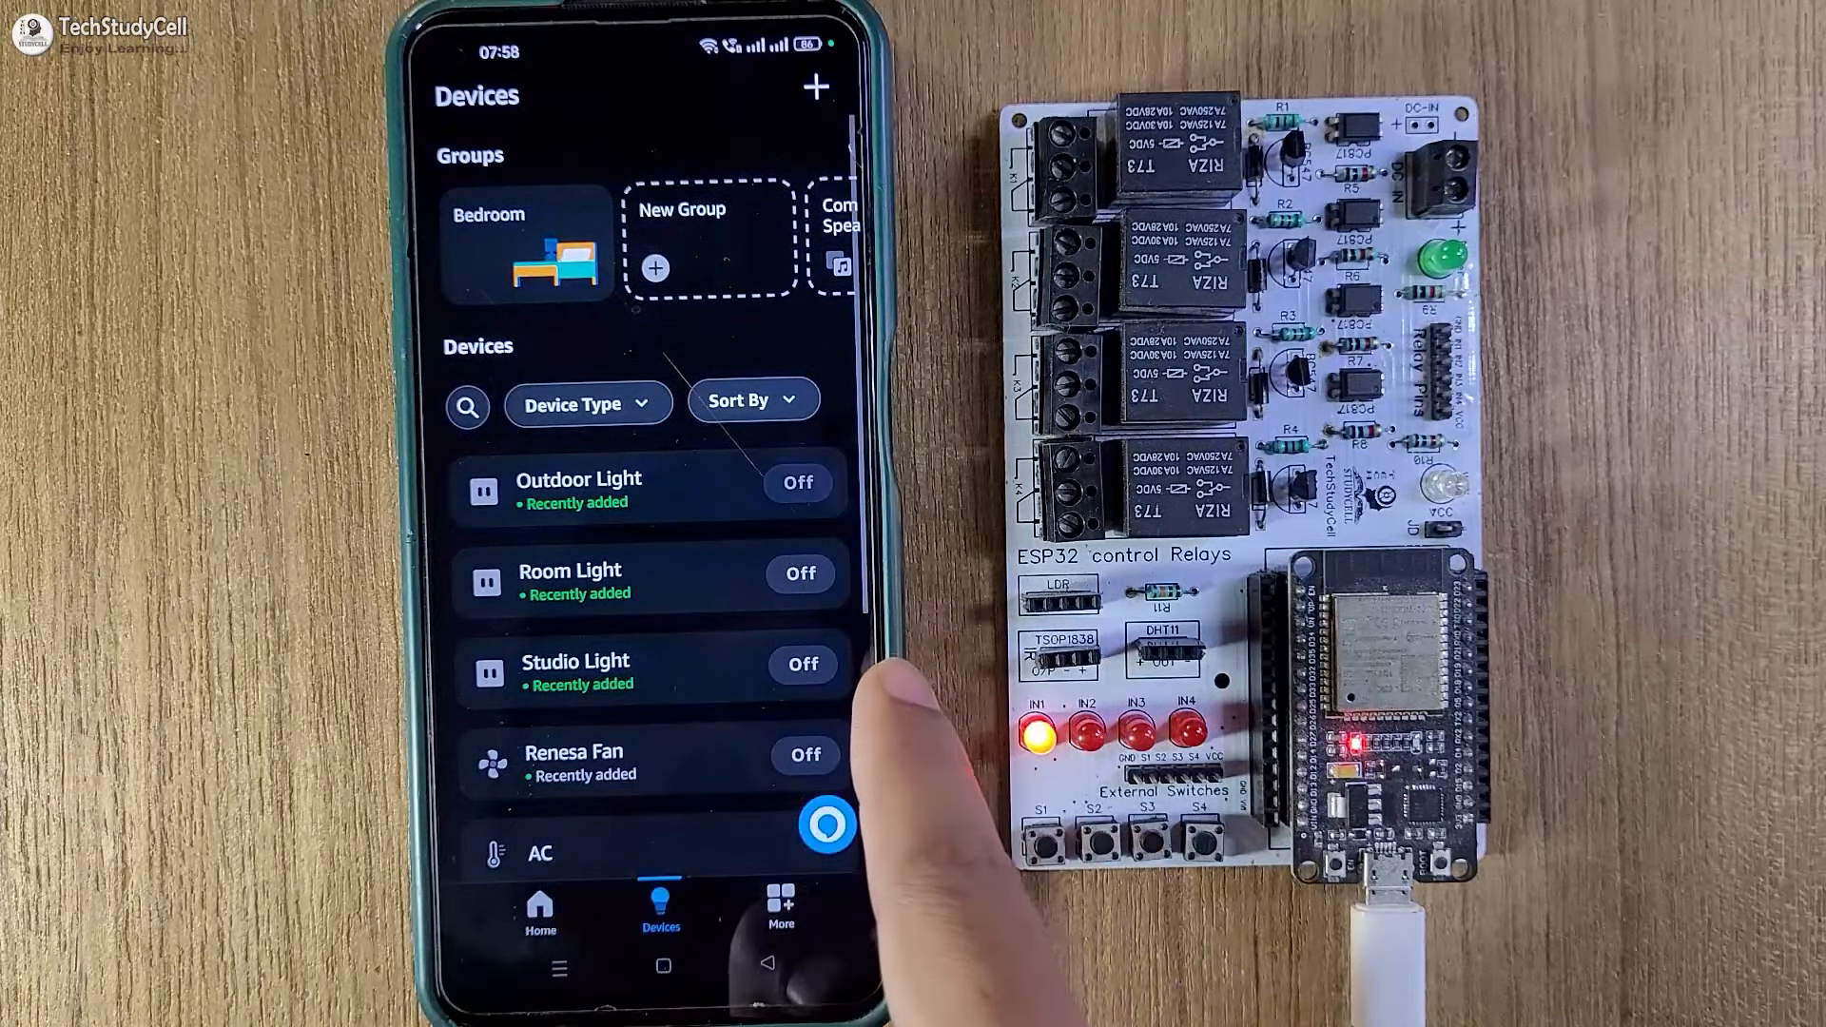
# - Toggle Outdoor Light and Room Light on from Alexa, then back off
pyautogui.click(799, 483)
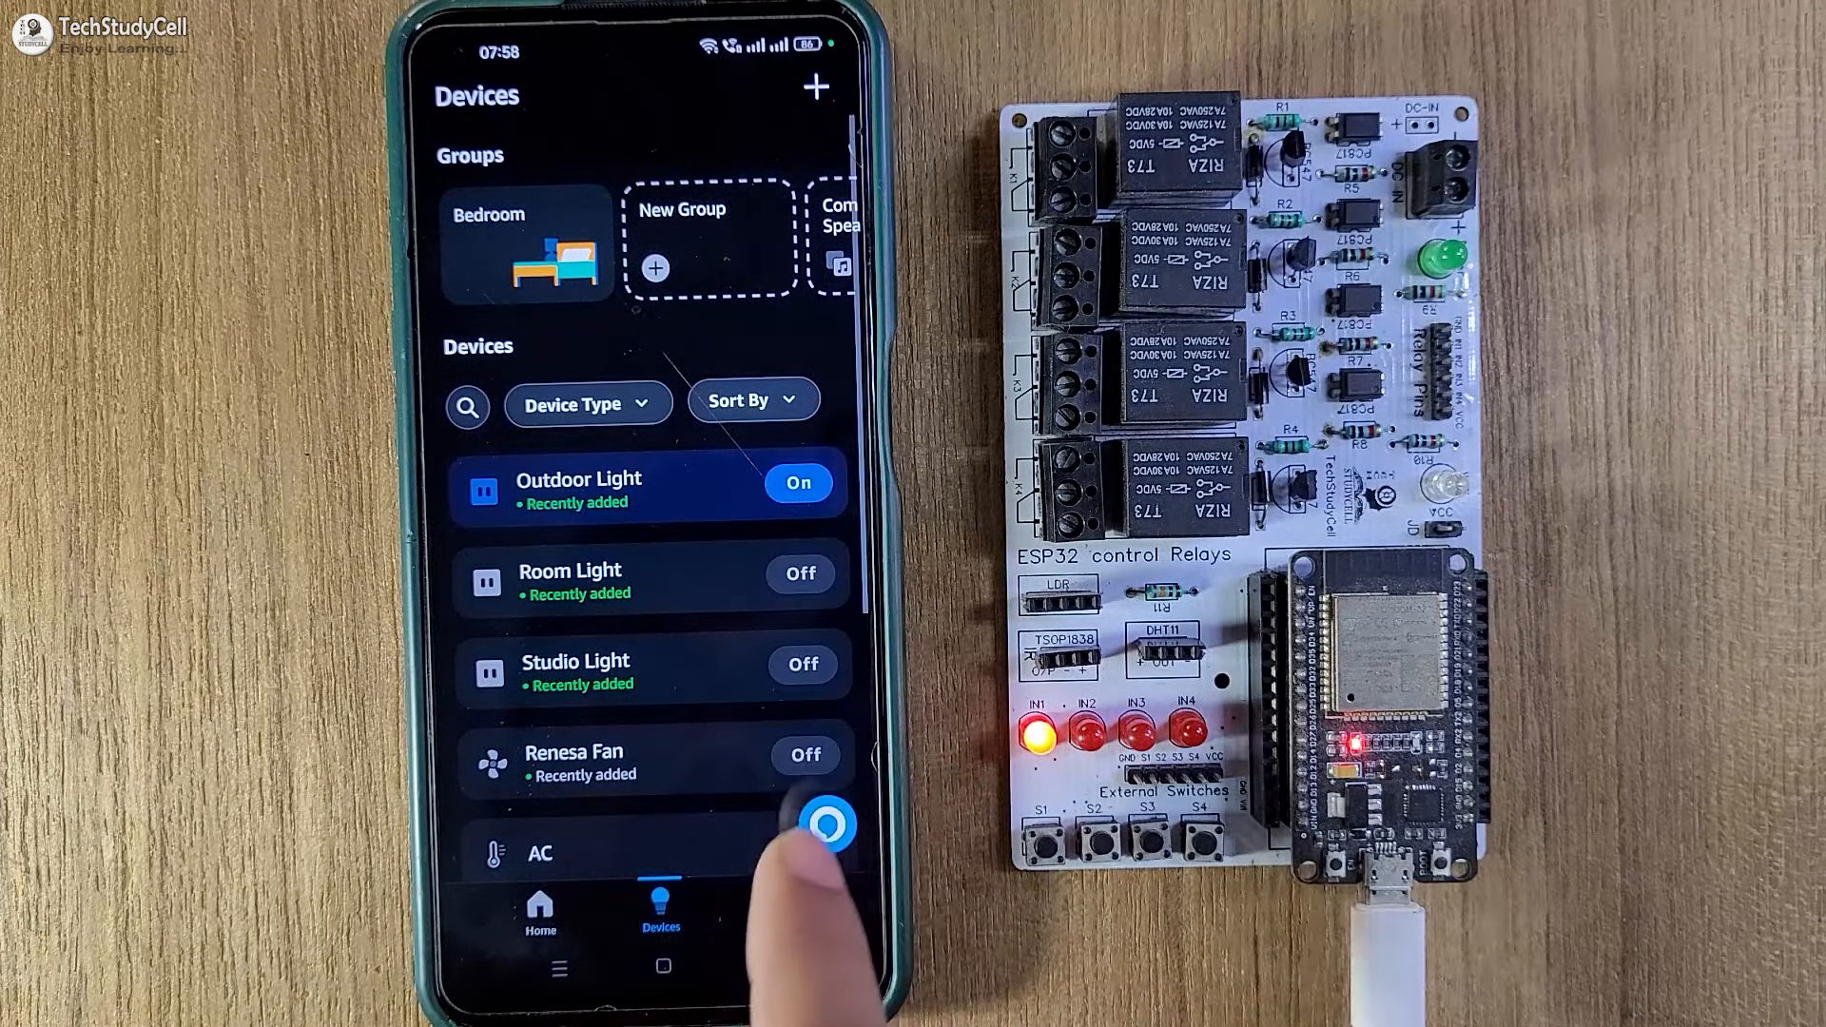
pyautogui.click(800, 574)
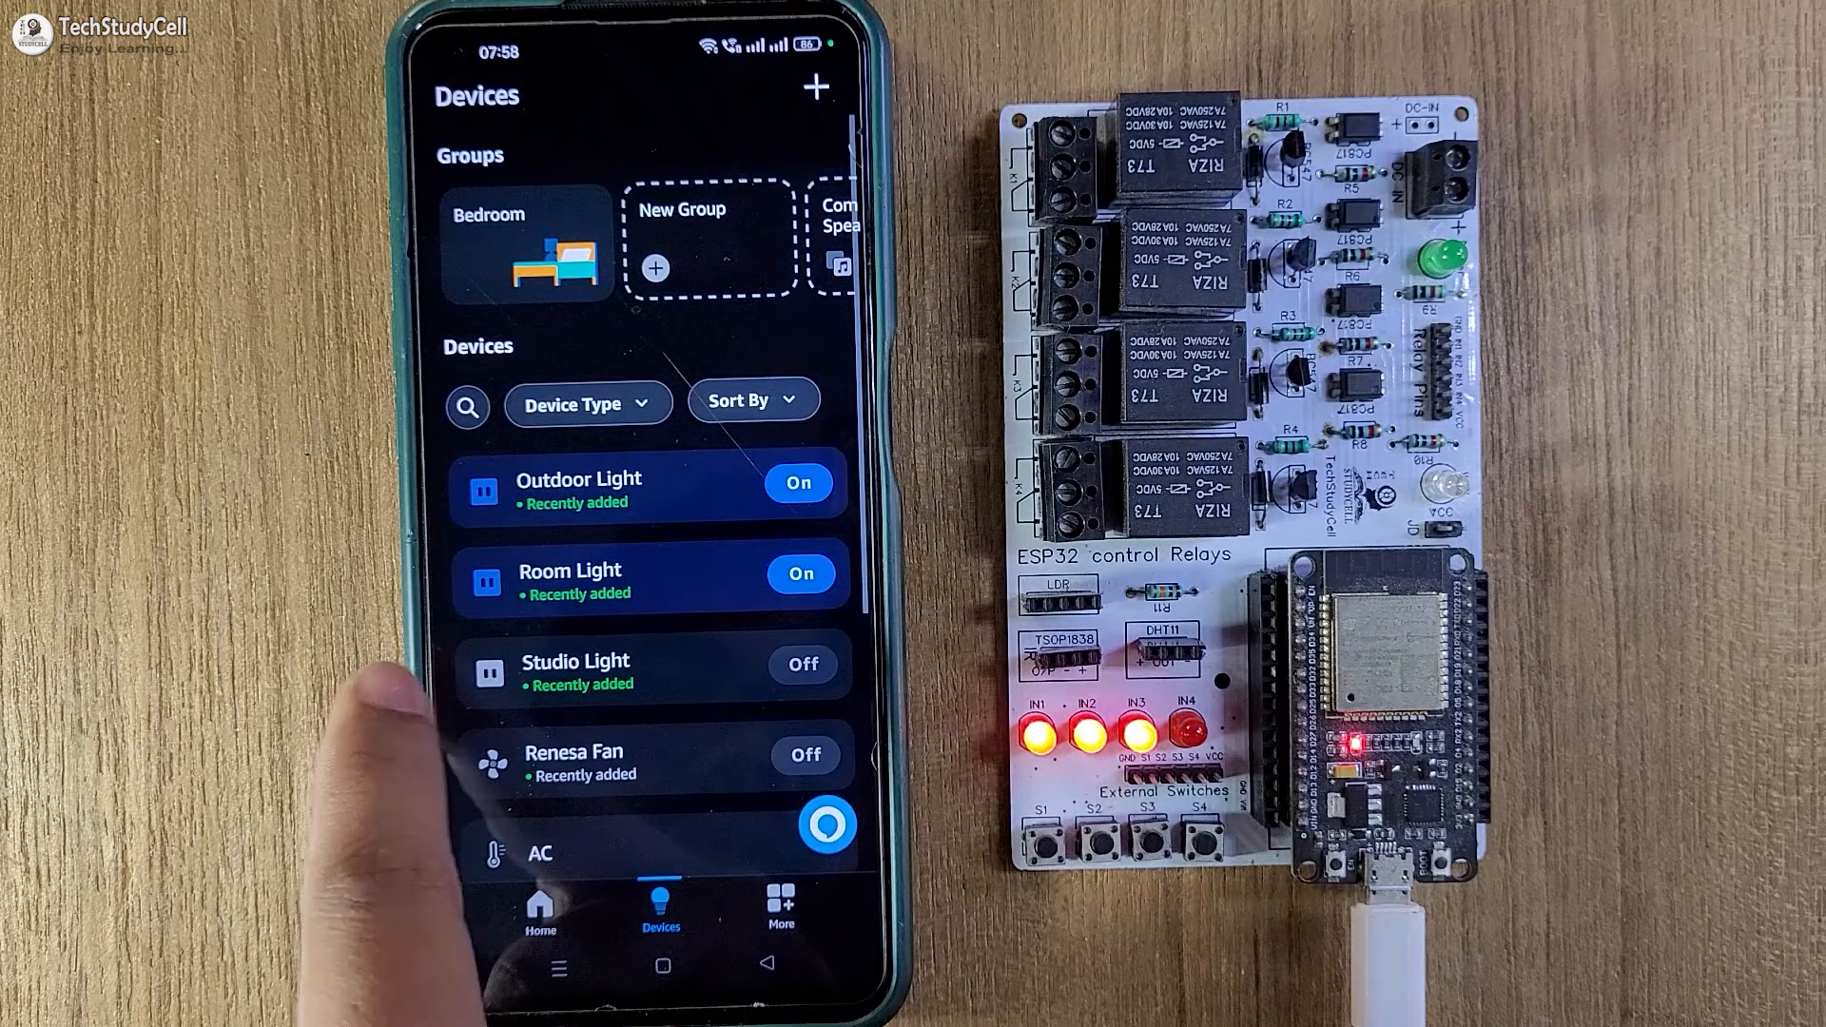
pyautogui.click(799, 483)
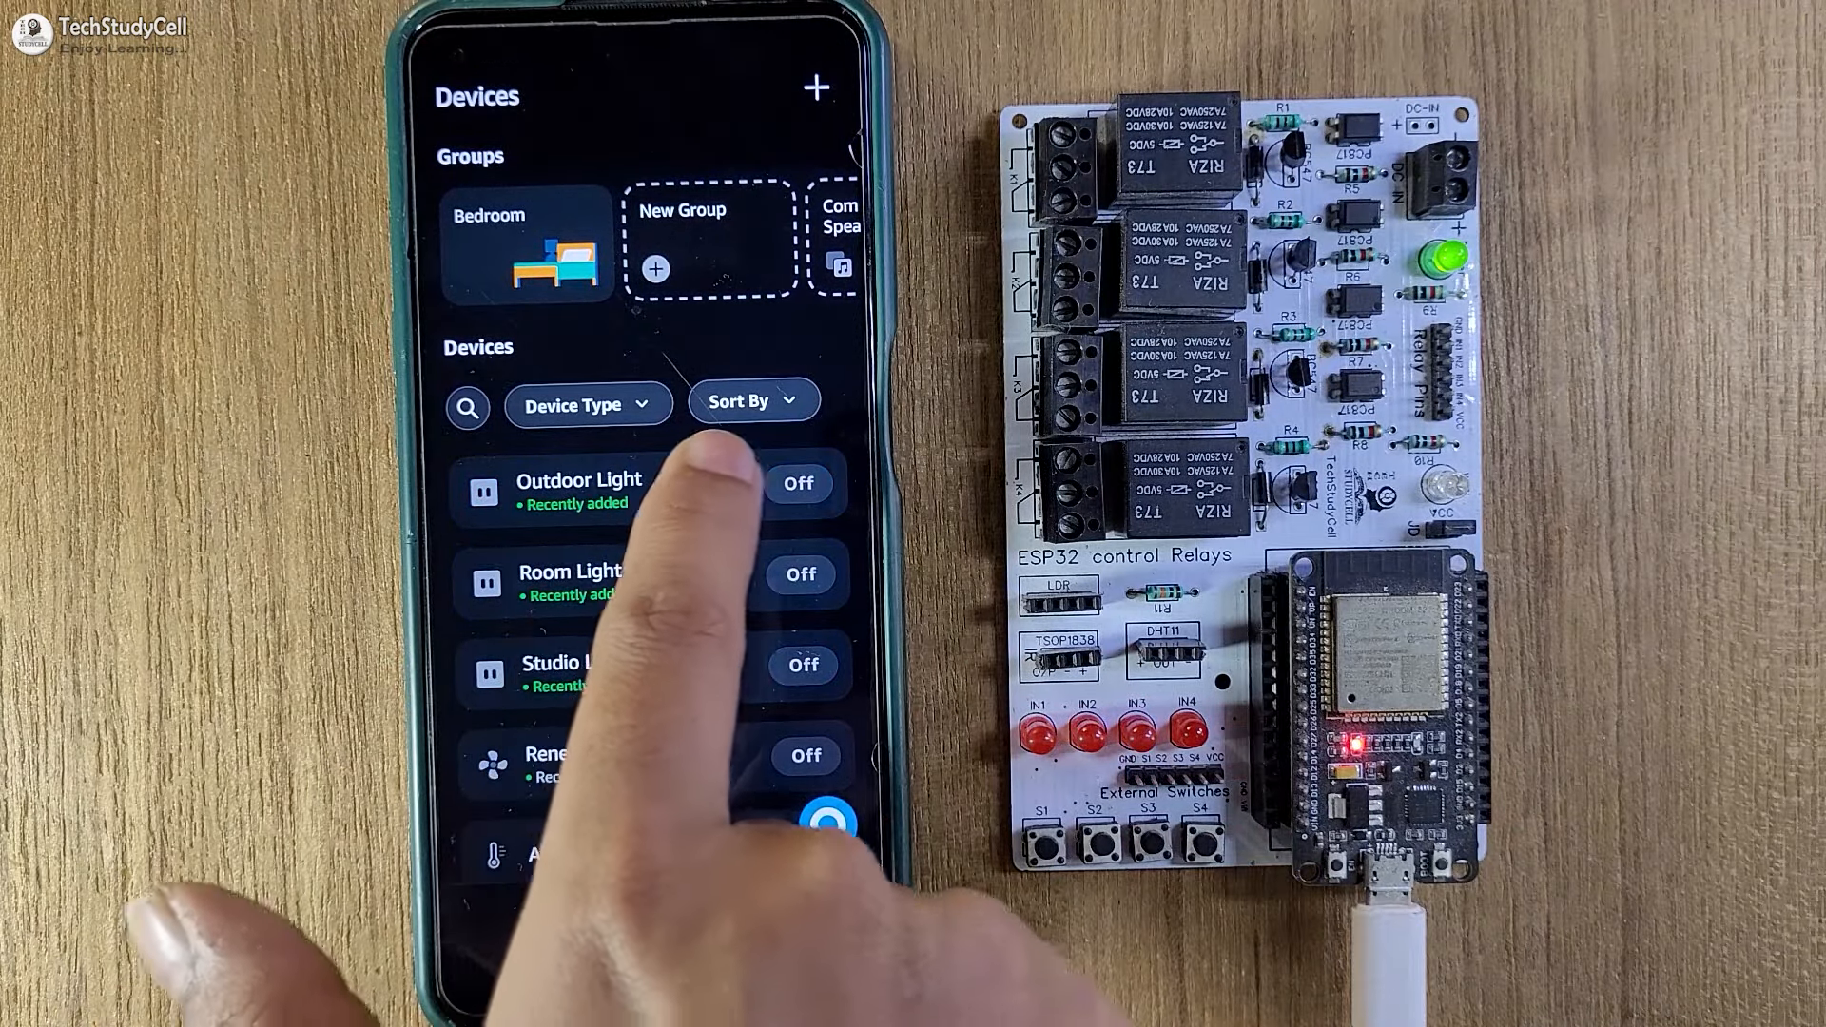